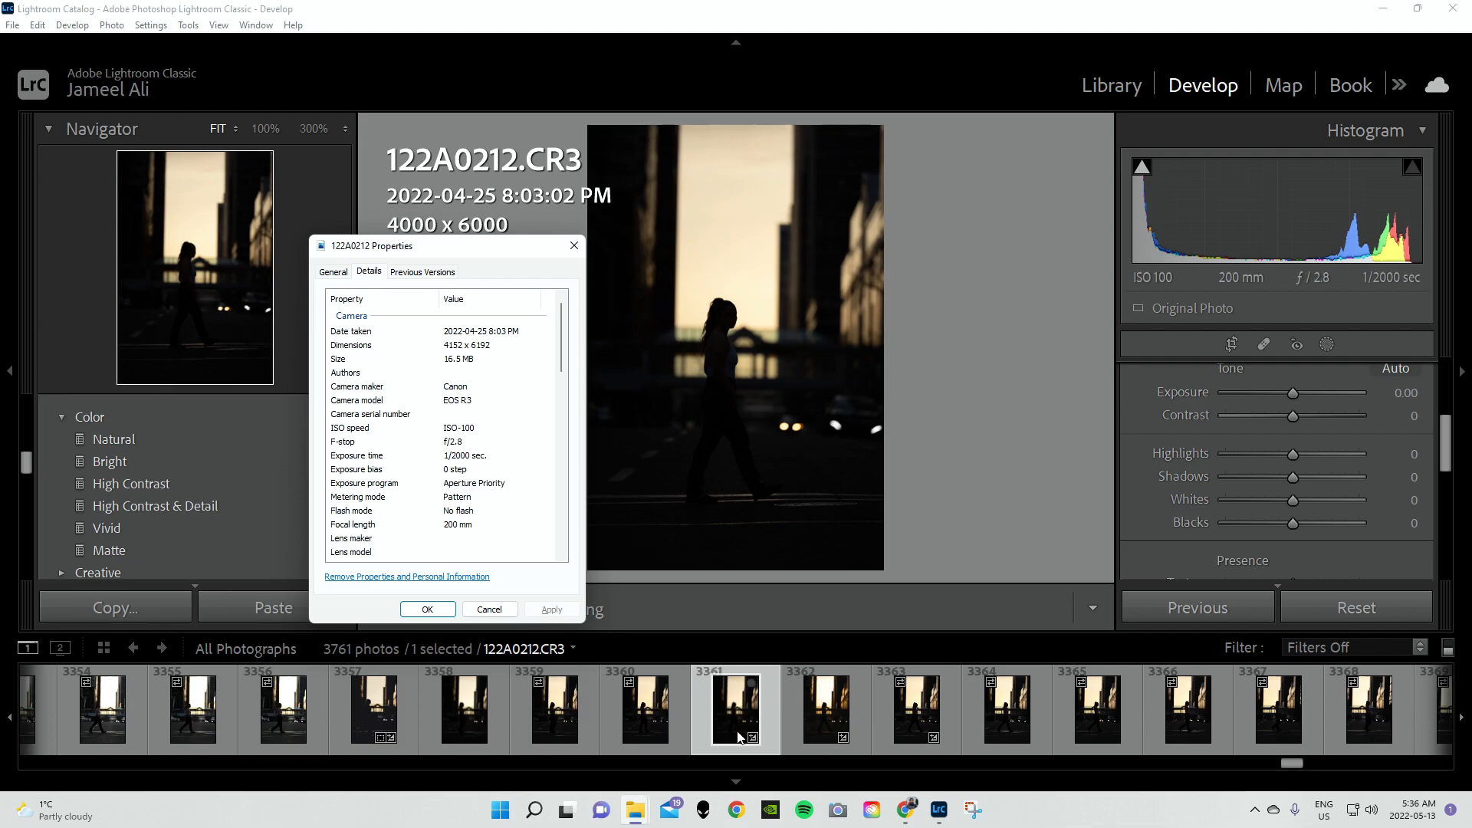
{"action": "mouse_move", "coordinate": [802, 792]}
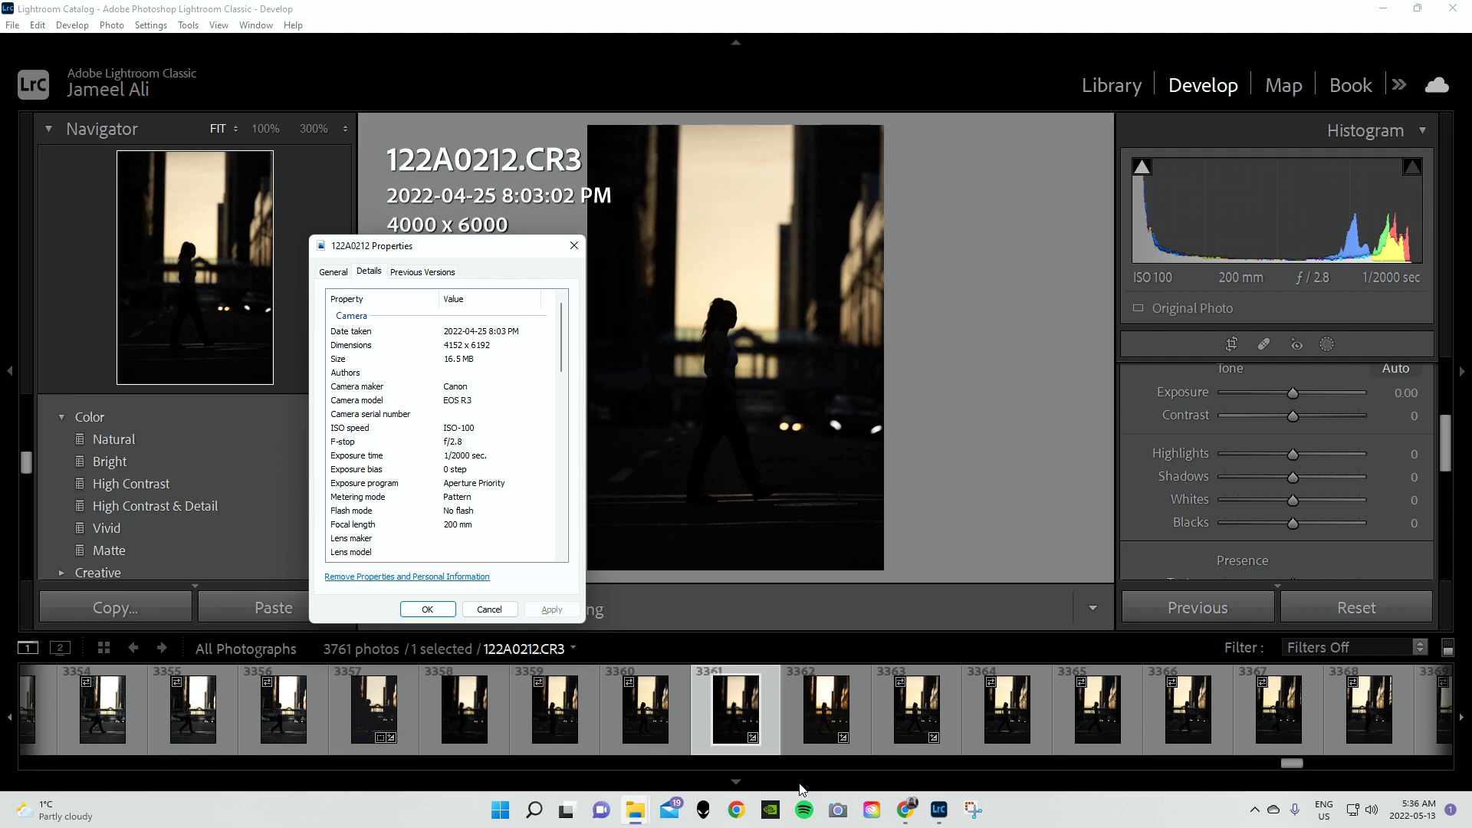
{"action": "mouse_move", "coordinate": [499, 496]}
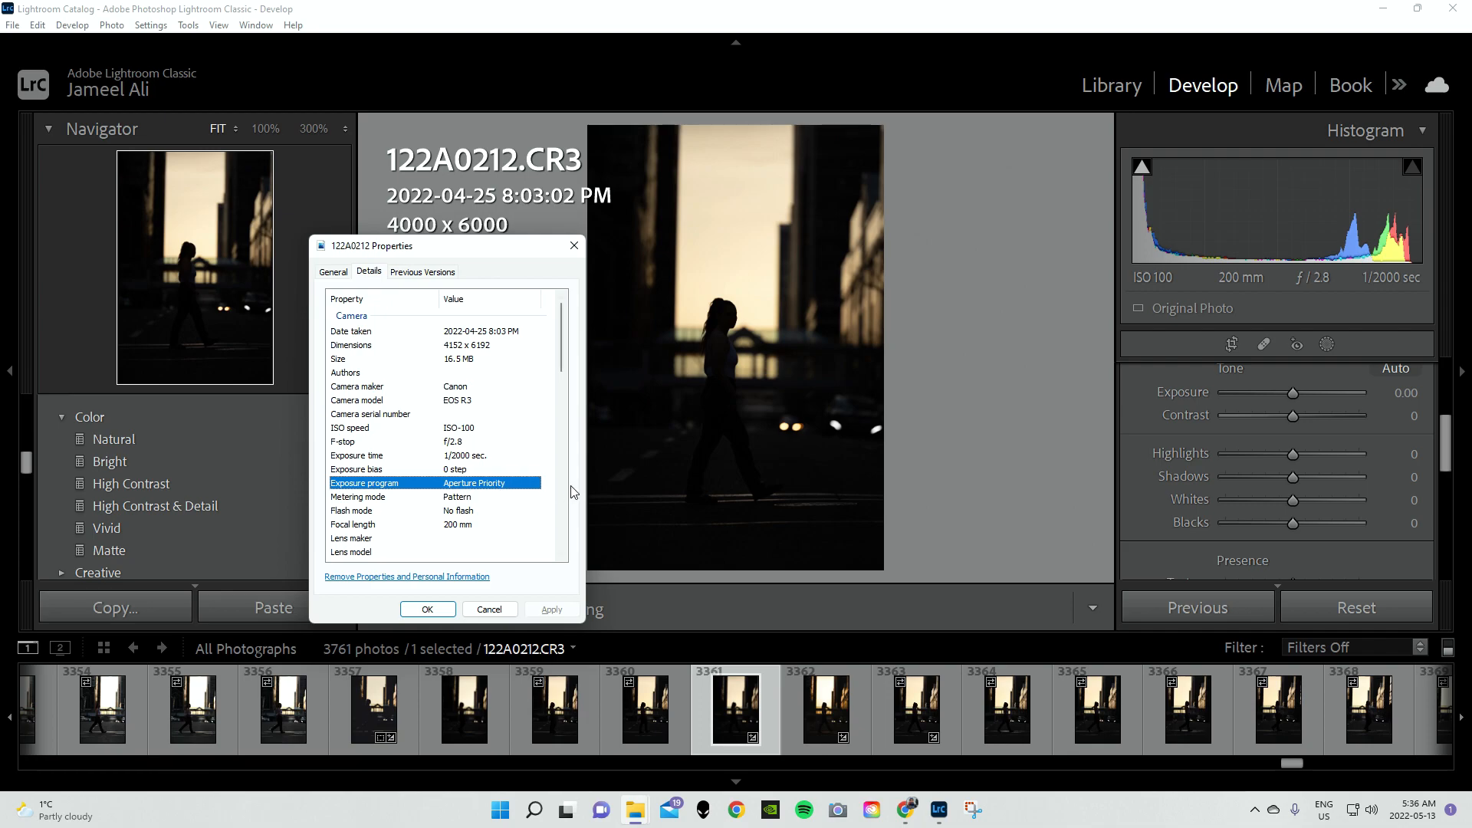
{"action": "mouse_move", "coordinate": [402, 474]}
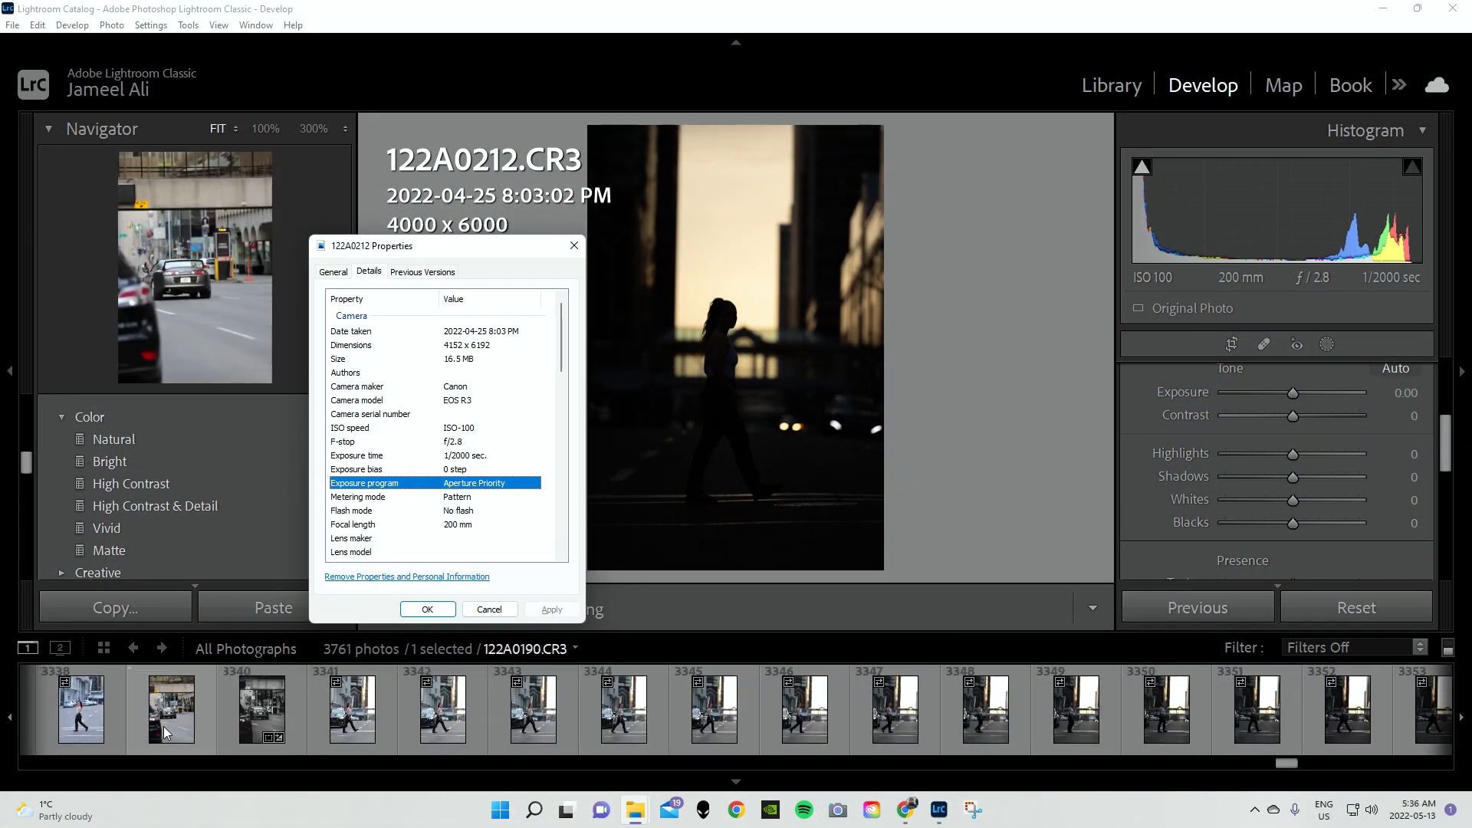
Select the dark backlit photo 122A0212.CR3 from the filmstrip for editing
{"action": "left_click", "coordinate": [442, 709]}
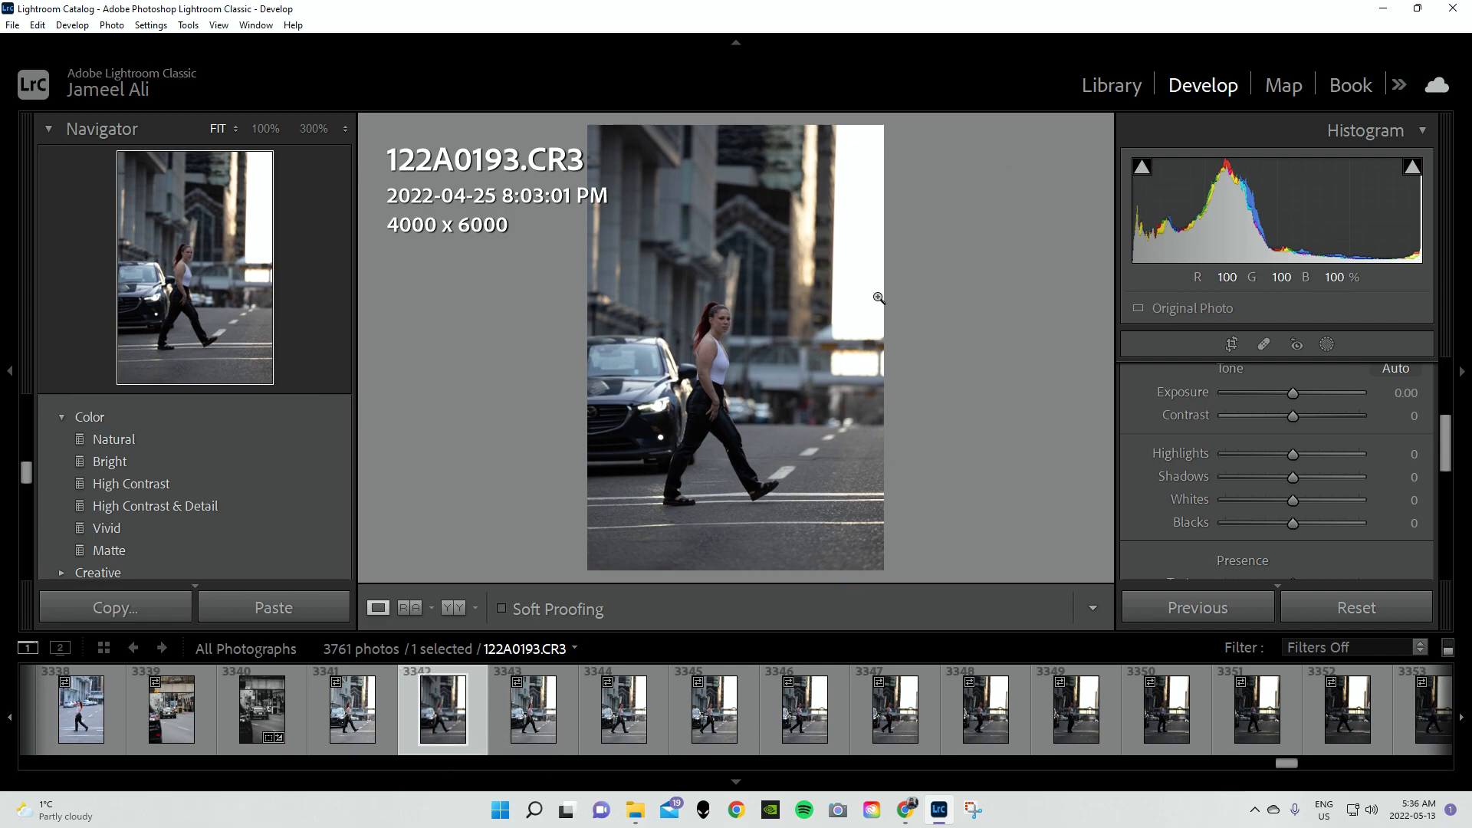
{"action": "mouse_move", "coordinate": [872, 365]}
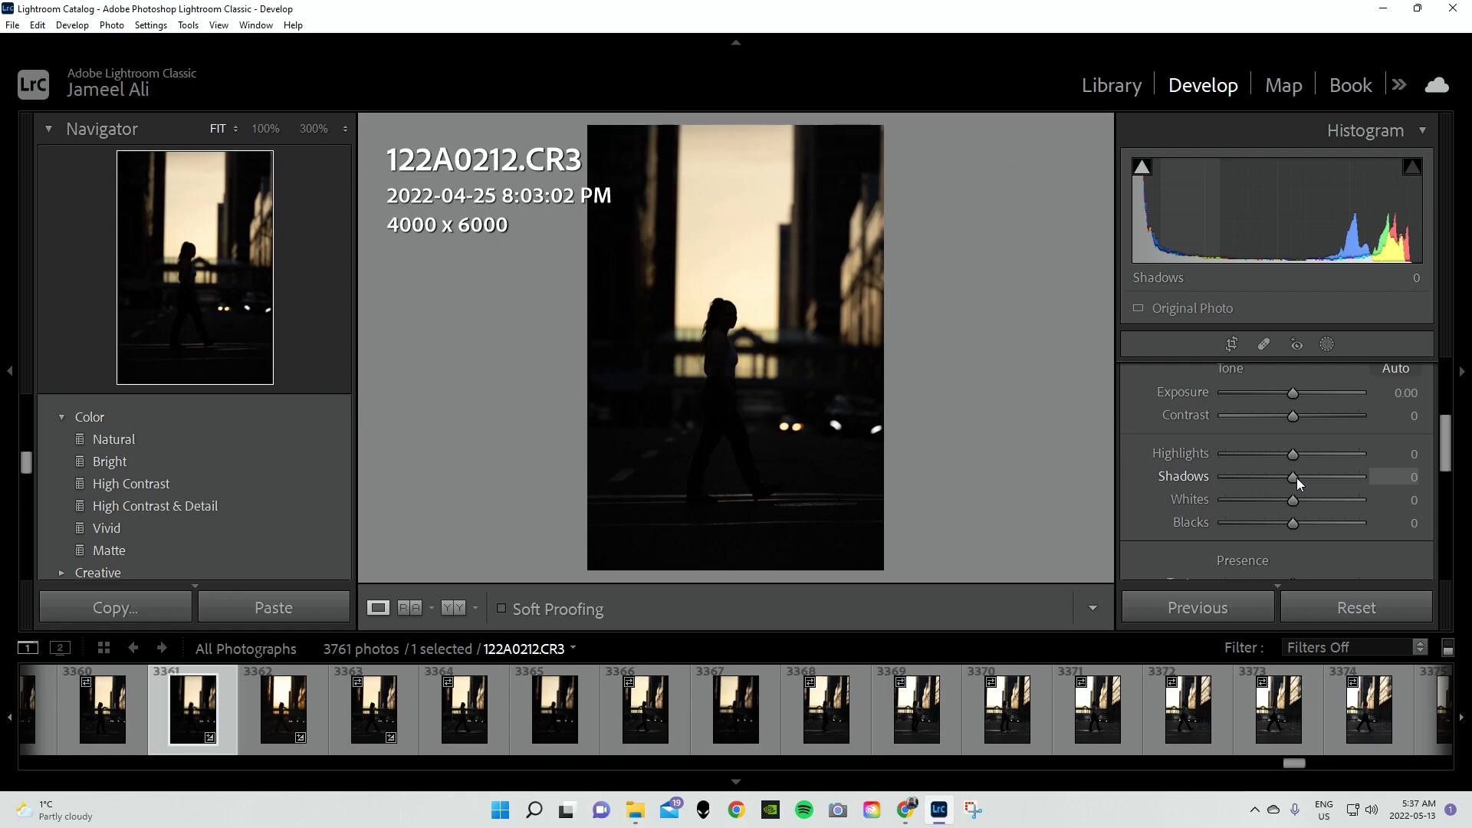
Test lifting Shadows on the silhouette, pushing bright then settling around +45
{"action": "left_click_drag", "start_coordinate": [1293, 477], "coordinate": [1299, 477]}
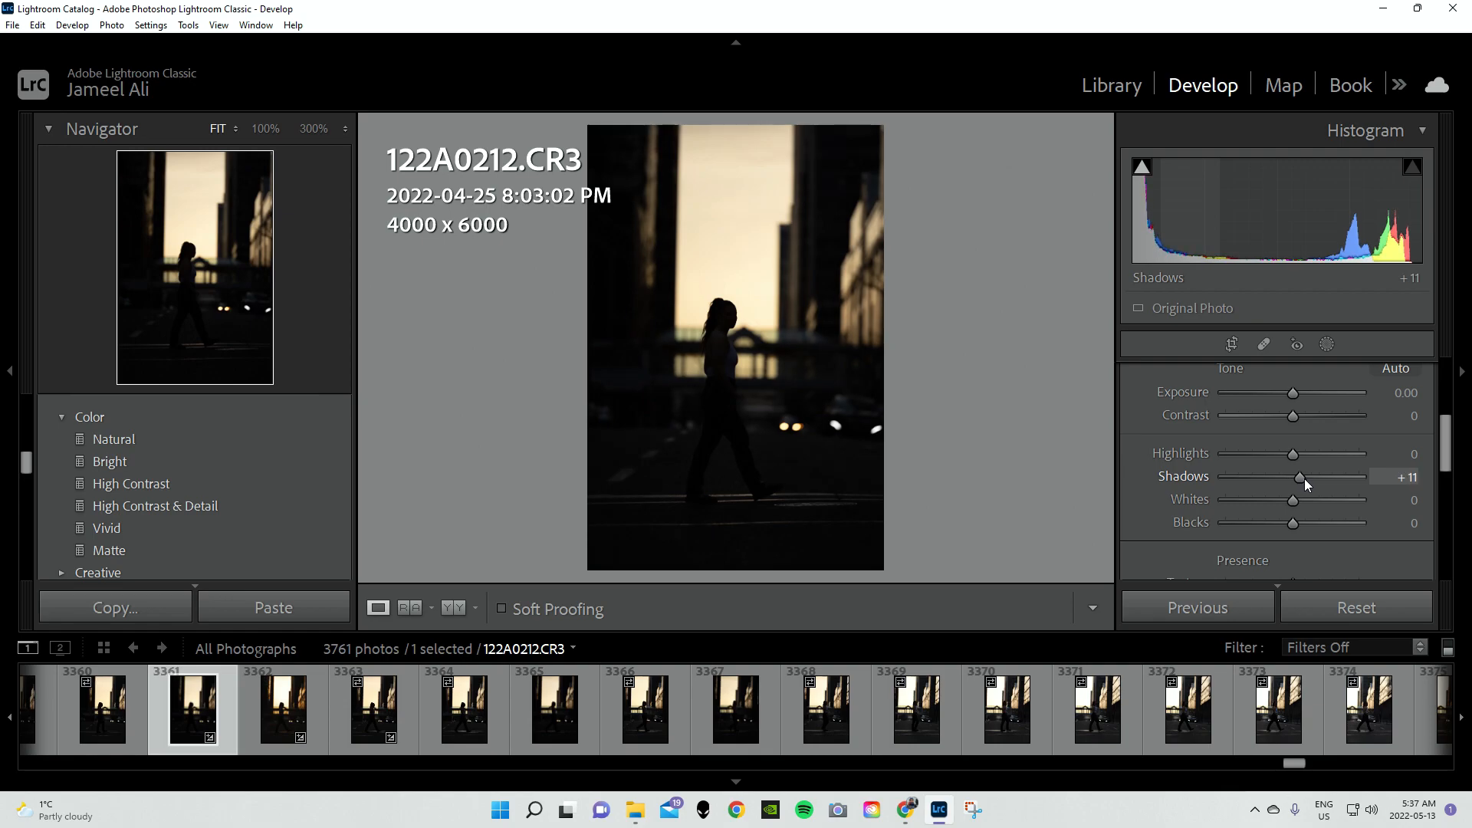
{"action": "left_click_drag", "start_coordinate": [1301, 477], "coordinate": [1350, 477]}
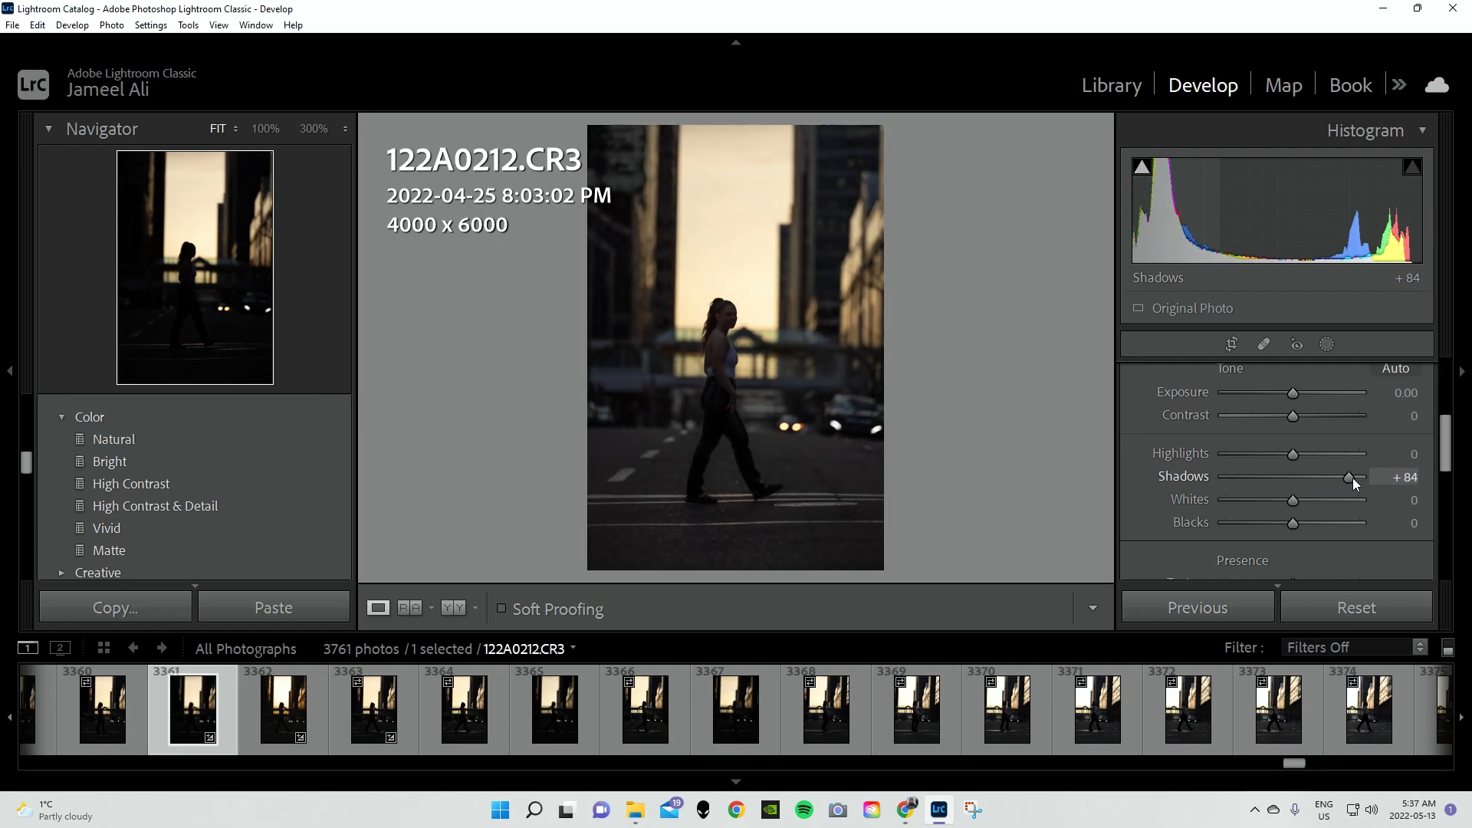
{"action": "left_click_drag", "start_coordinate": [1350, 477], "coordinate": [1327, 477]}
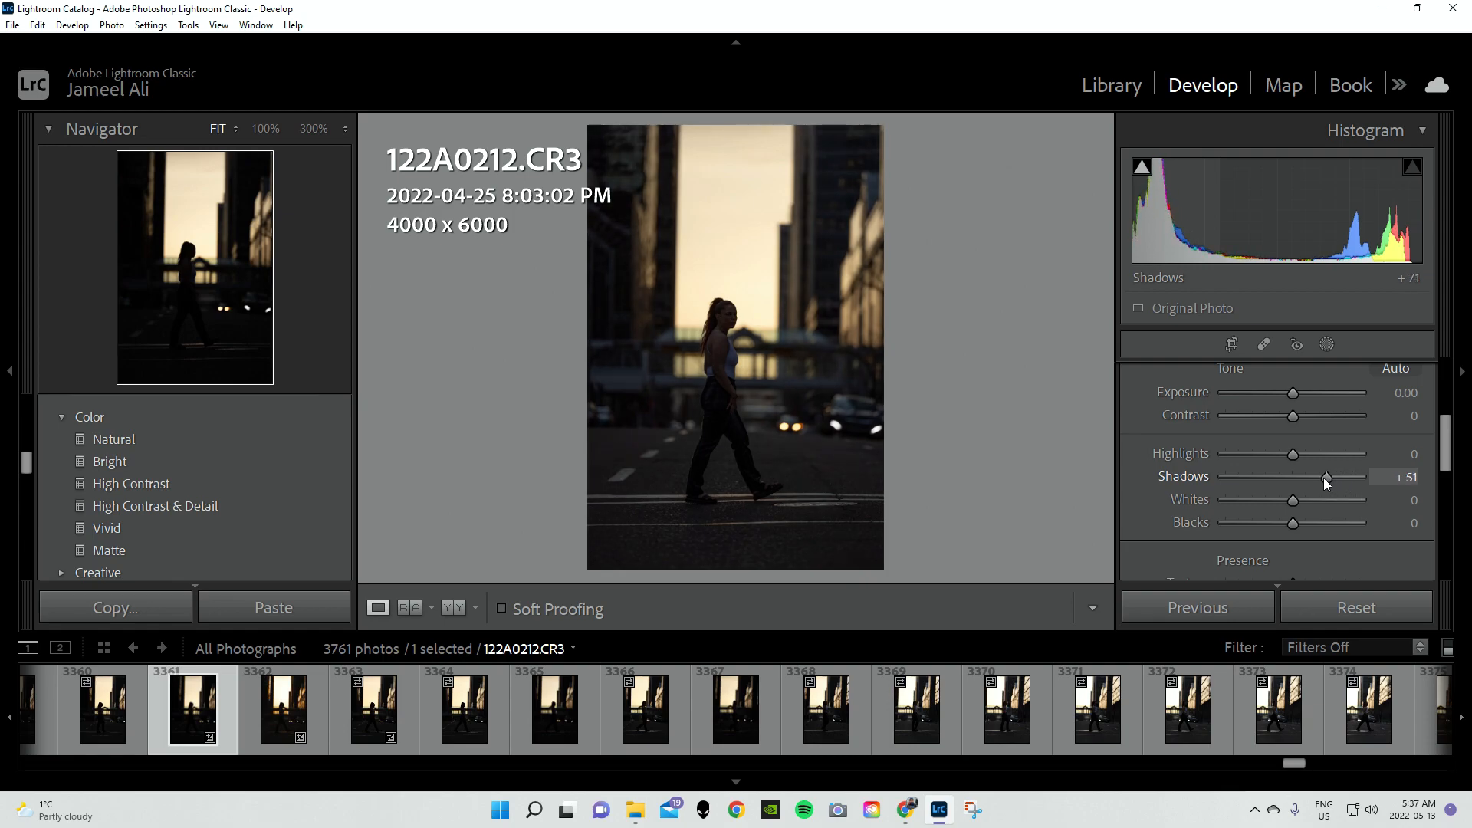
{"action": "left_click_drag", "start_coordinate": [1325, 477], "coordinate": [1330, 477]}
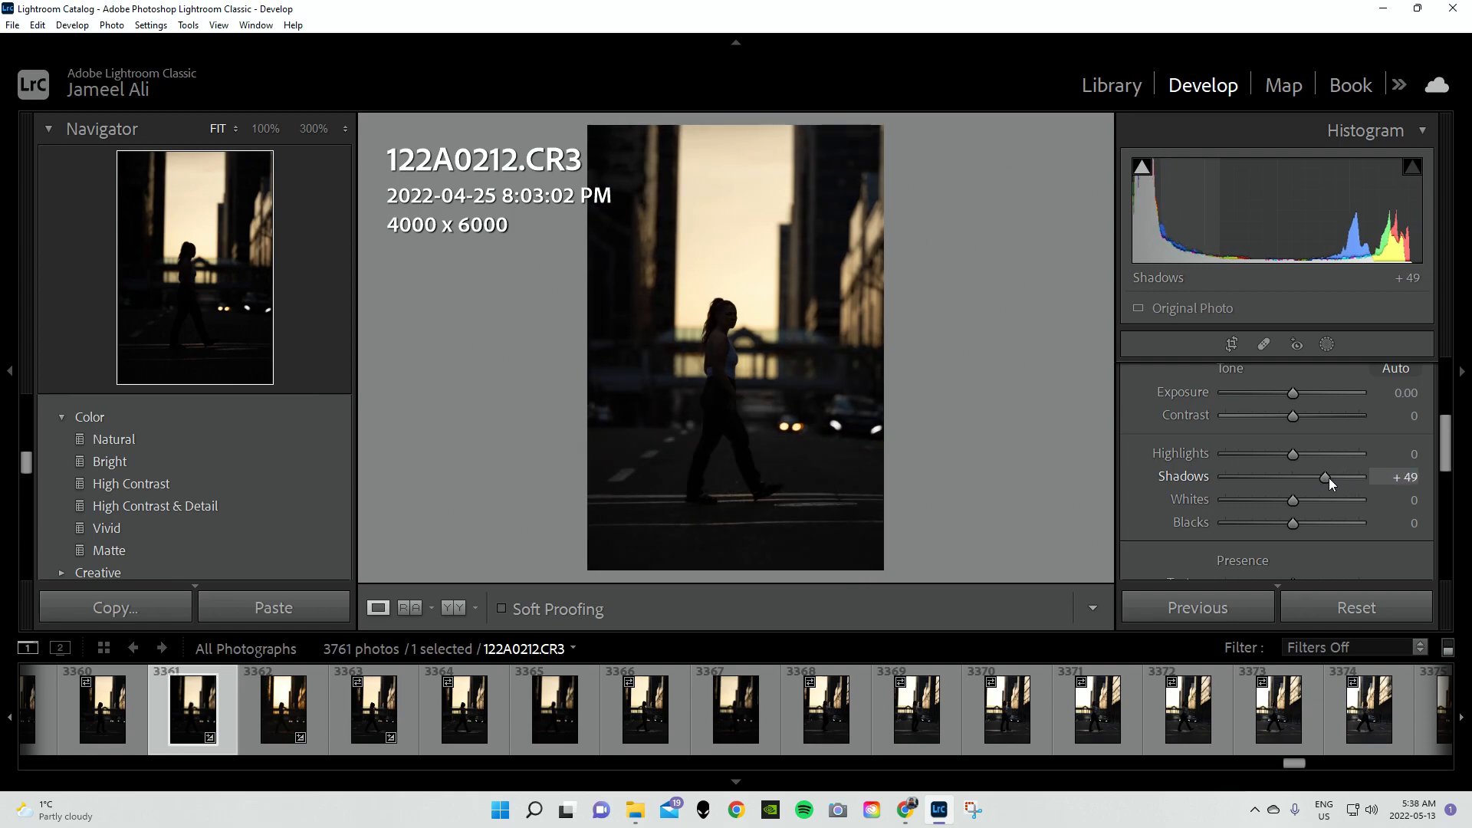
{"action": "left_click_drag", "start_coordinate": [1327, 477], "coordinate": [1324, 477]}
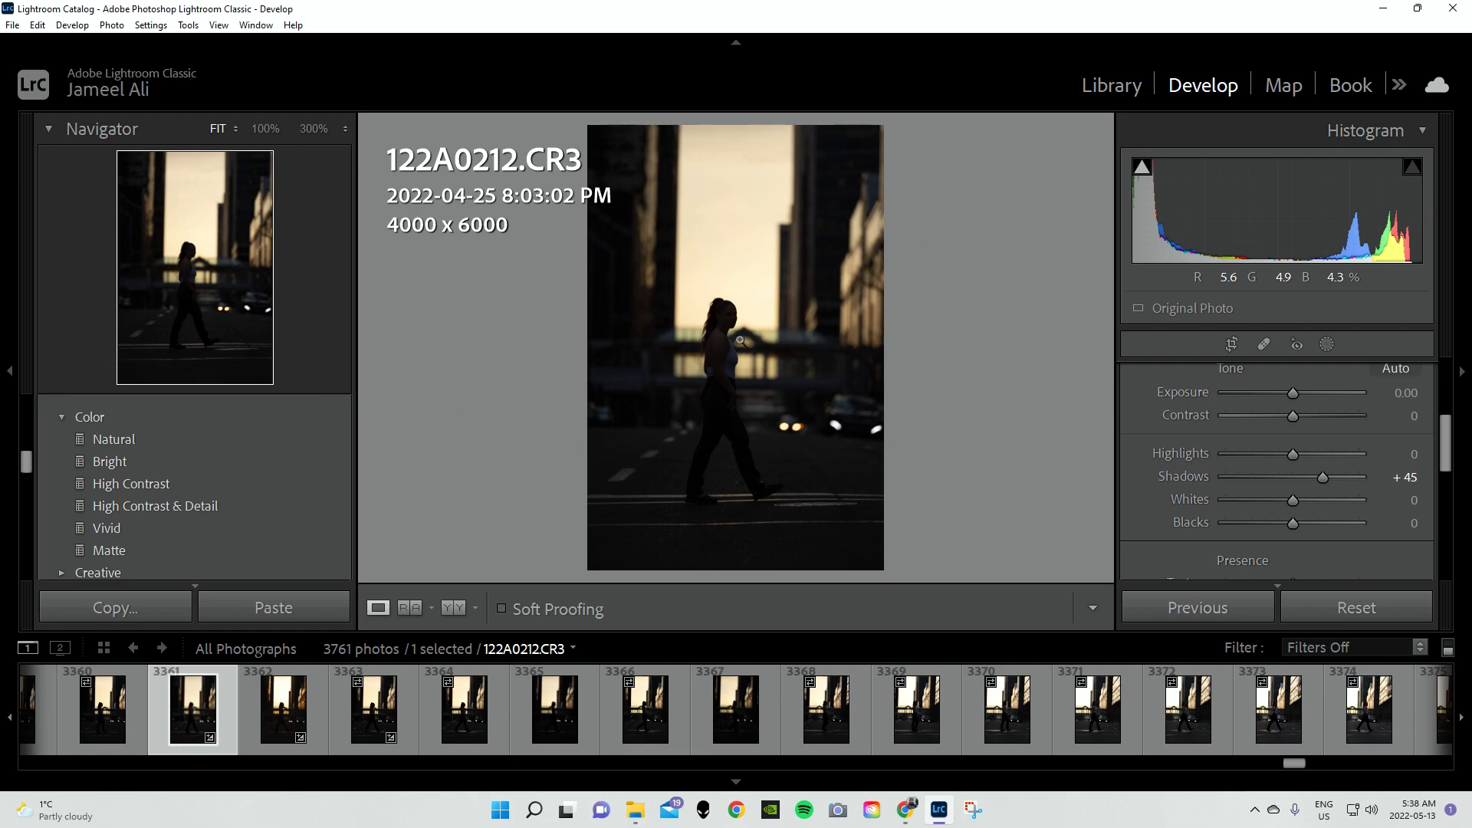
Zoom to 100% on the woman's face and test raising Exposure, then ease it back down
{"action": "left_click", "coordinate": [735, 341]}
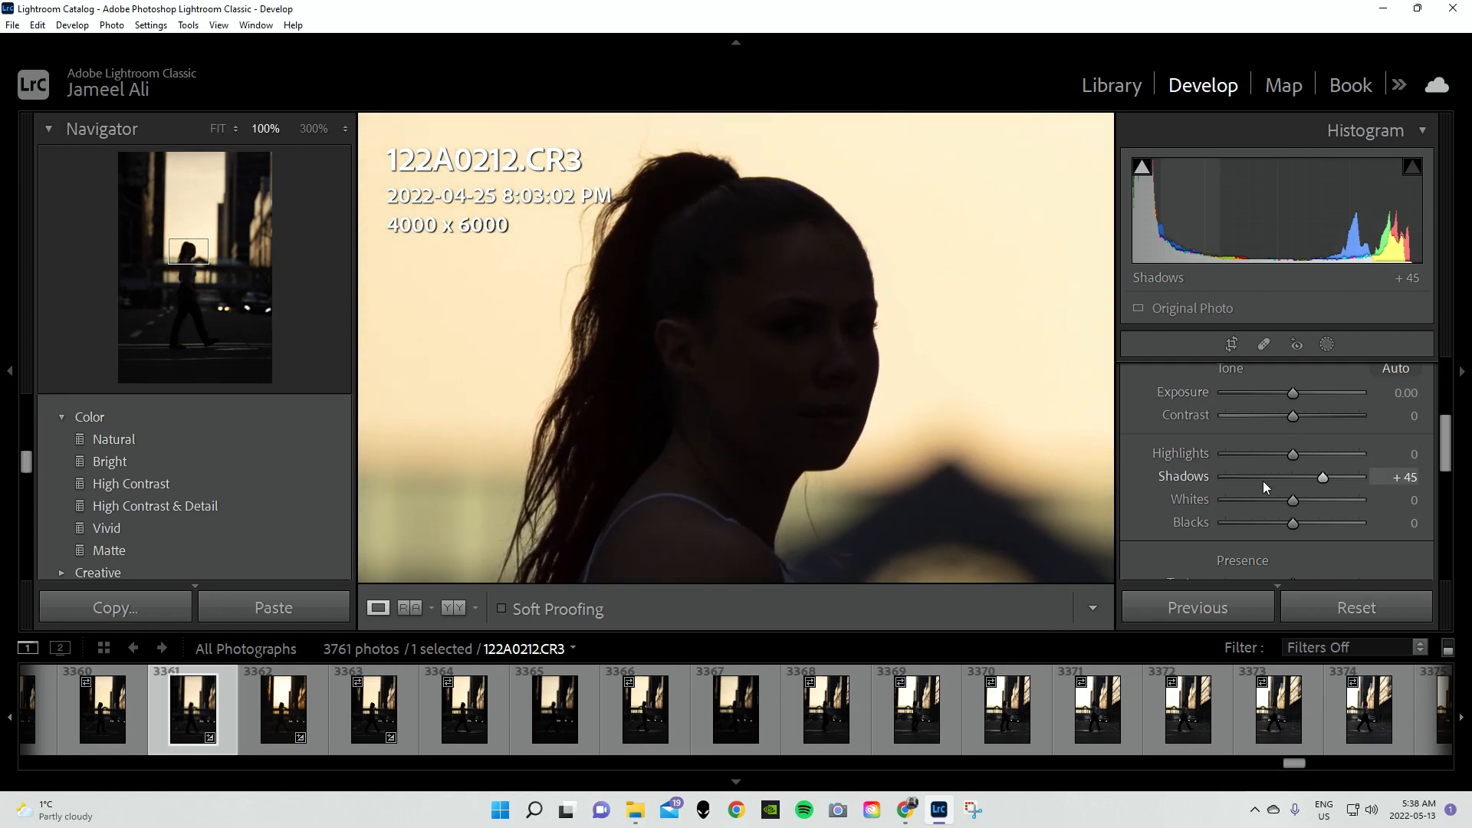
{"action": "left_click_drag", "start_coordinate": [1291, 393], "coordinate": [1296, 392]}
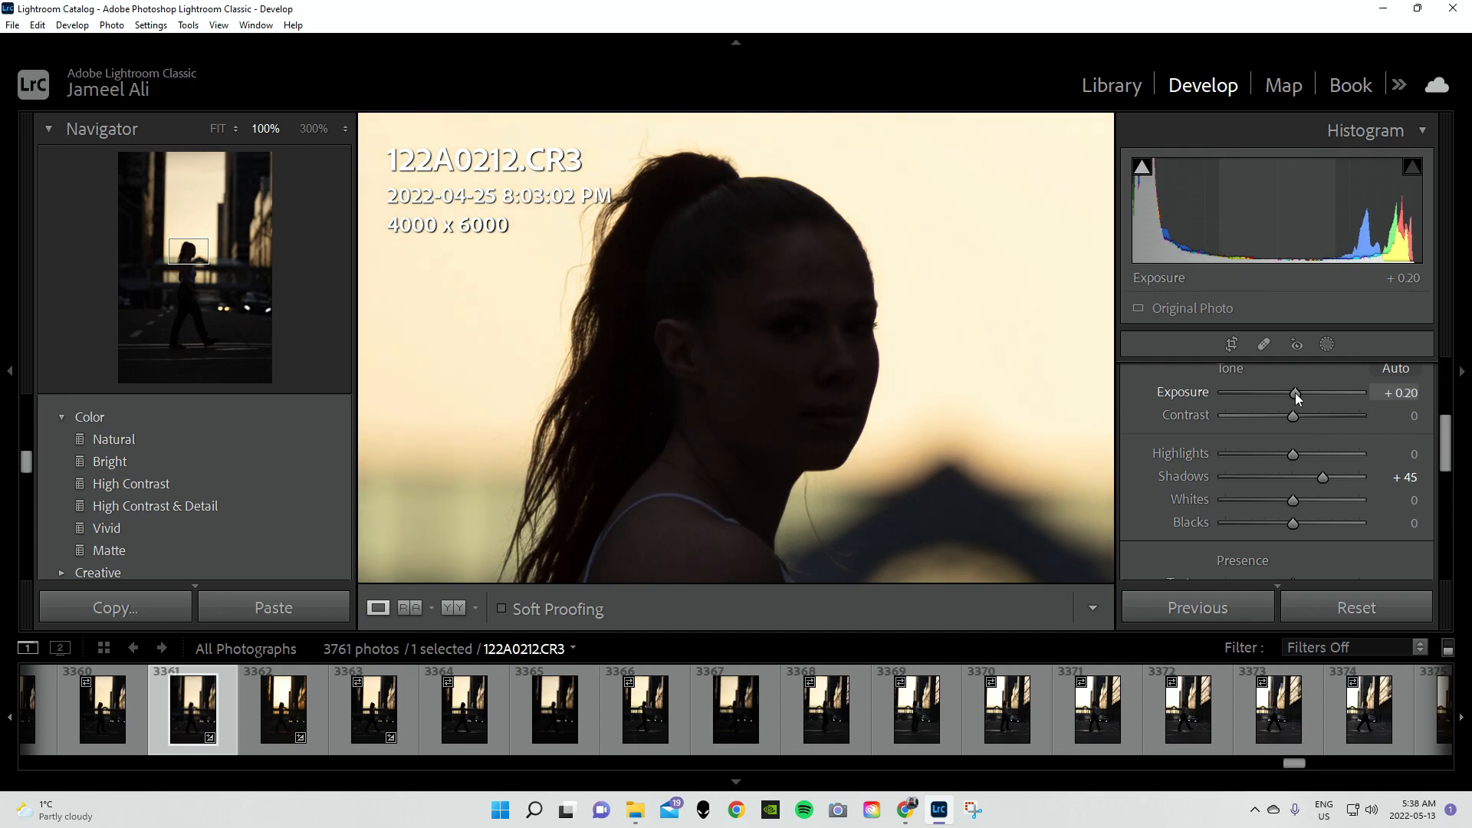
{"action": "left_click_drag", "start_coordinate": [1294, 393], "coordinate": [1303, 393]}
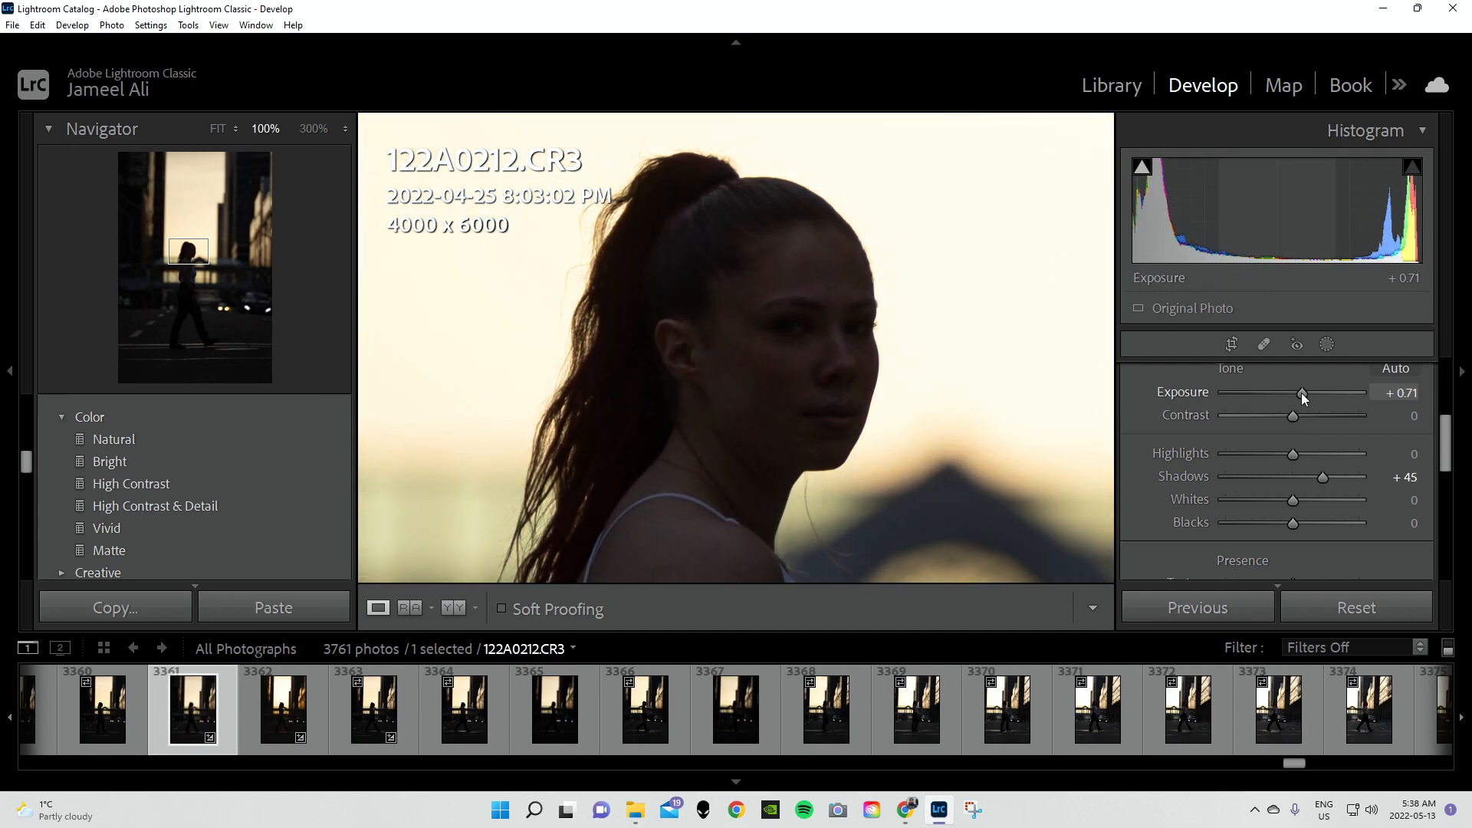
{"action": "left_click_drag", "start_coordinate": [1303, 393], "coordinate": [1348, 393]}
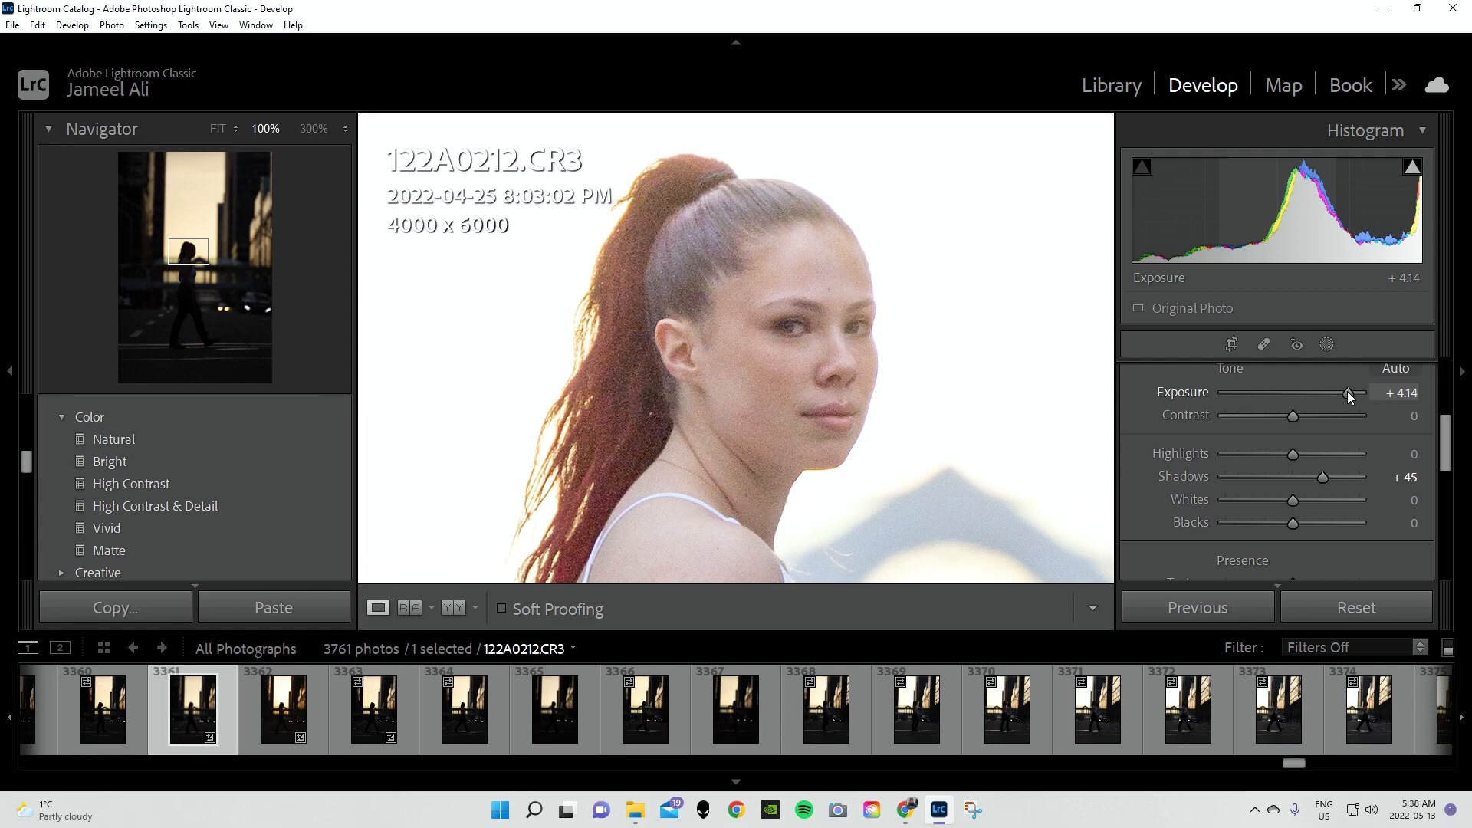
{"action": "left_click_drag", "start_coordinate": [1349, 393], "coordinate": [1328, 392]}
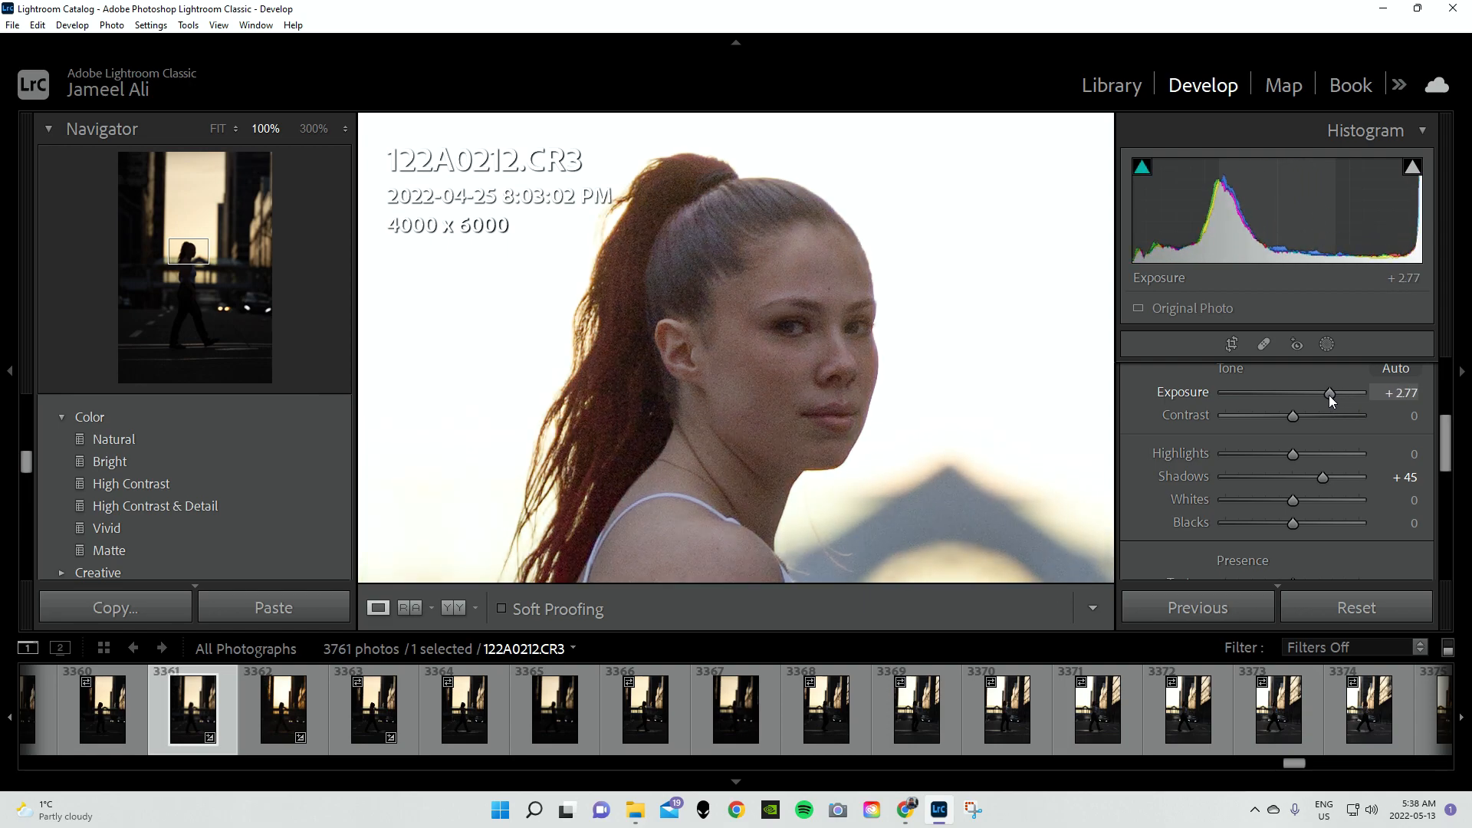
{"action": "left_click_drag", "start_coordinate": [1329, 393], "coordinate": [1316, 393]}
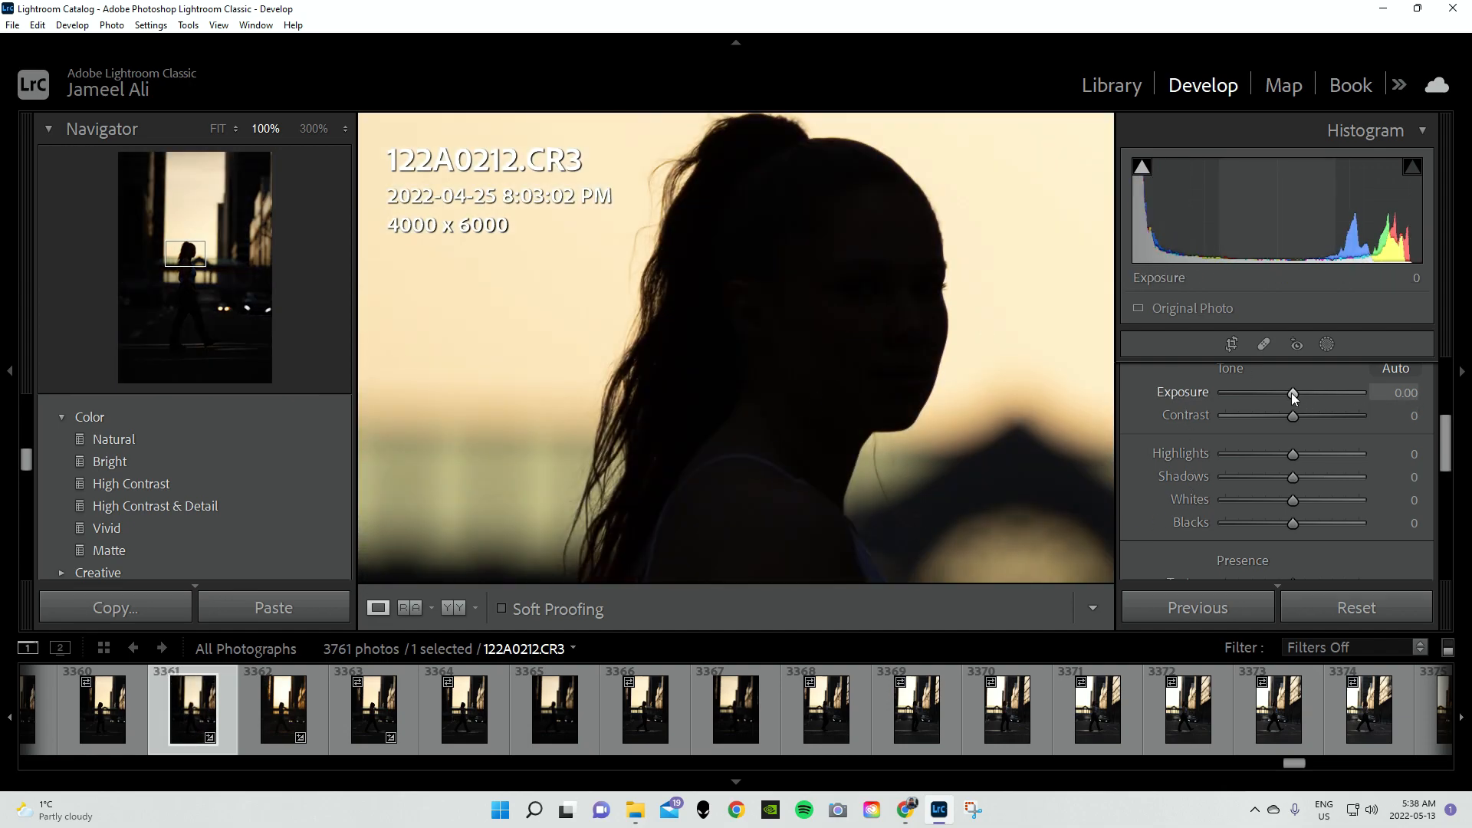
Set Exposure to +1.51 and Shadows to +43 on the backlit portrait
{"action": "left_click_drag", "start_coordinate": [1293, 393], "coordinate": [1315, 393]}
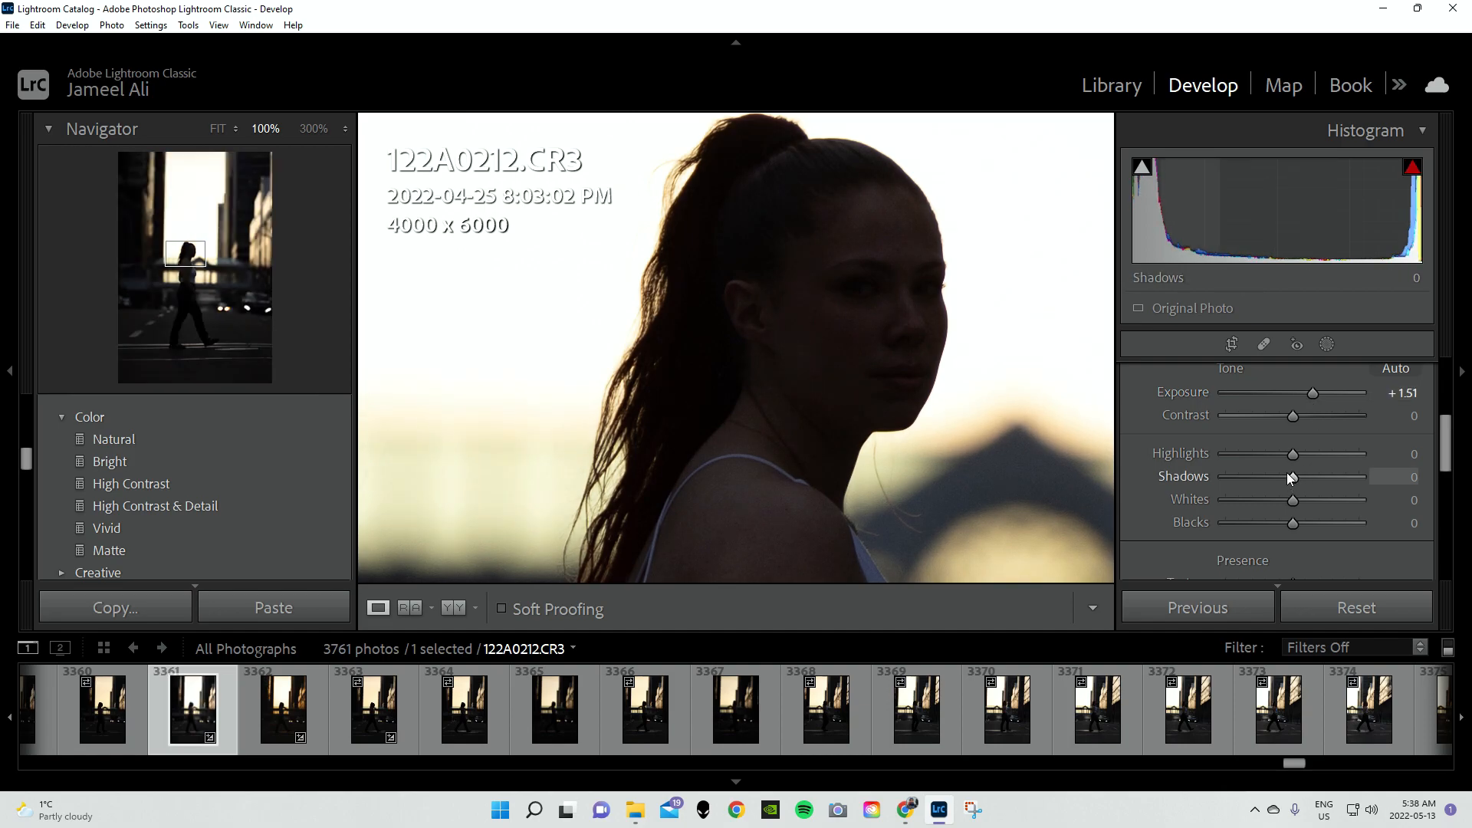
{"action": "left_click_drag", "start_coordinate": [1291, 477], "coordinate": [1315, 477]}
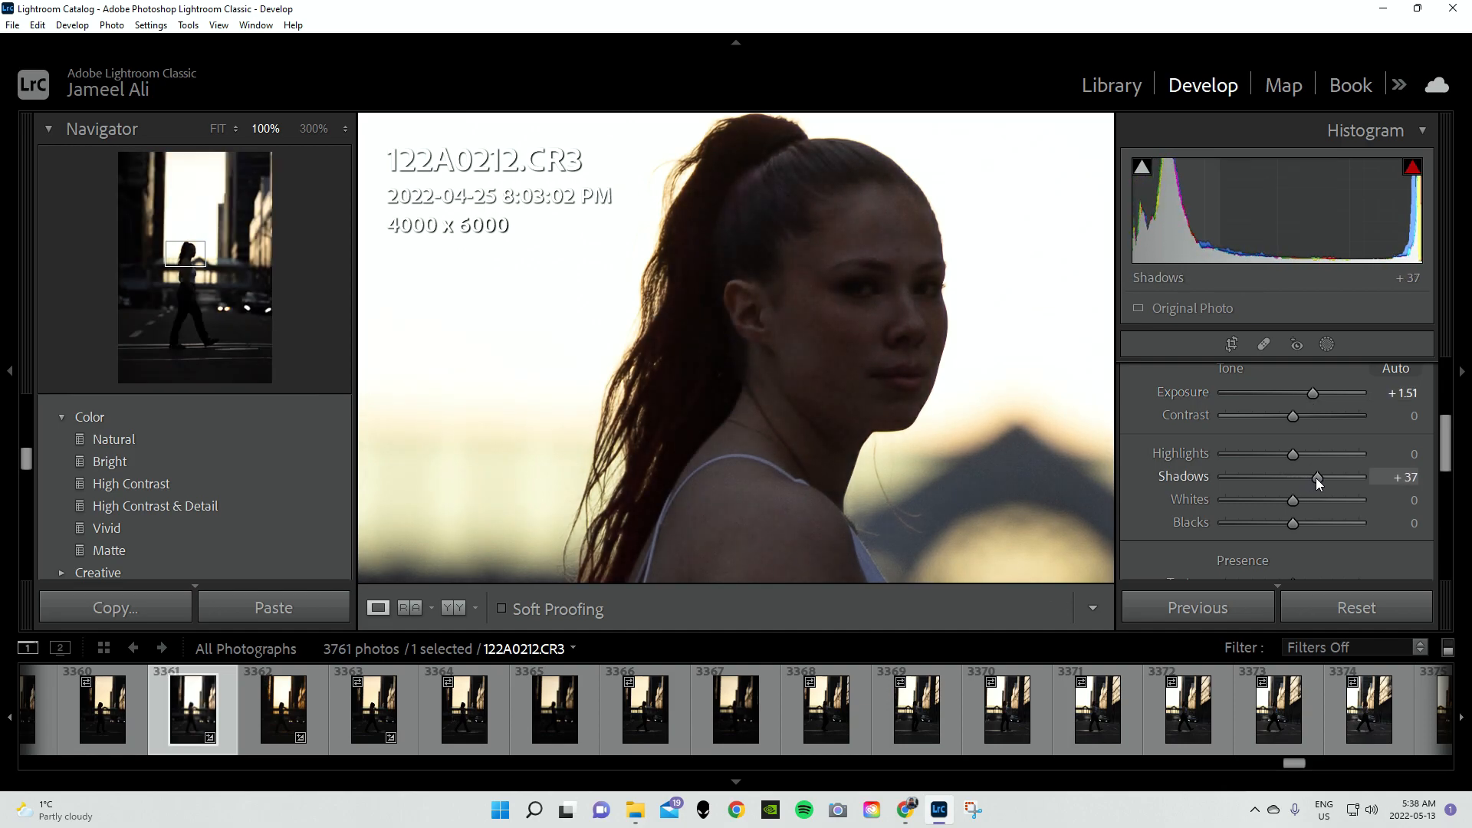
{"action": "left_click_drag", "start_coordinate": [1316, 477], "coordinate": [1322, 478]}
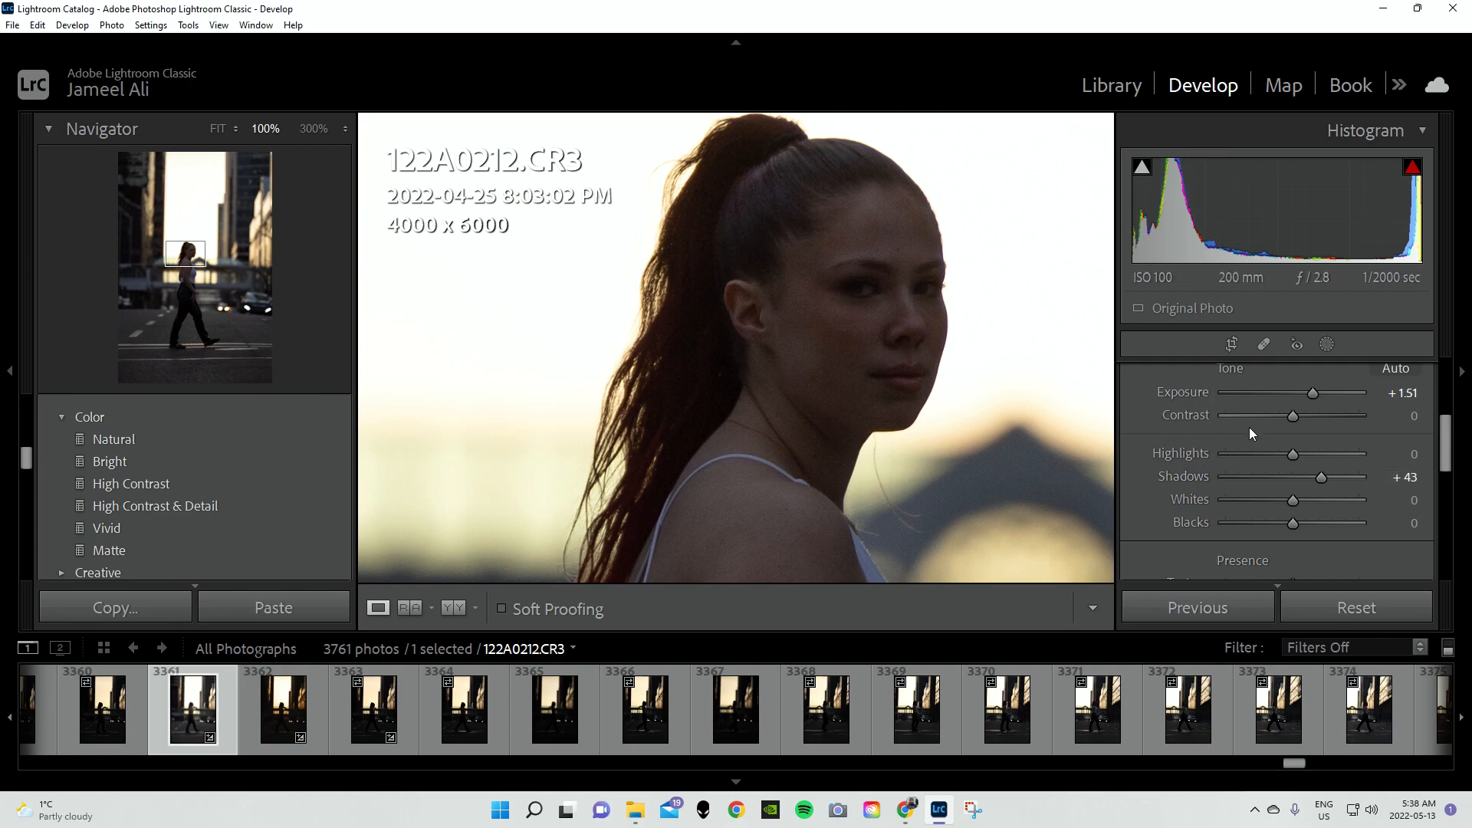
{"action": "mouse_move", "coordinate": [1293, 454]}
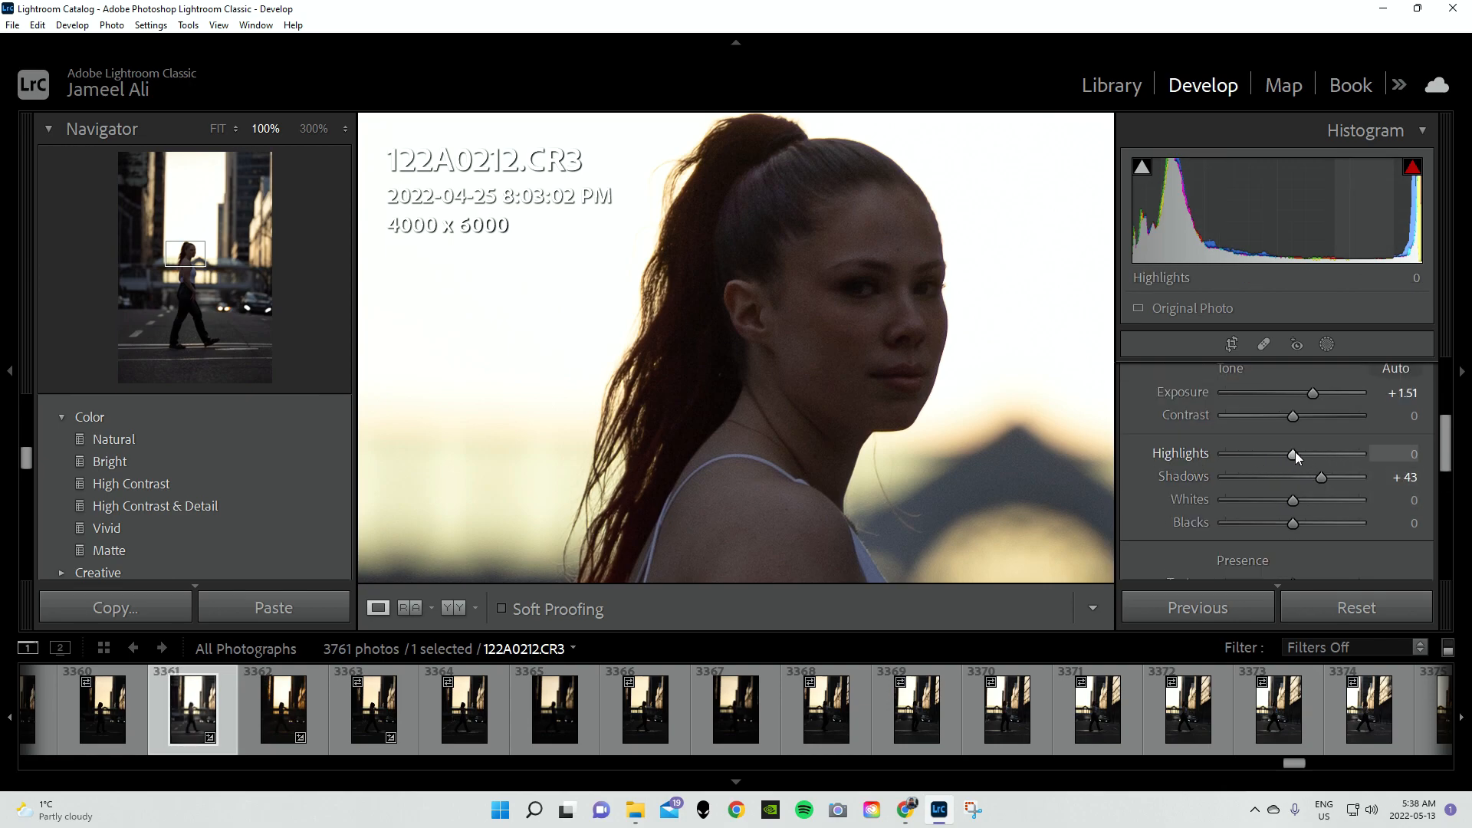
{"action": "left_click_drag", "start_coordinate": [1293, 454], "coordinate": [1273, 454]}
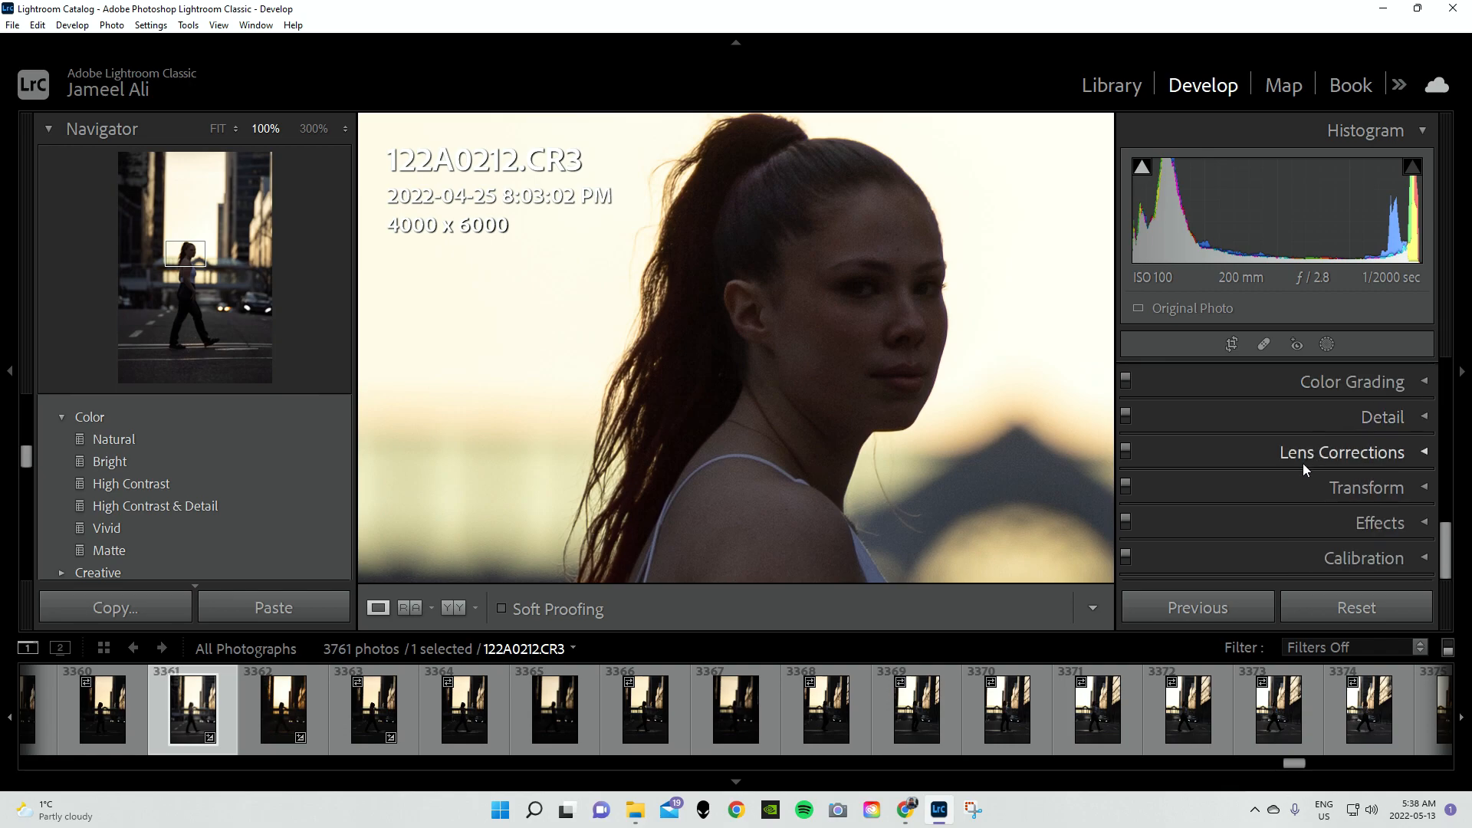
In the Detail panel, set luminance noise reduction to 19
{"action": "left_click", "coordinate": [1382, 418]}
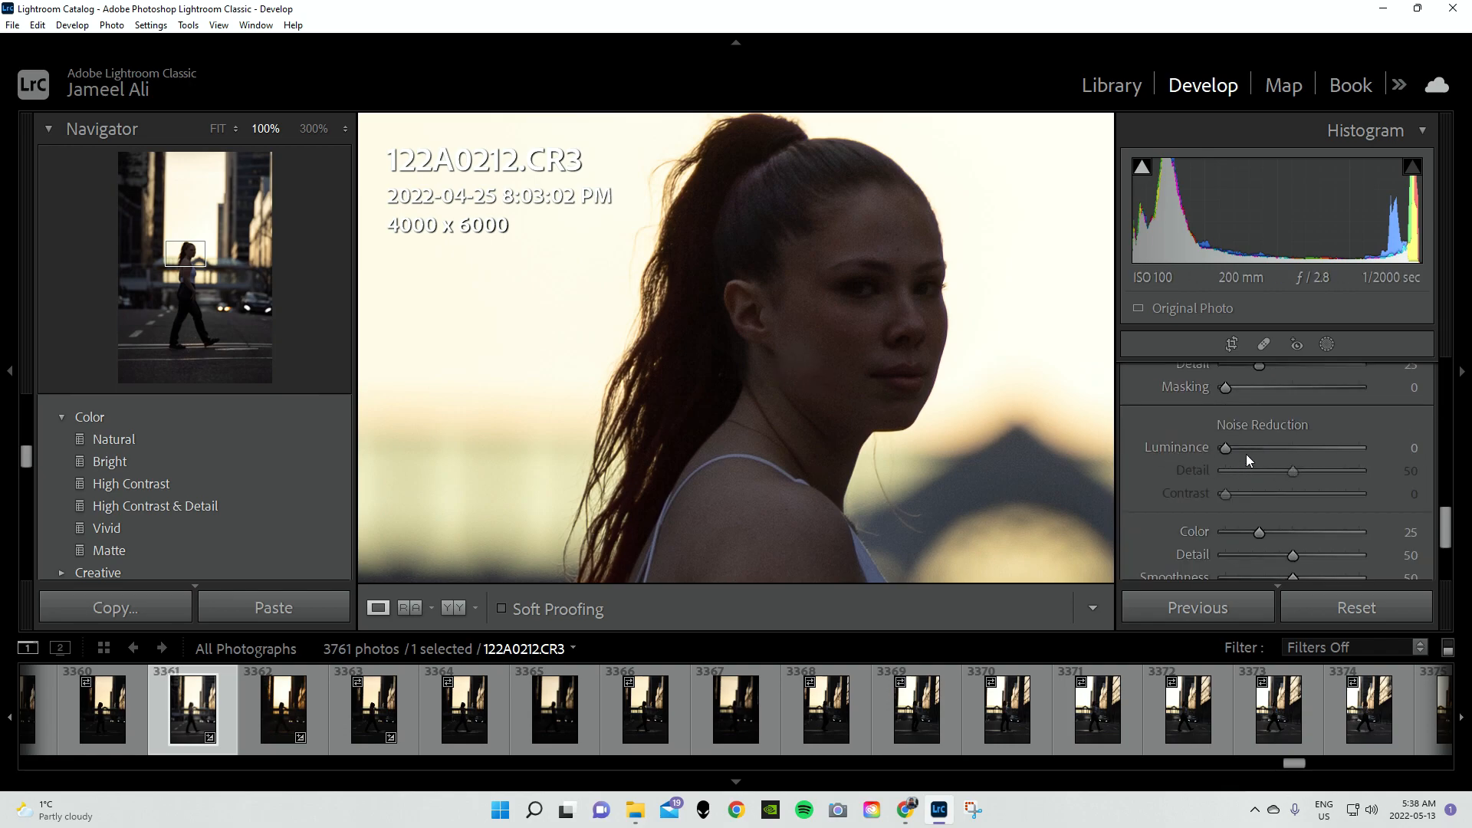
{"action": "left_click_drag", "start_coordinate": [1224, 448], "coordinate": [1238, 448]}
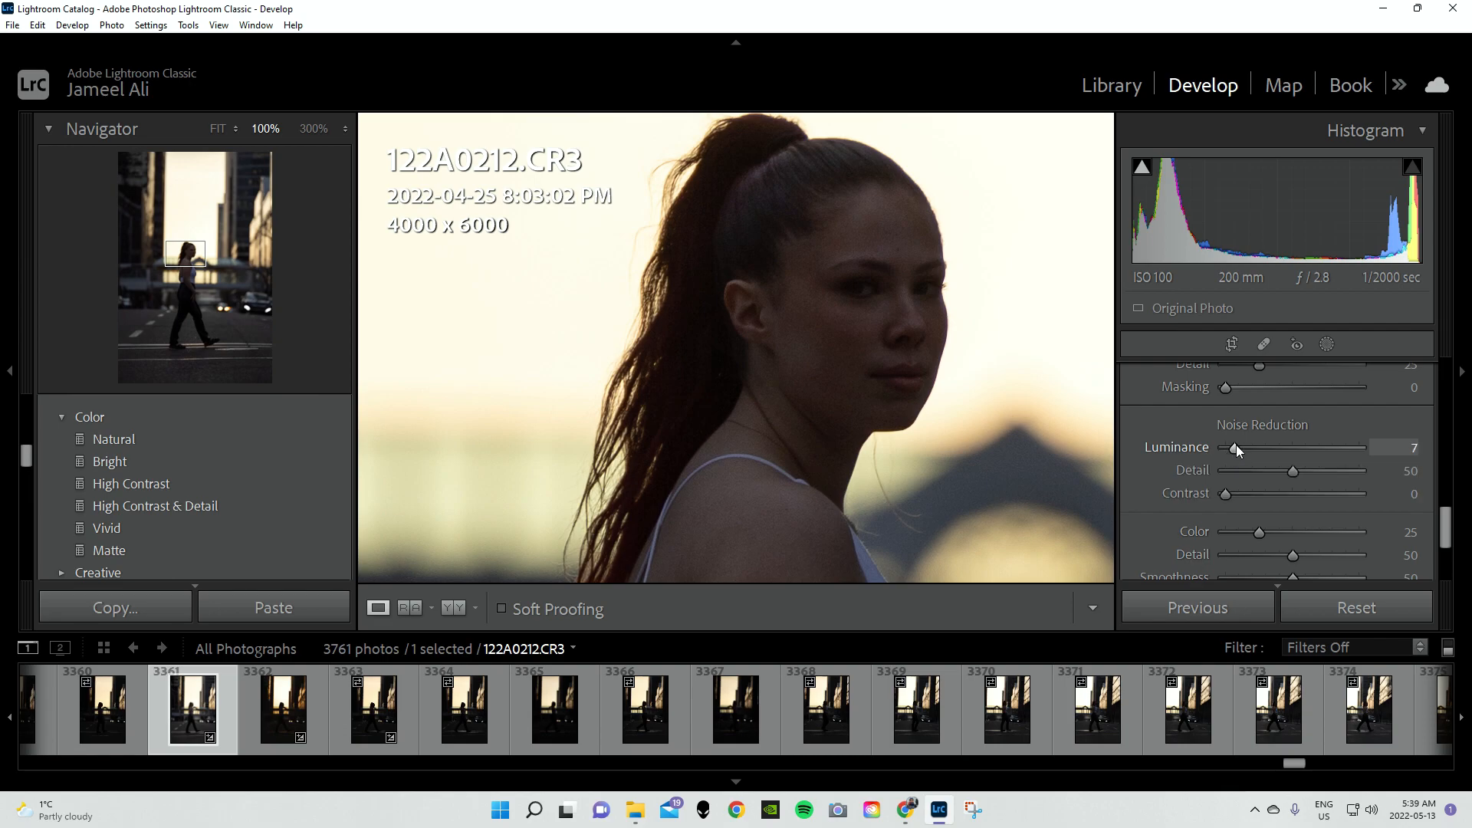
{"action": "left_click_drag", "start_coordinate": [1236, 448], "coordinate": [1249, 448]}
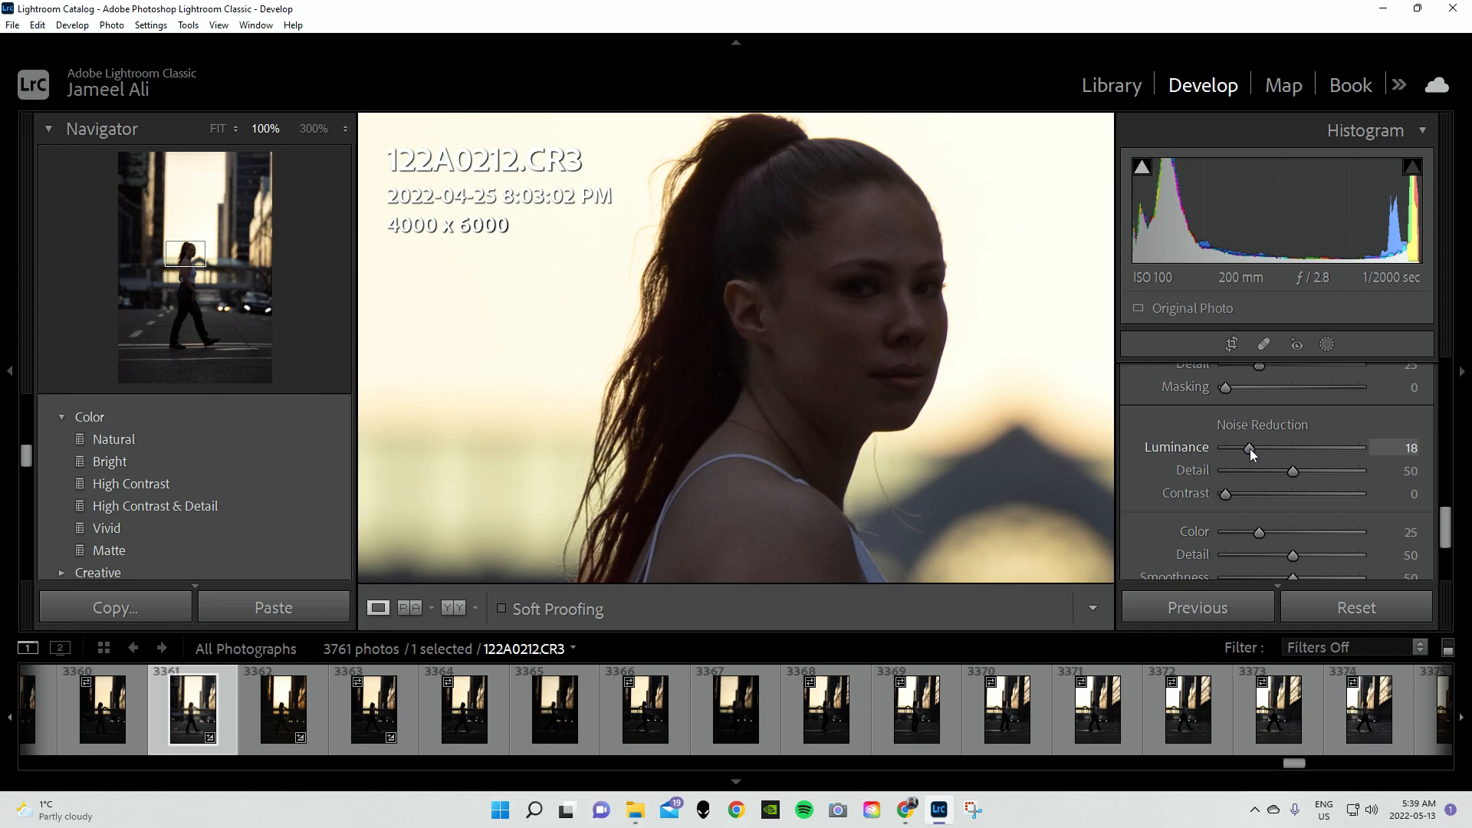
{"action": "left_click_drag", "start_coordinate": [1249, 448], "coordinate": [1251, 448]}
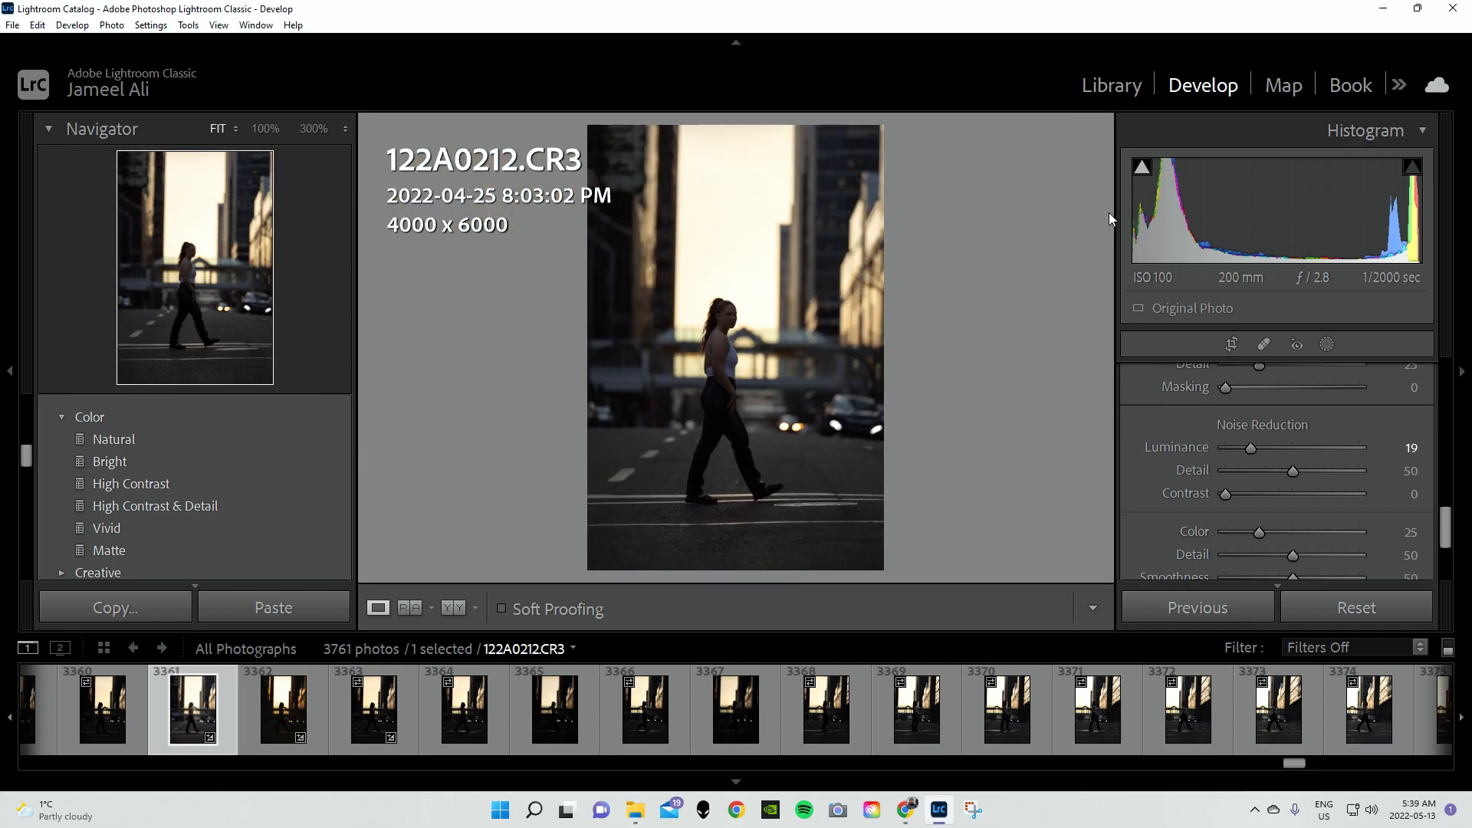
{"action": "left_click", "coordinate": [1326, 345]}
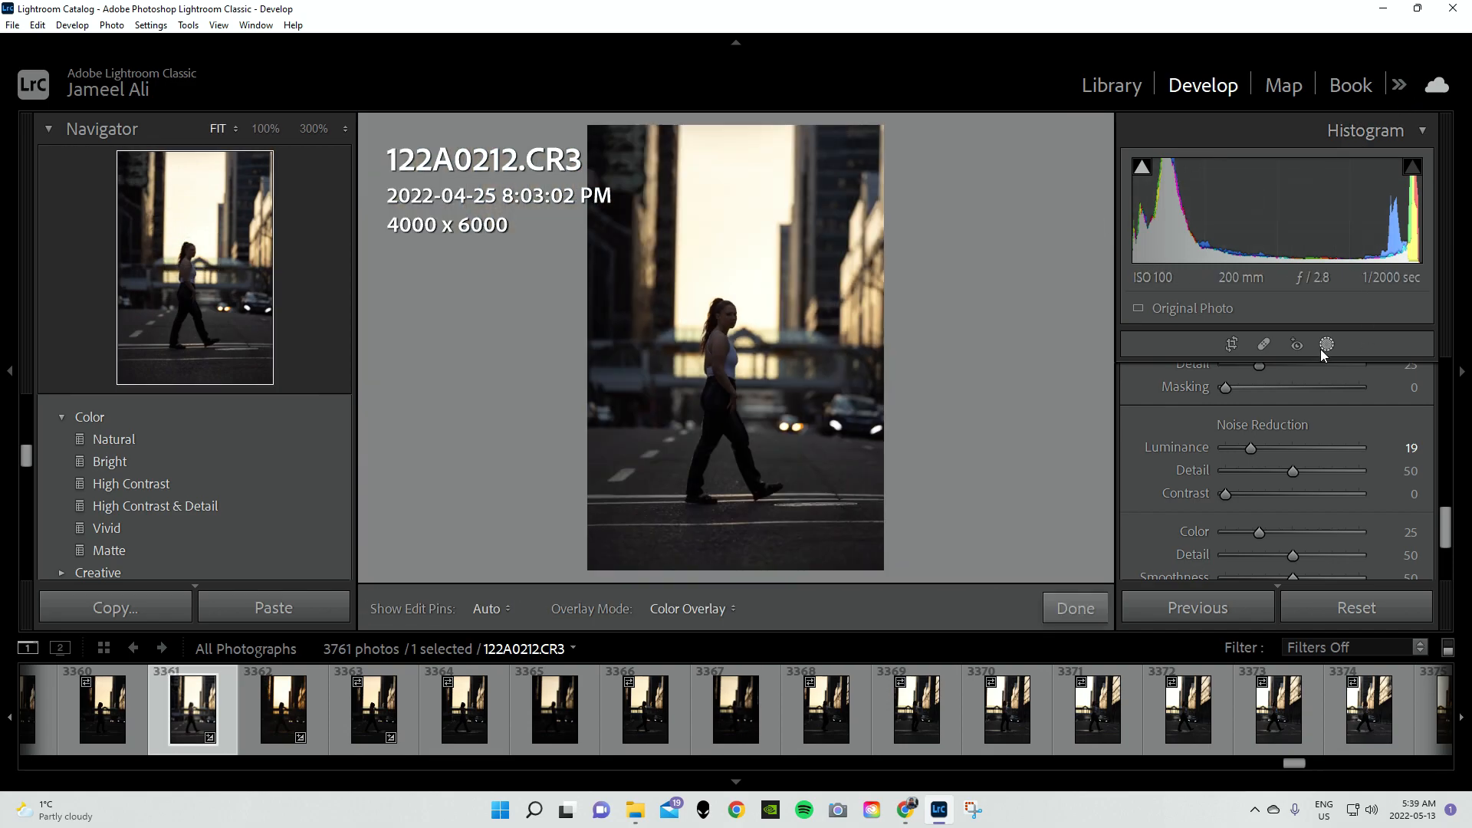
Create a subject mask on the woman with exposure +0.69 and contrast +15
{"action": "left_click", "coordinate": [1325, 346]}
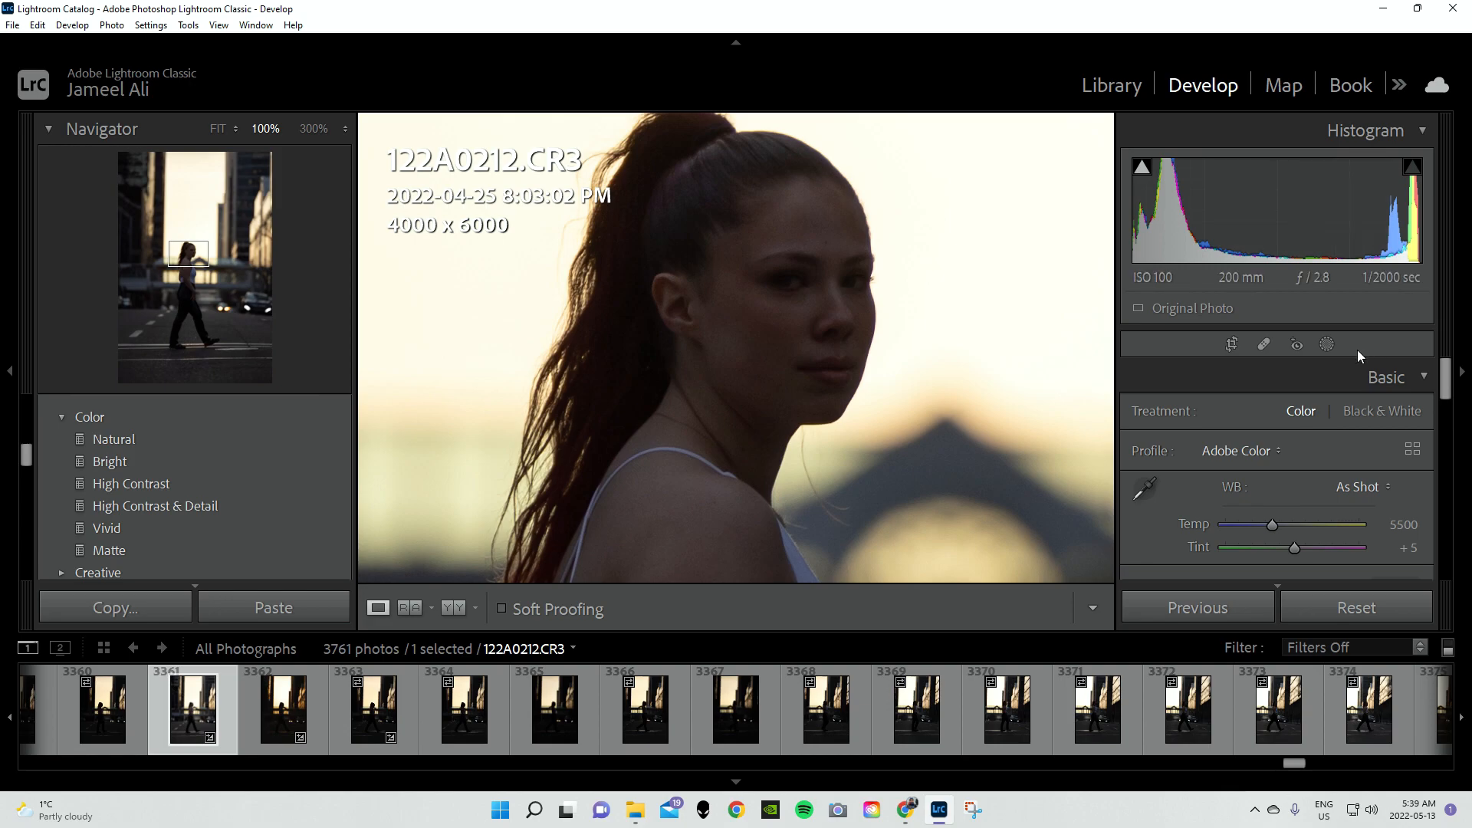
{"action": "left_click", "coordinate": [1325, 343]}
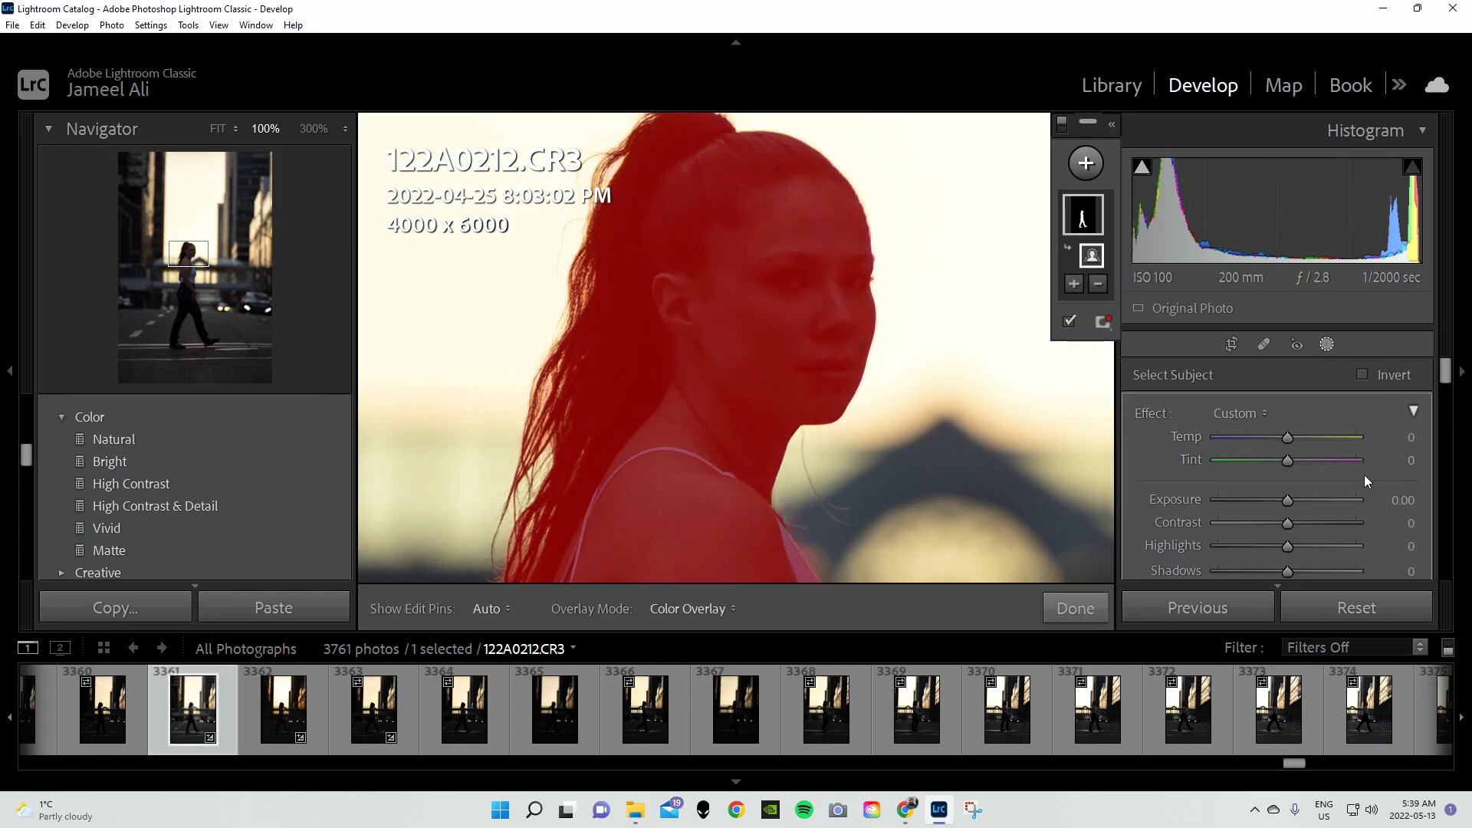
{"action": "left_click_drag", "start_coordinate": [1287, 500], "coordinate": [1293, 500]}
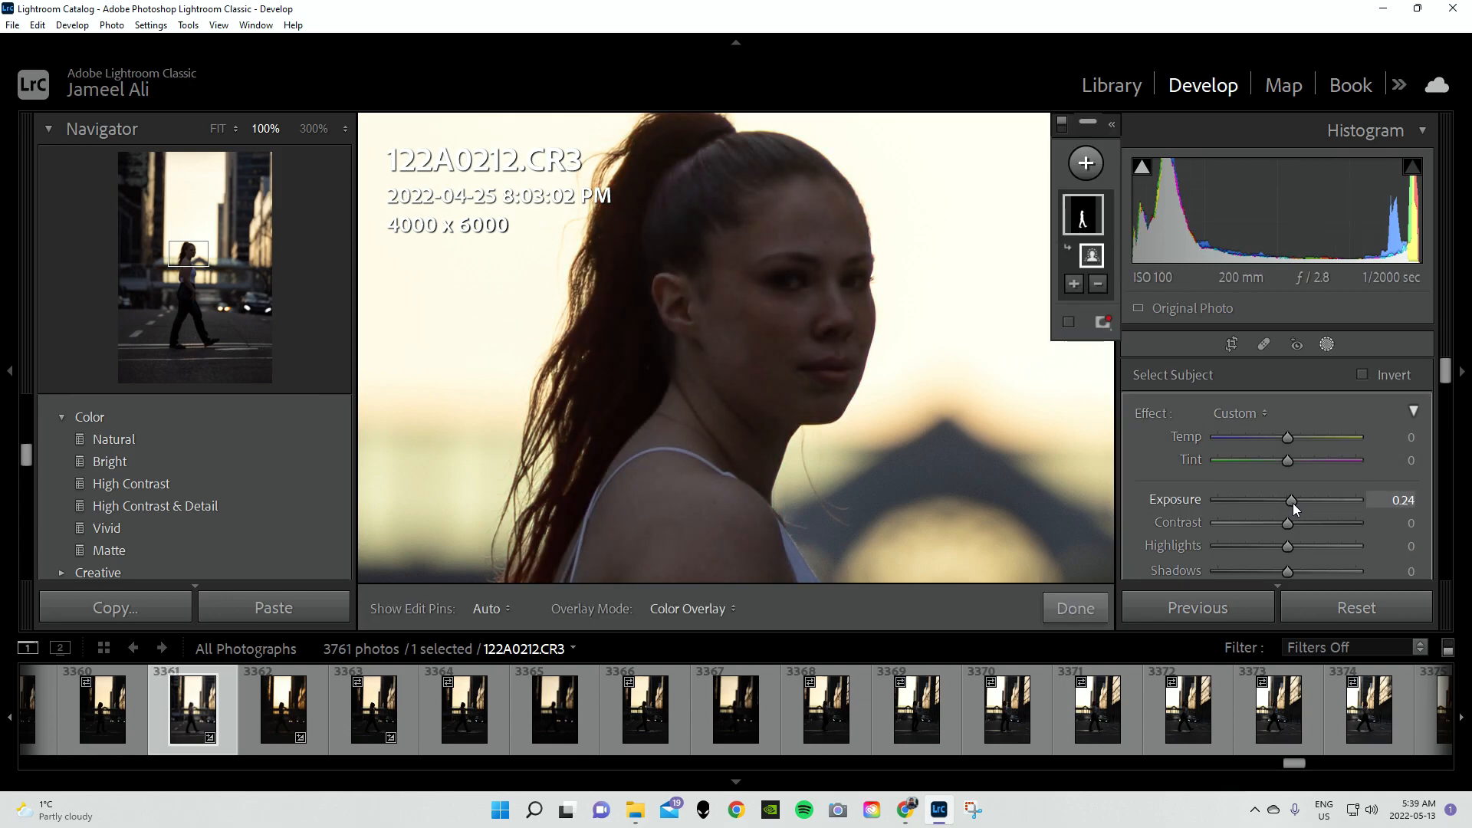
{"action": "left_click_drag", "start_coordinate": [1289, 500], "coordinate": [1300, 500]}
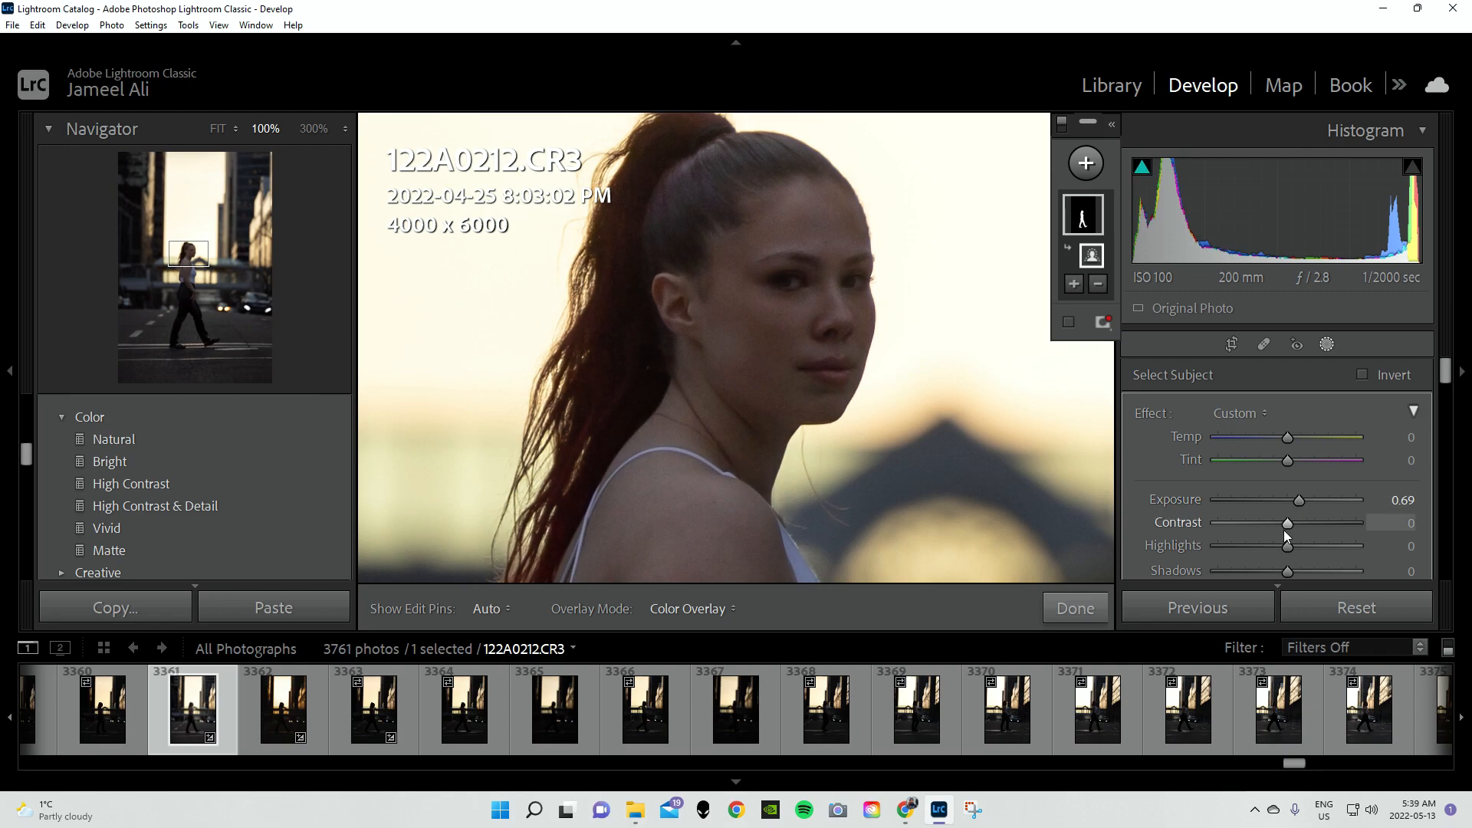
{"action": "left_click_drag", "start_coordinate": [1288, 522], "coordinate": [1278, 457]}
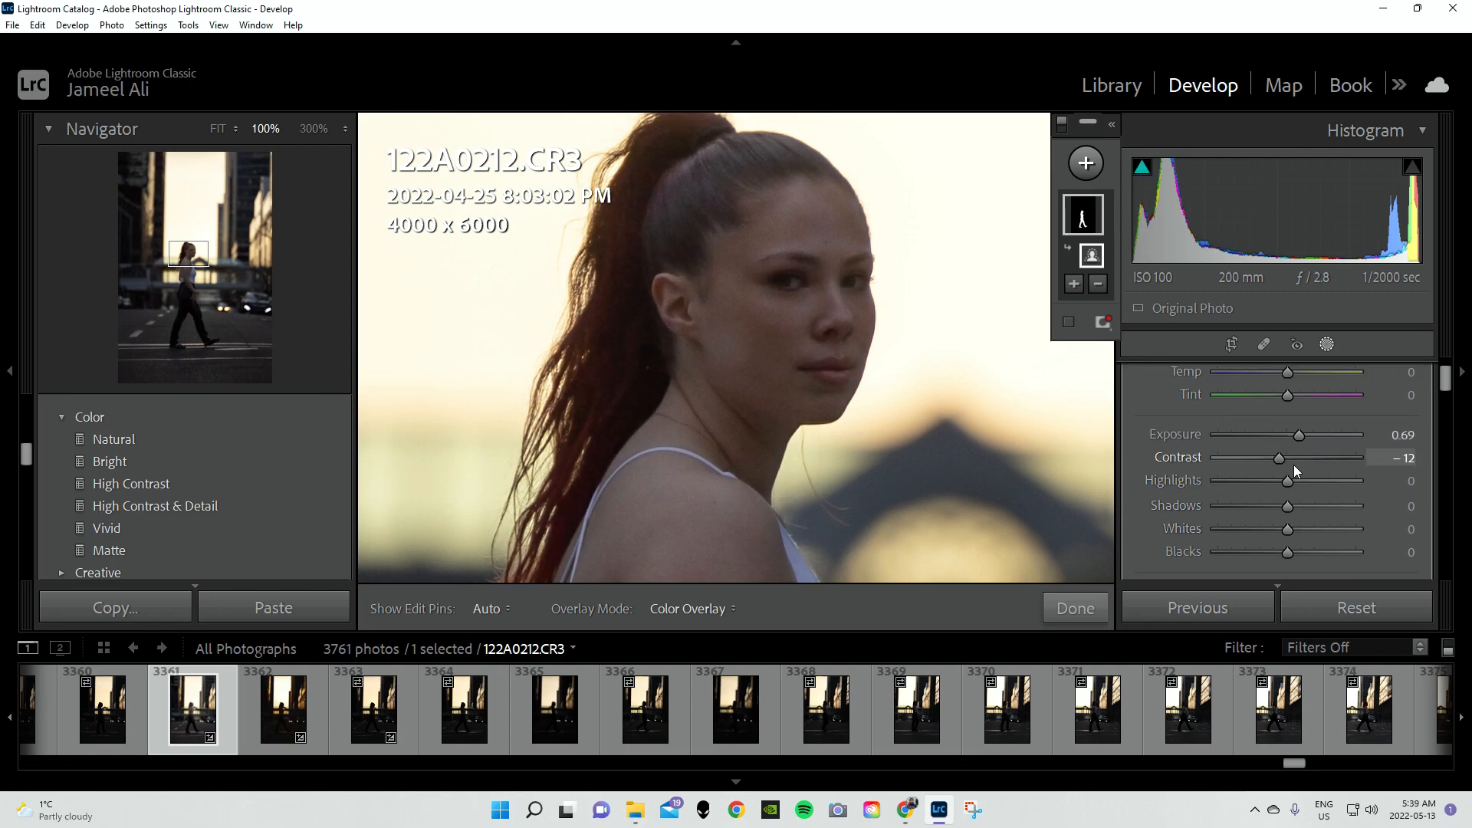
{"action": "left_click_drag", "start_coordinate": [1278, 457], "coordinate": [1306, 457]}
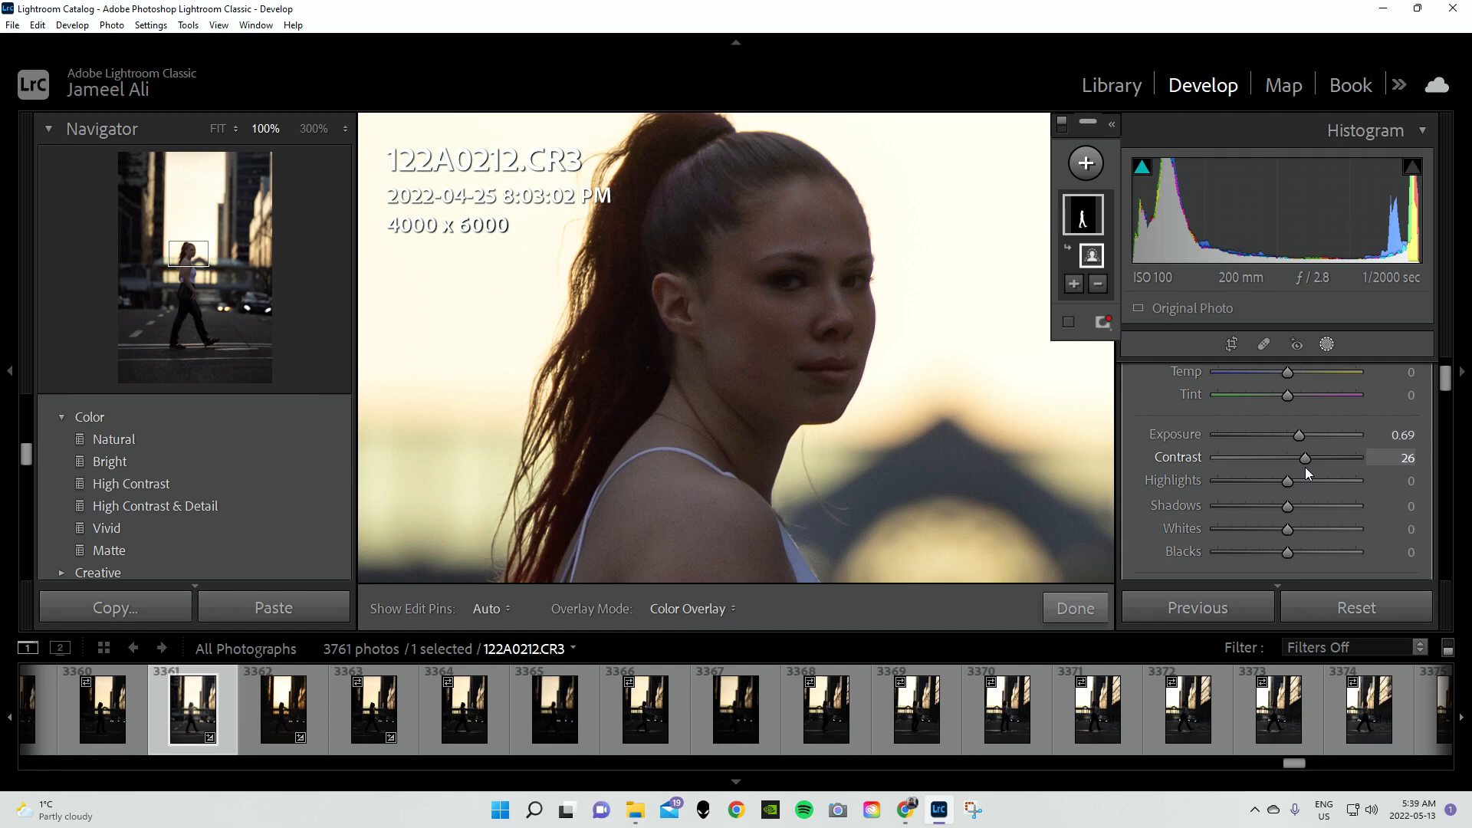
{"action": "left_click_drag", "start_coordinate": [1304, 457], "coordinate": [1288, 457]}
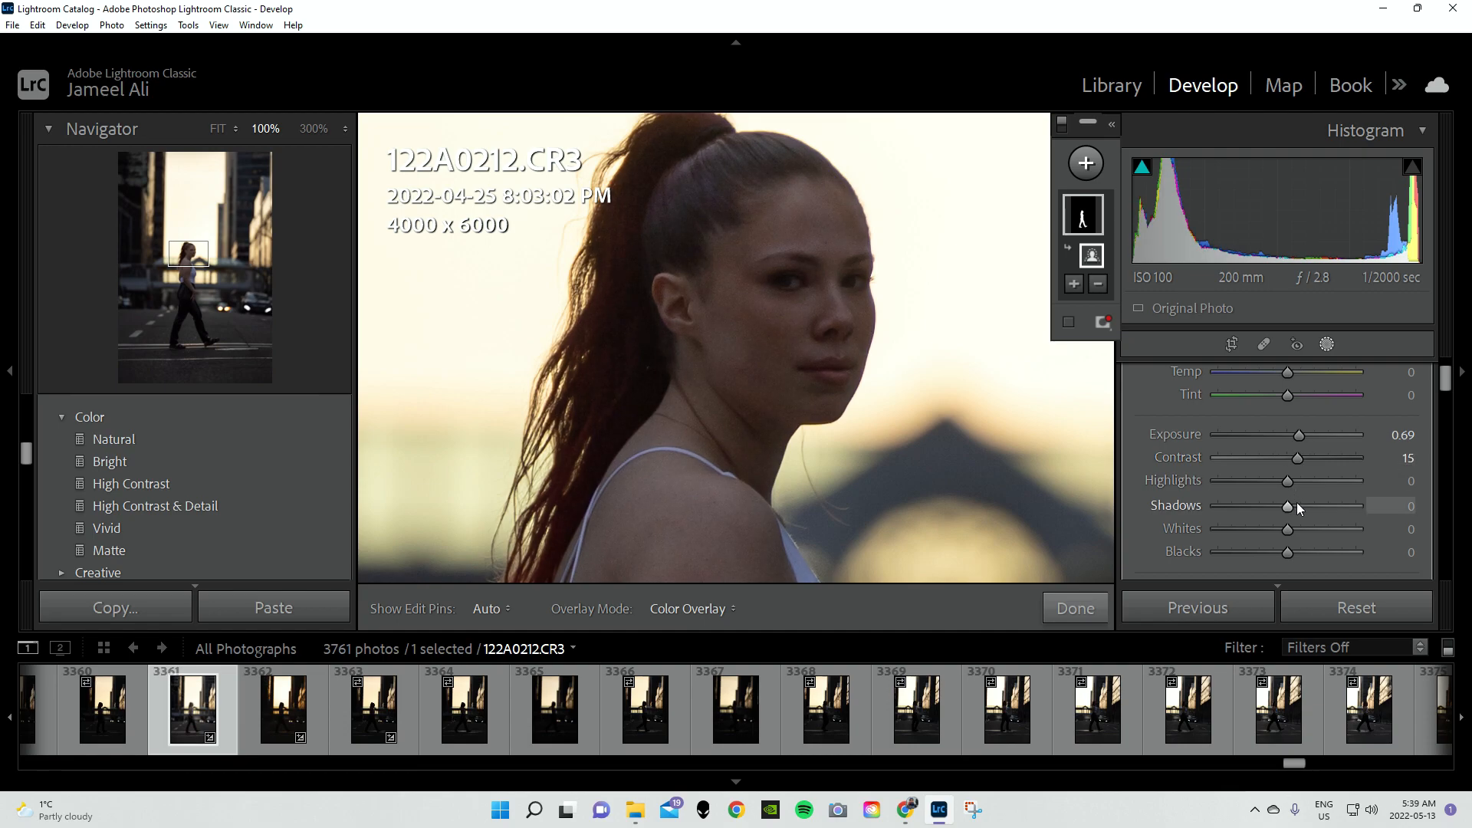
{"action": "mouse_move", "coordinate": [1291, 514]}
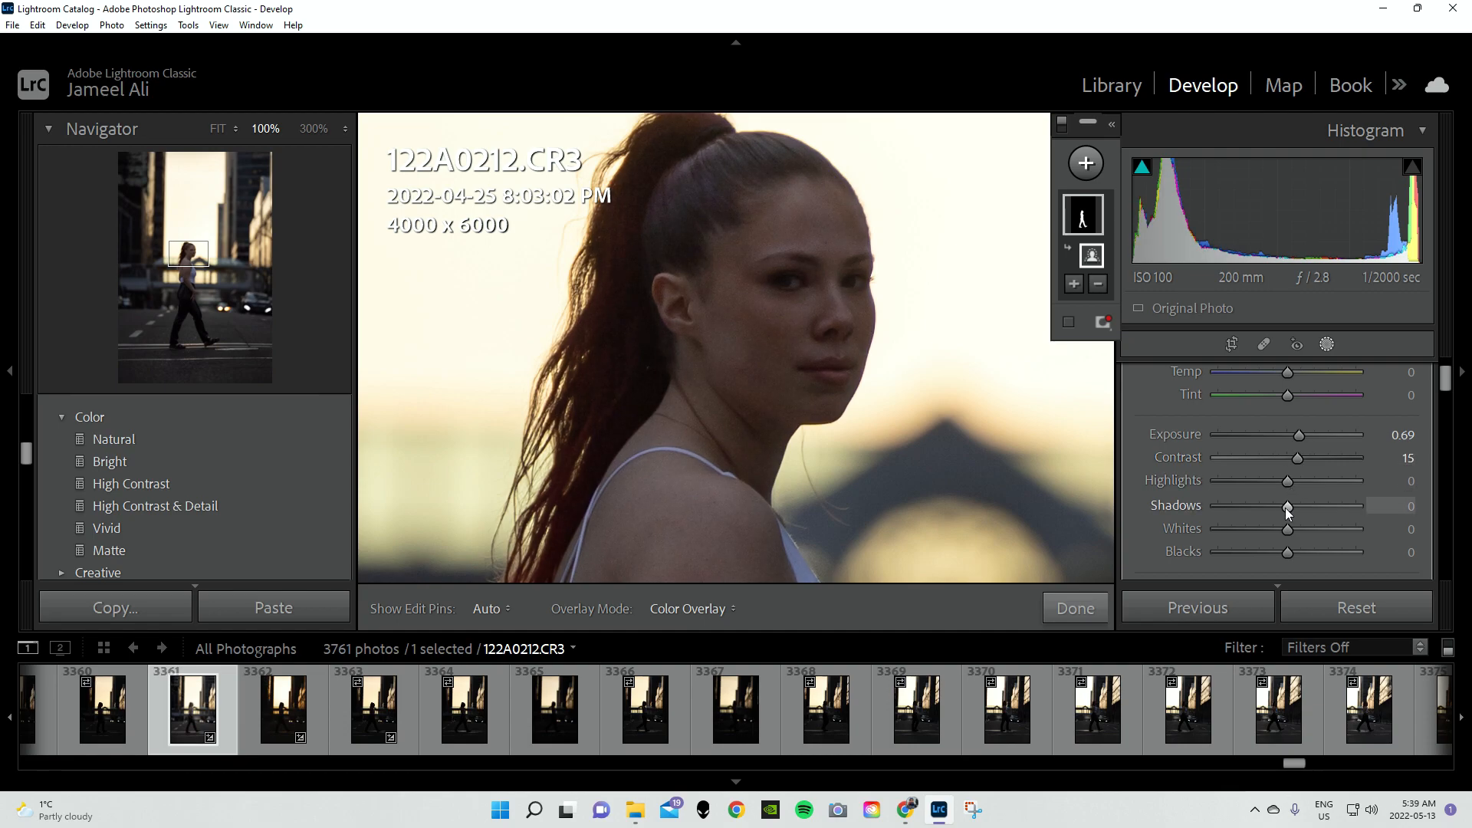
Give the mask shadows +13, clarity −14, texture −12 and noise reduction 35, then finish it
{"action": "left_click_drag", "start_coordinate": [1287, 506], "coordinate": [1299, 506]}
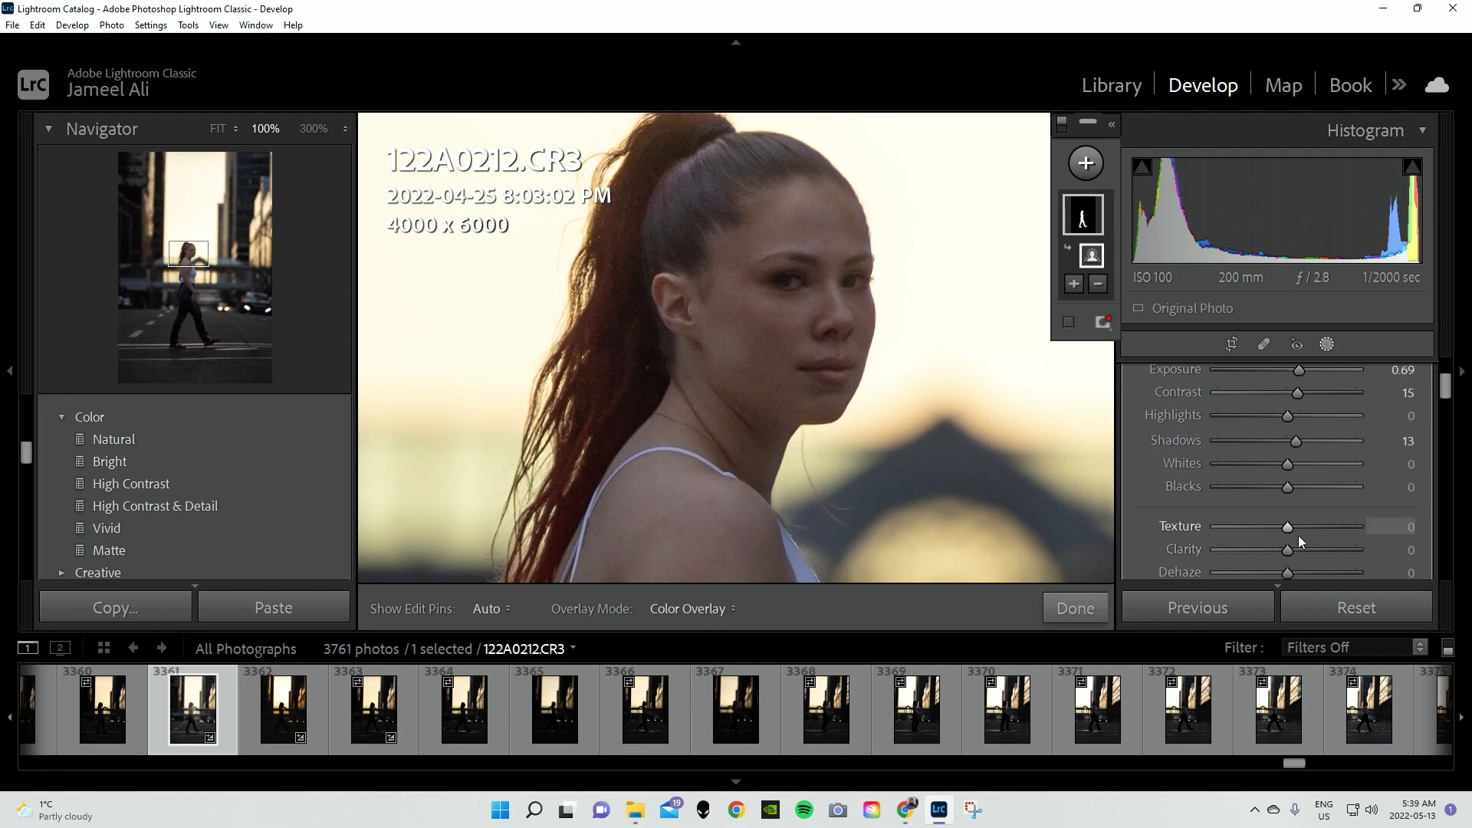
{"action": "left_click_drag", "start_coordinate": [1288, 549], "coordinate": [1275, 483]}
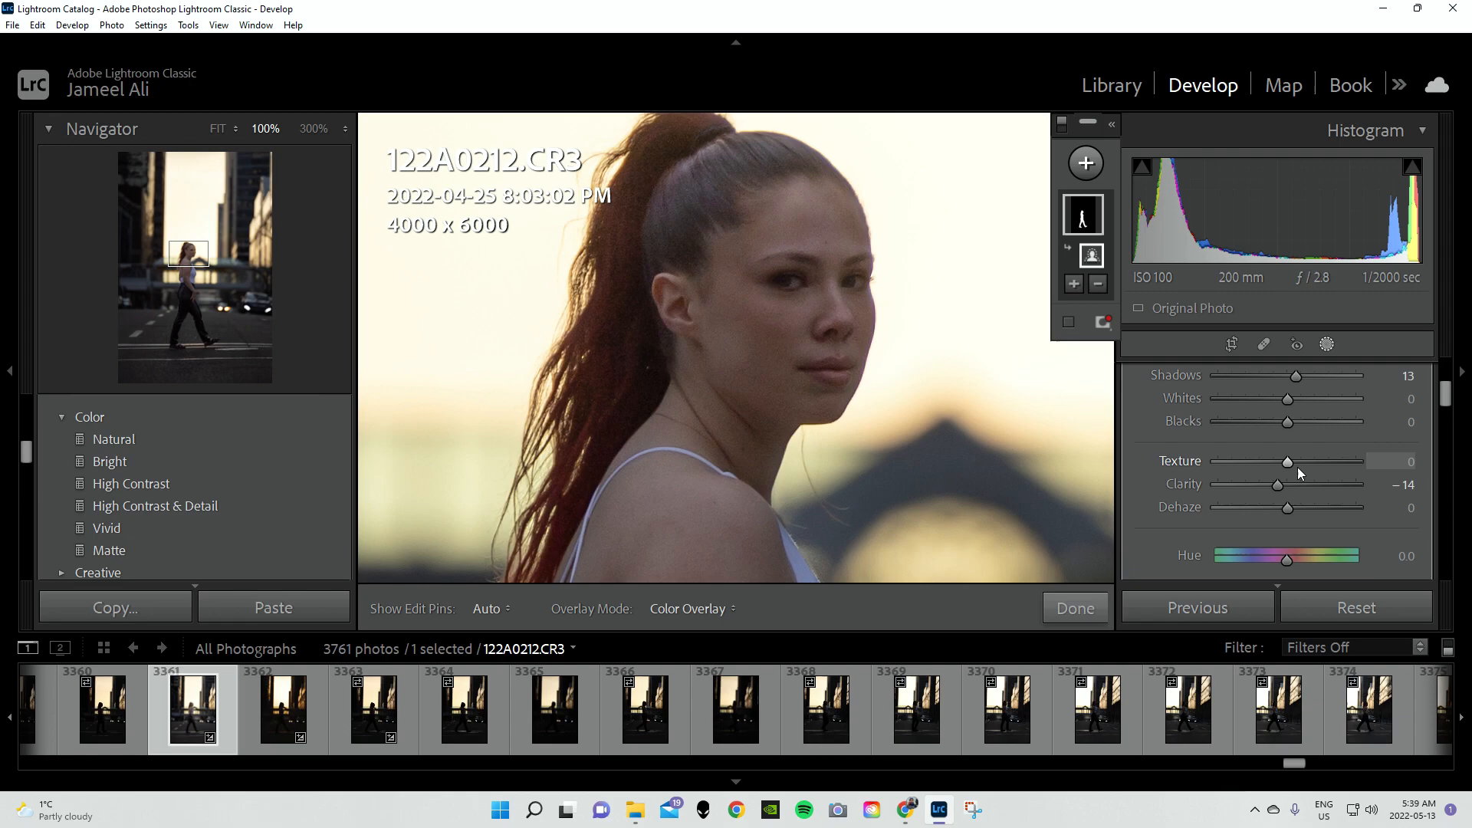
{"action": "left_click_drag", "start_coordinate": [1312, 461], "coordinate": [1287, 461]}
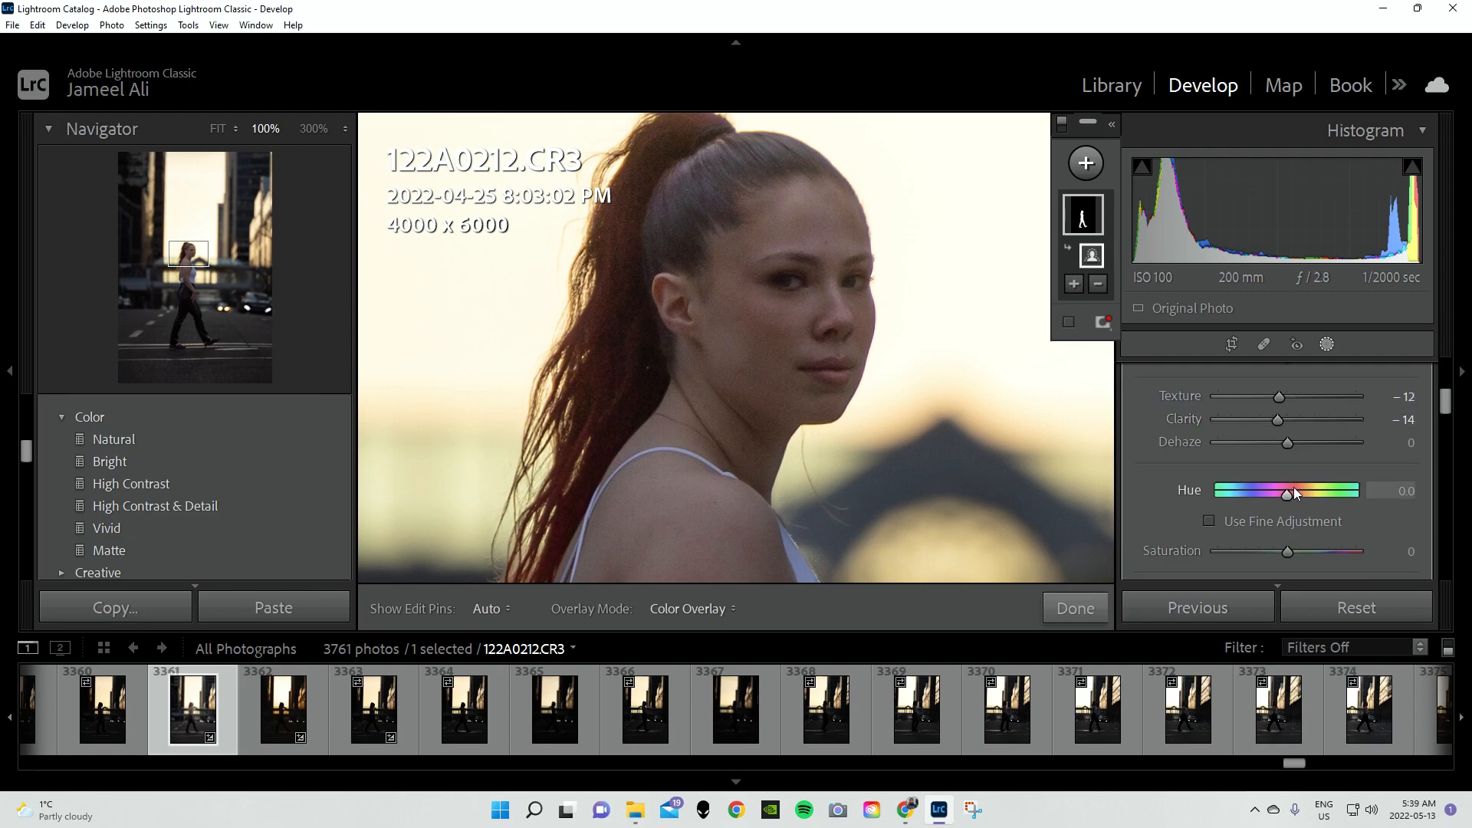
{"action": "scroll", "scroll_direction": "down", "scroll_amount": 3}
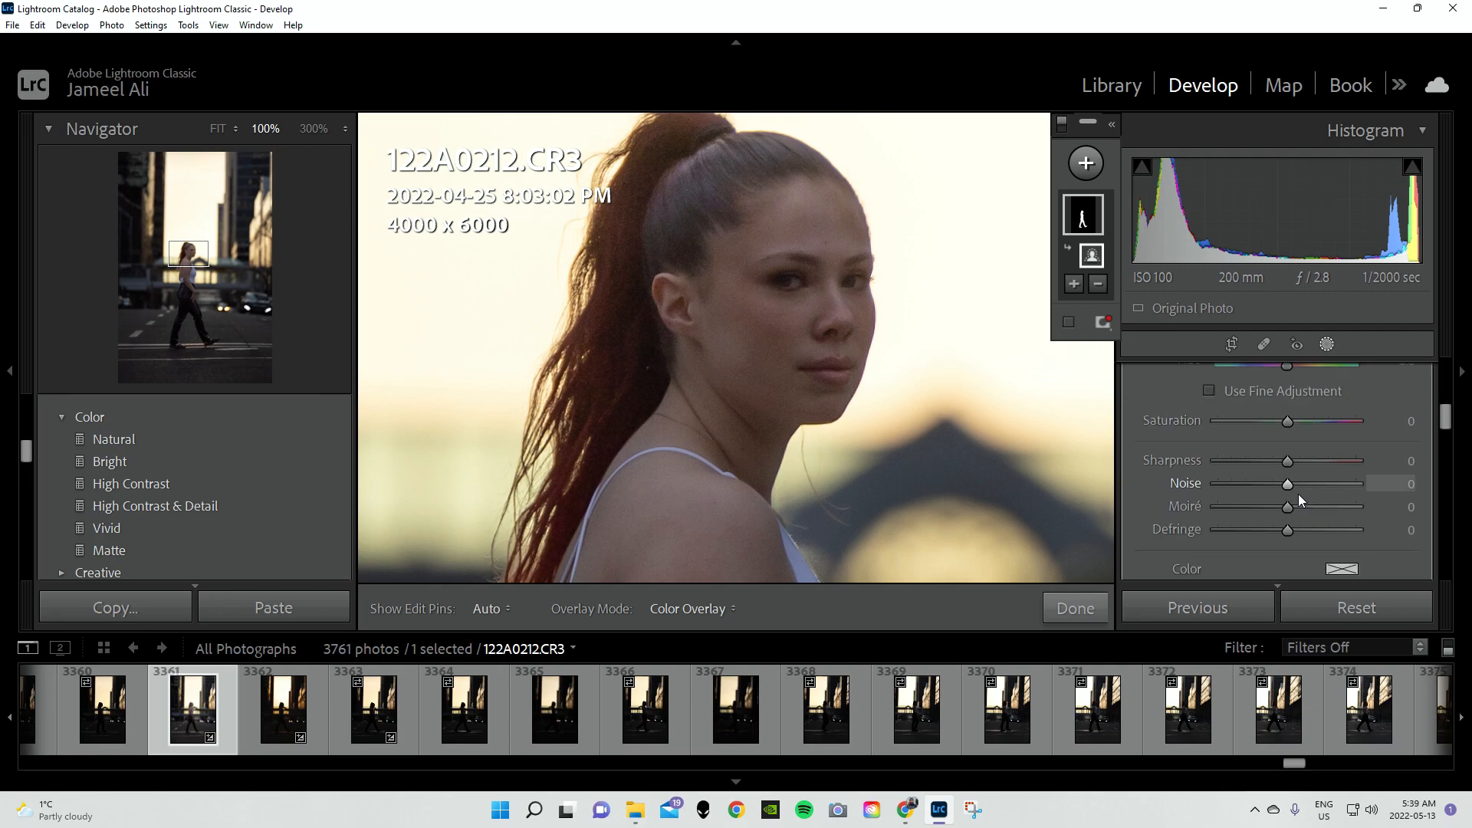
{"action": "left_click_drag", "start_coordinate": [1288, 483], "coordinate": [1311, 484]}
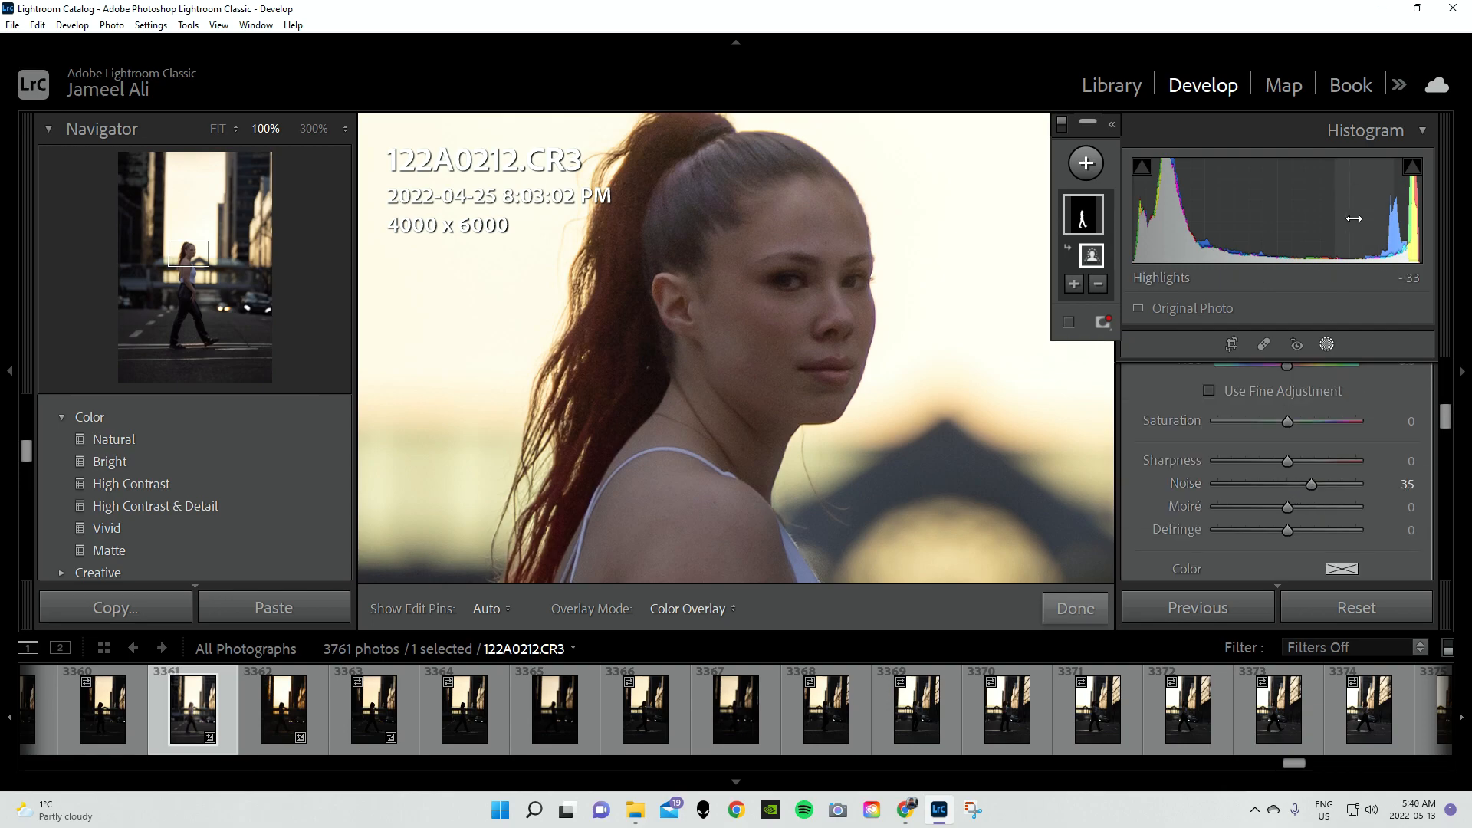
{"action": "mouse_move", "coordinate": [795, 337]}
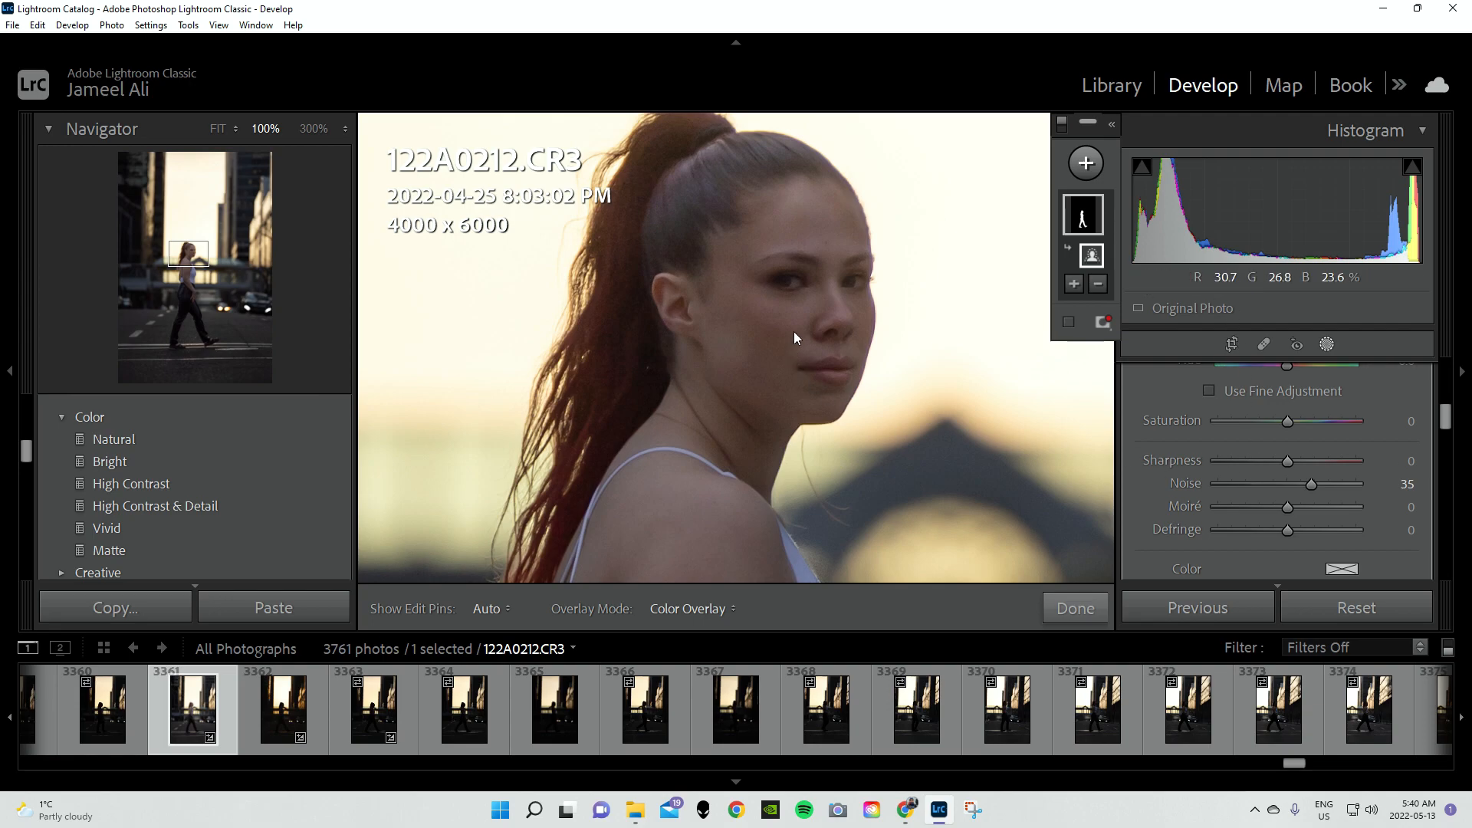
{"action": "left_click", "coordinate": [1326, 345]}
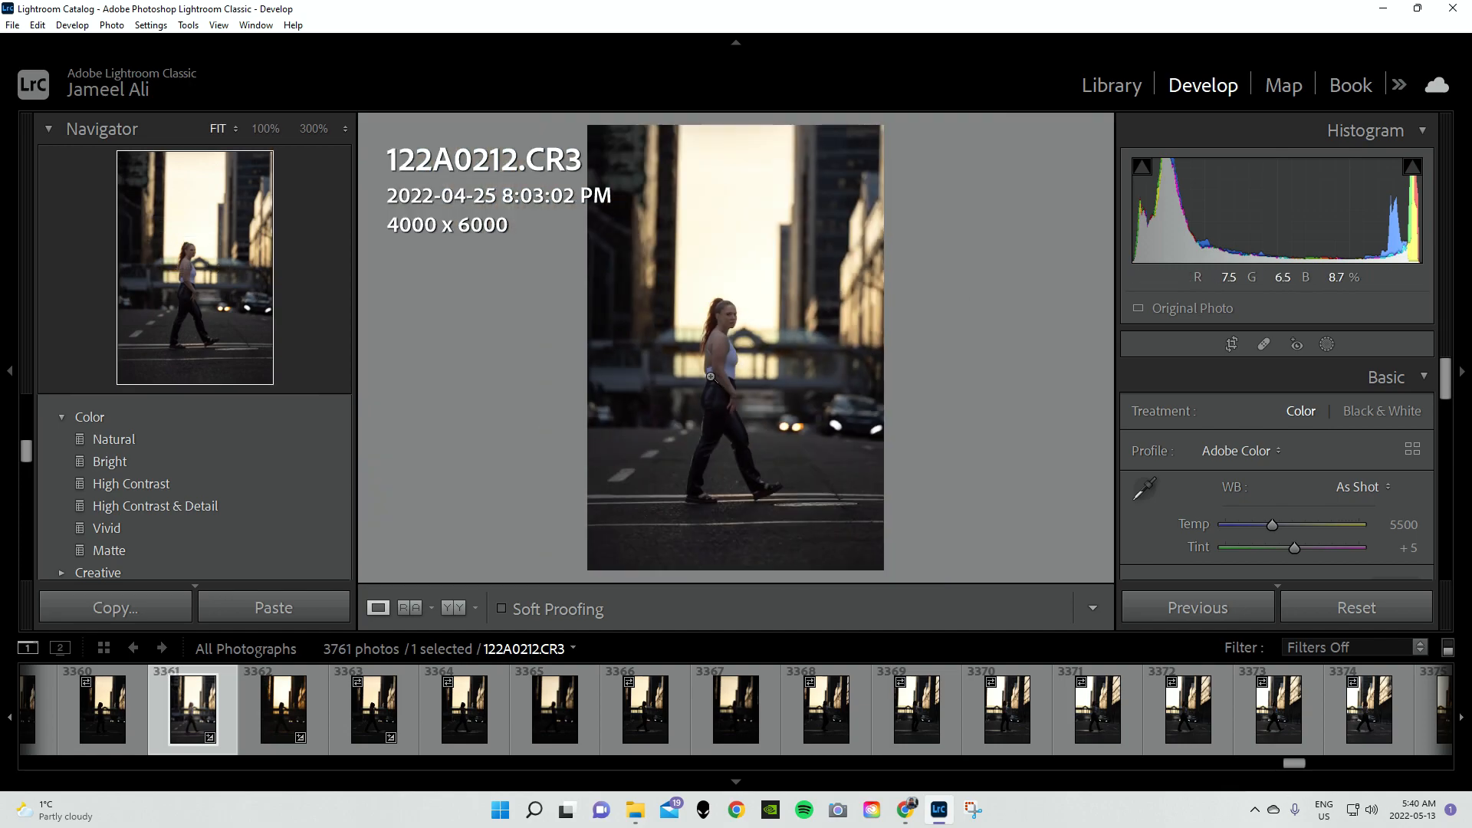
Scroll the Presets list to the Style groups and expand Style: Cinematic II
{"action": "left_click", "coordinate": [710, 377]}
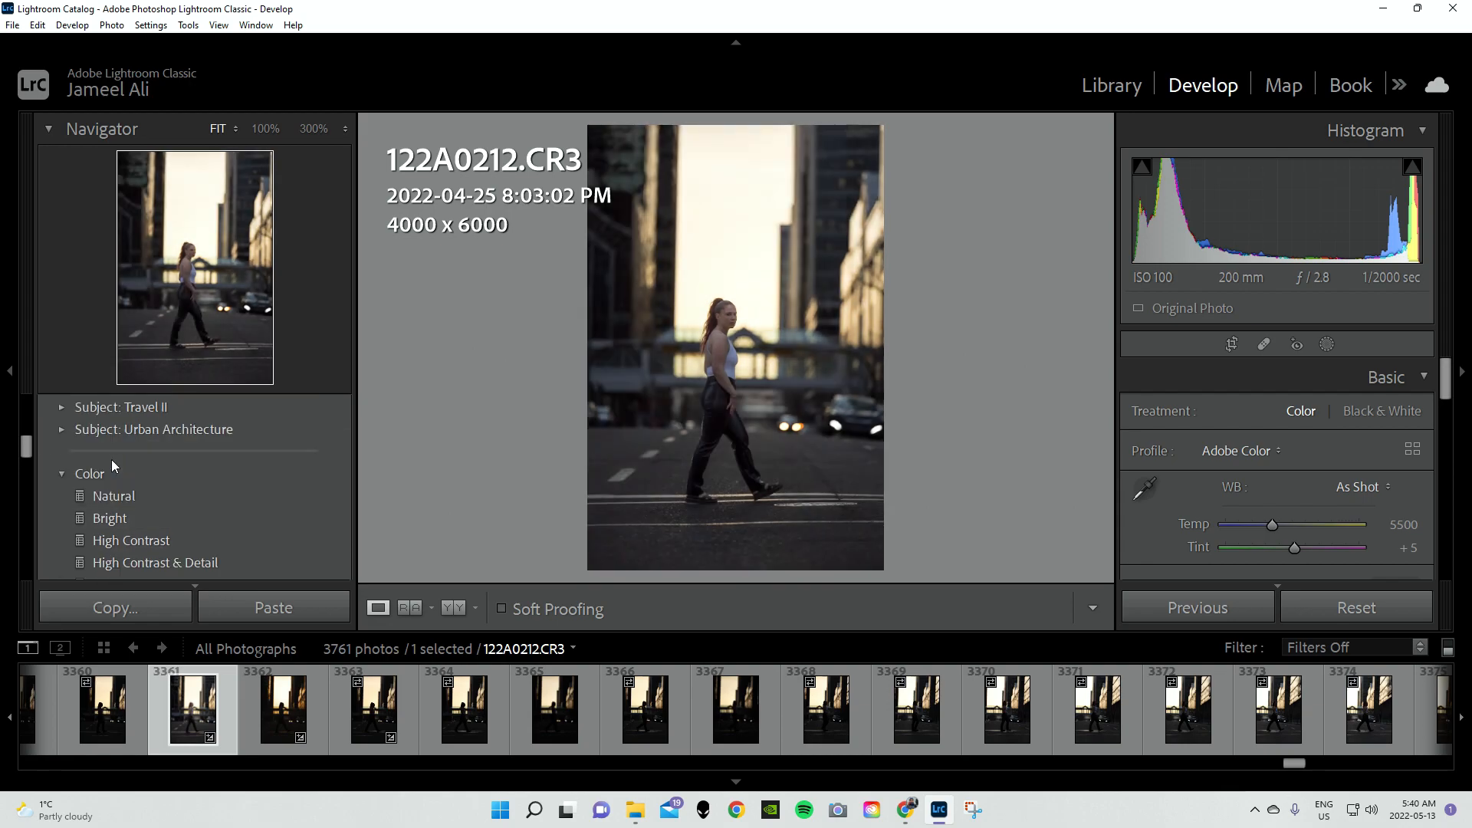
{"action": "scroll", "scroll_direction": "down", "scroll_amount": 3}
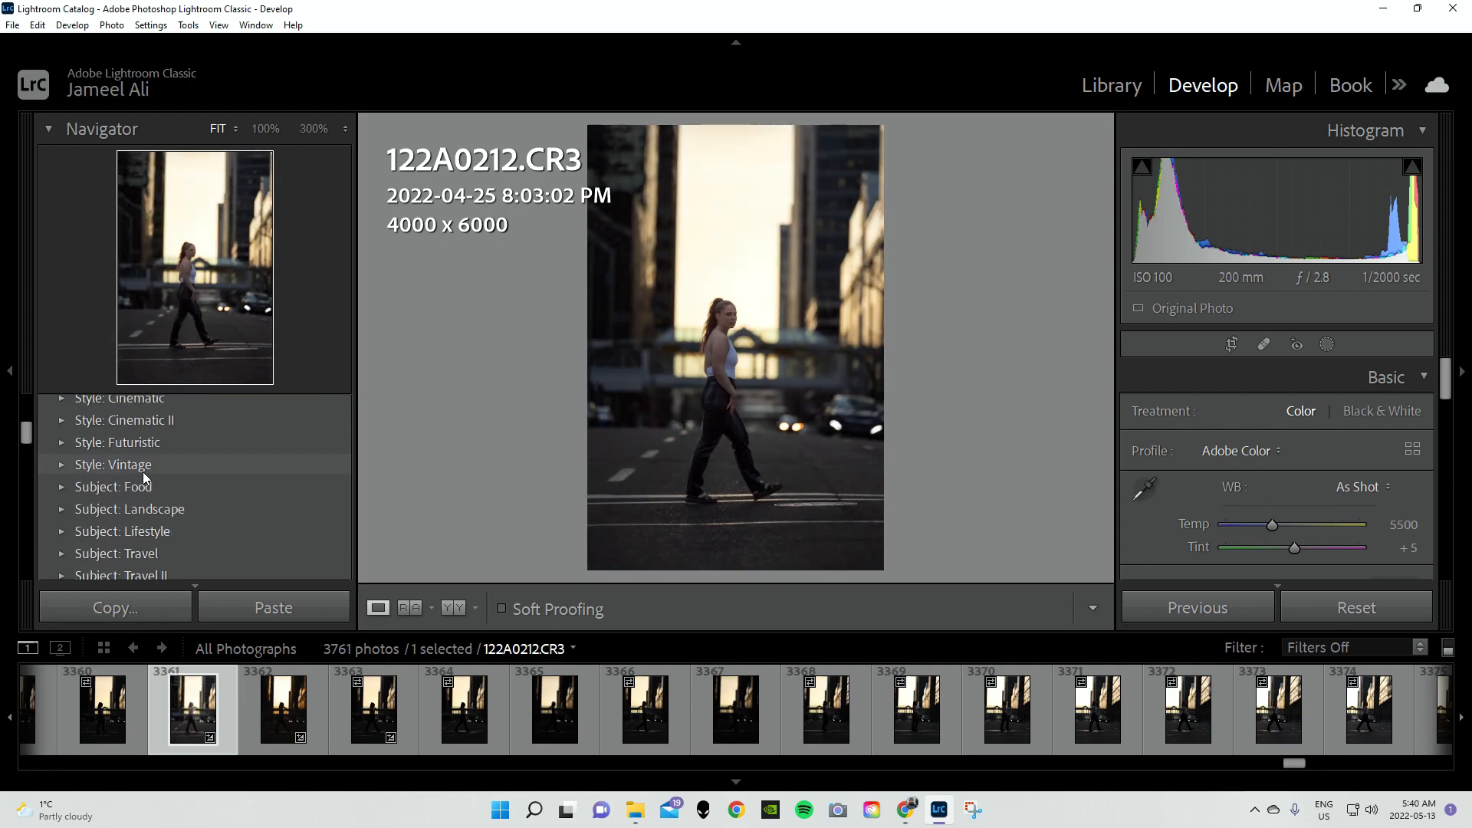
{"action": "left_click", "coordinate": [60, 420]}
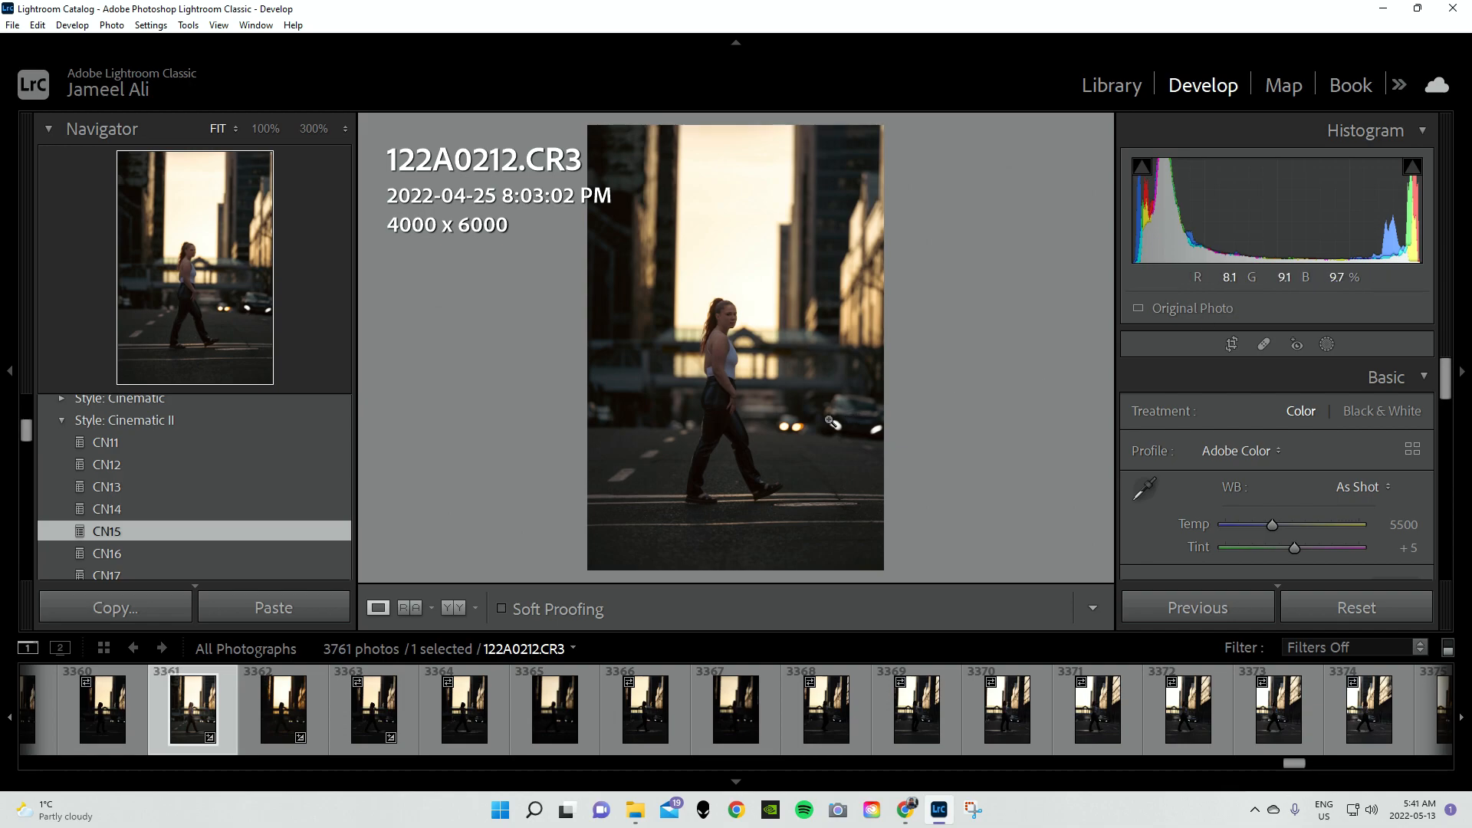
{"action": "mouse_move", "coordinate": [857, 389]}
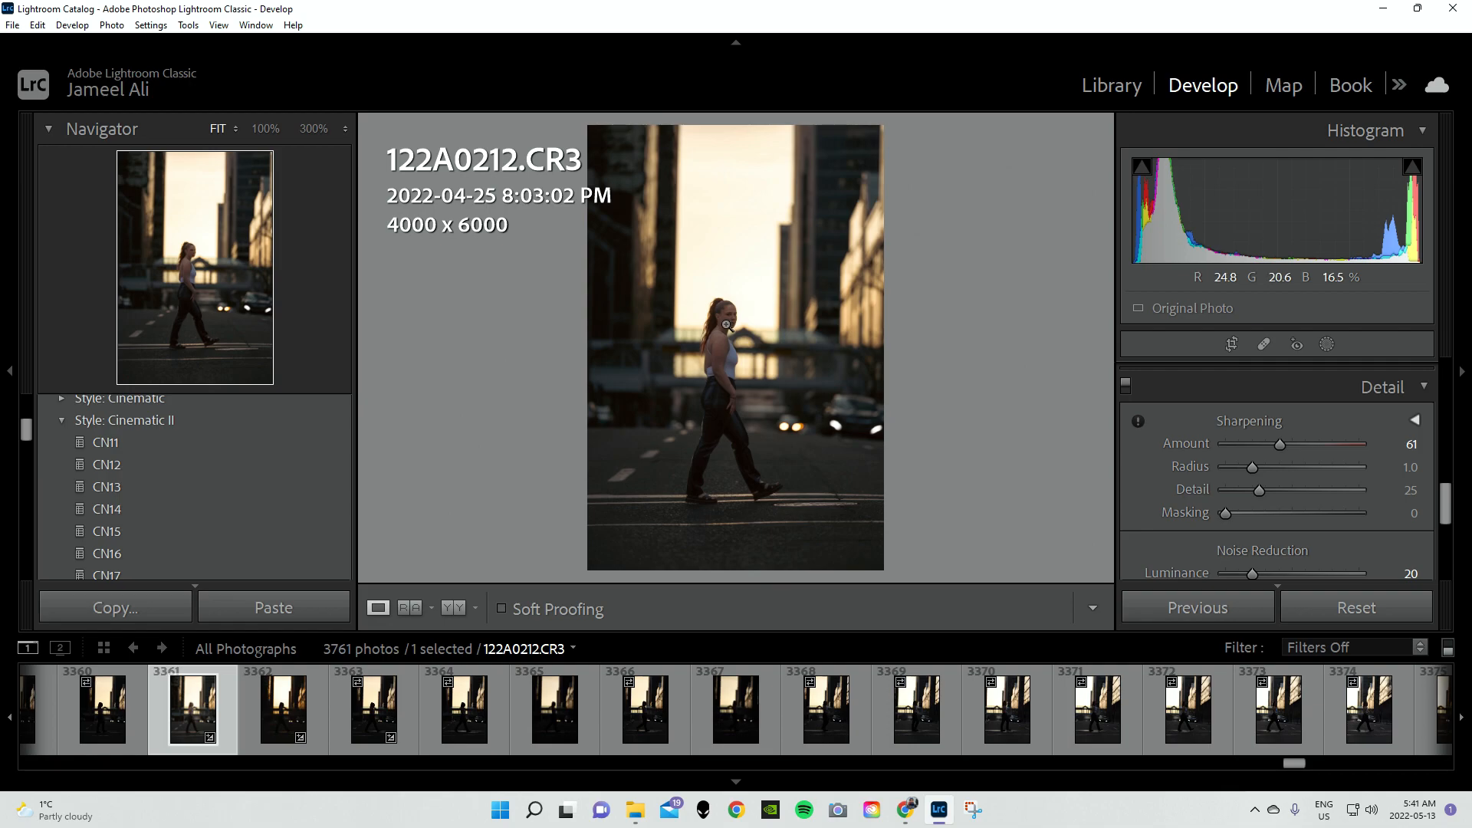
Apply a Cinematic II CN preset to the street portrait for a warmer look
{"action": "left_click", "coordinate": [726, 323]}
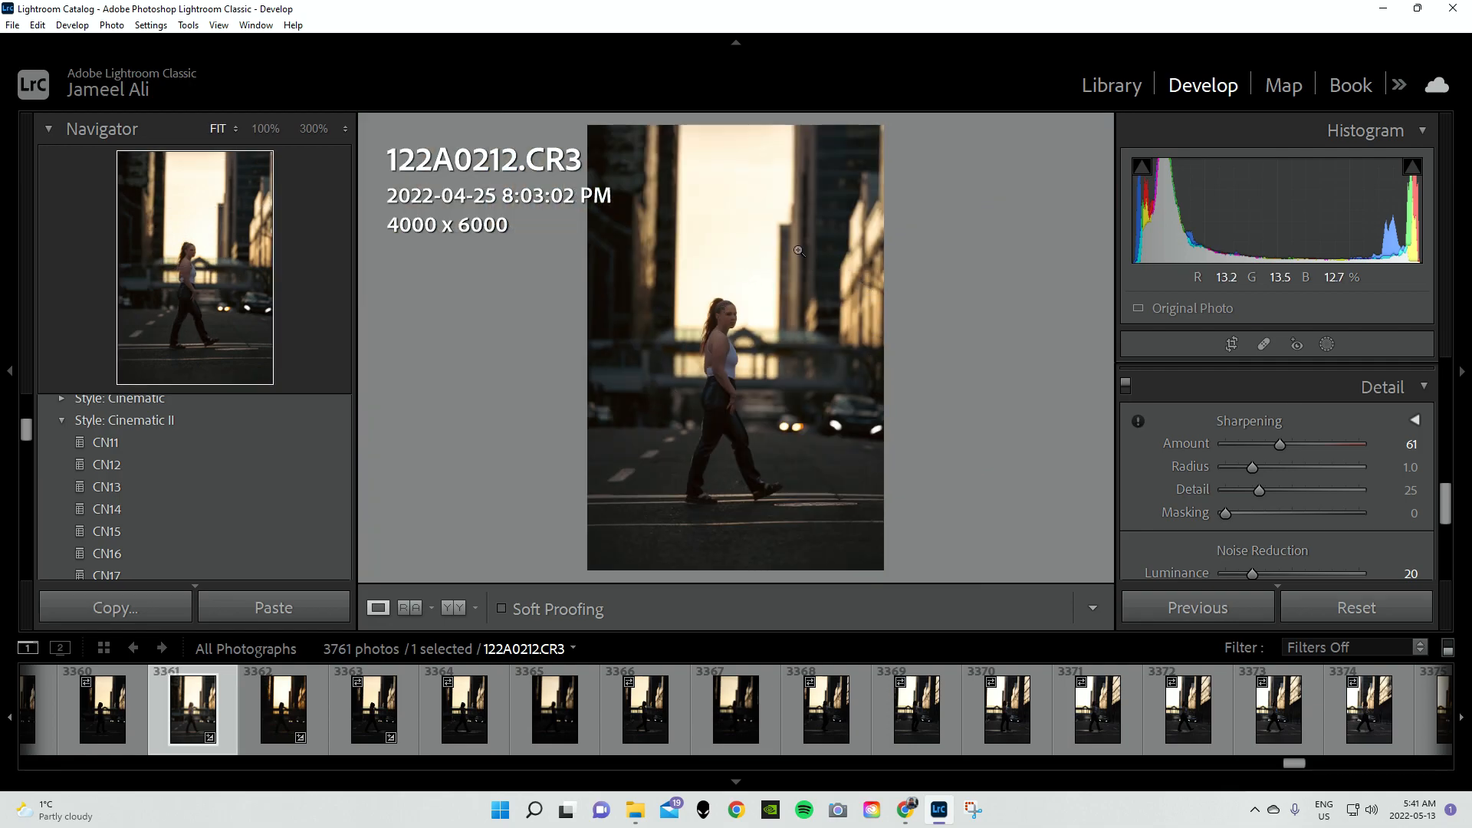
{"action": "mouse_move", "coordinate": [841, 322]}
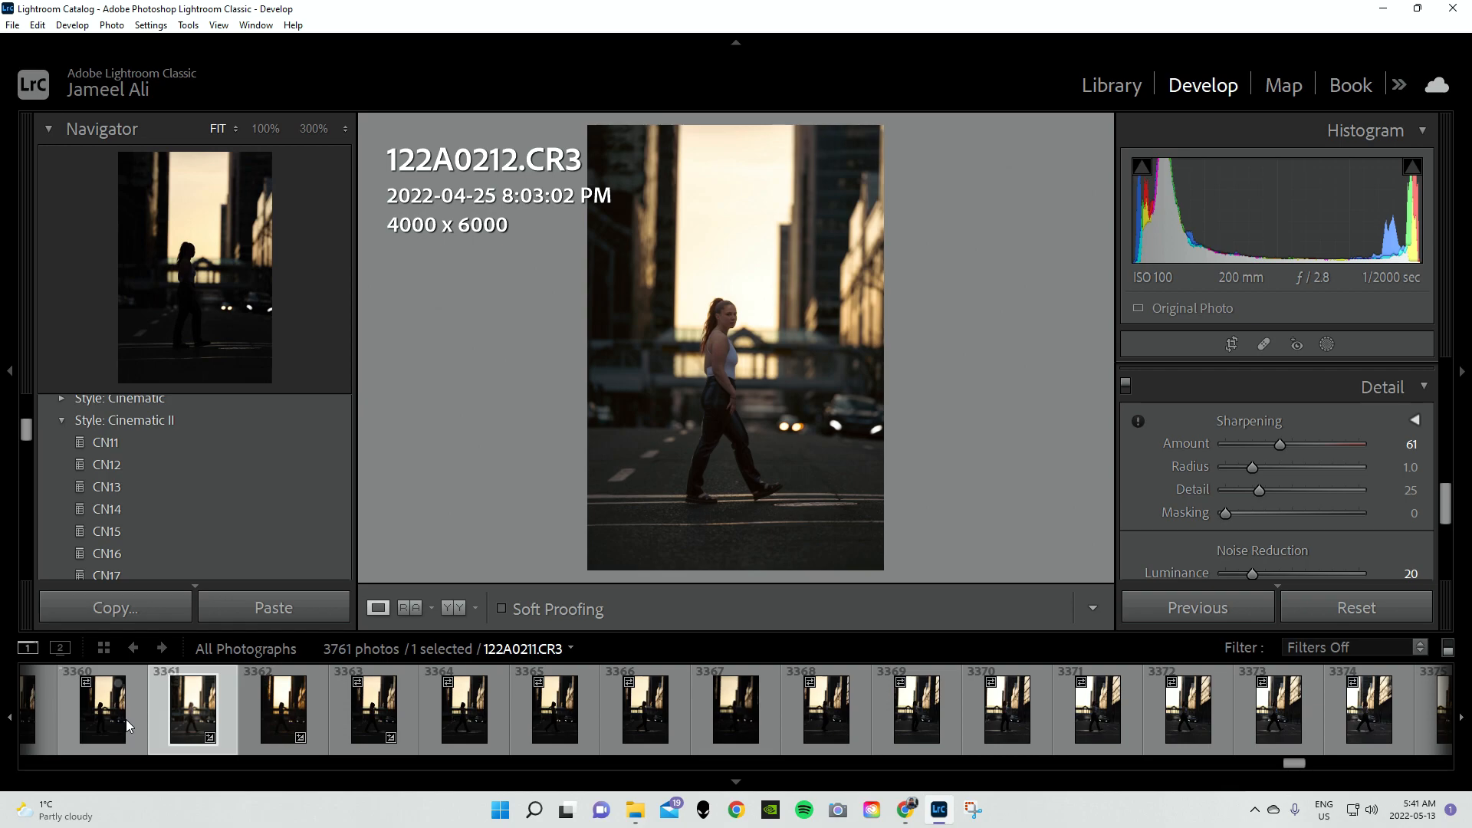
Flip between the edited portrait and the dark original, ending on 122A0211.CR3
{"action": "left_click", "coordinate": [101, 708]}
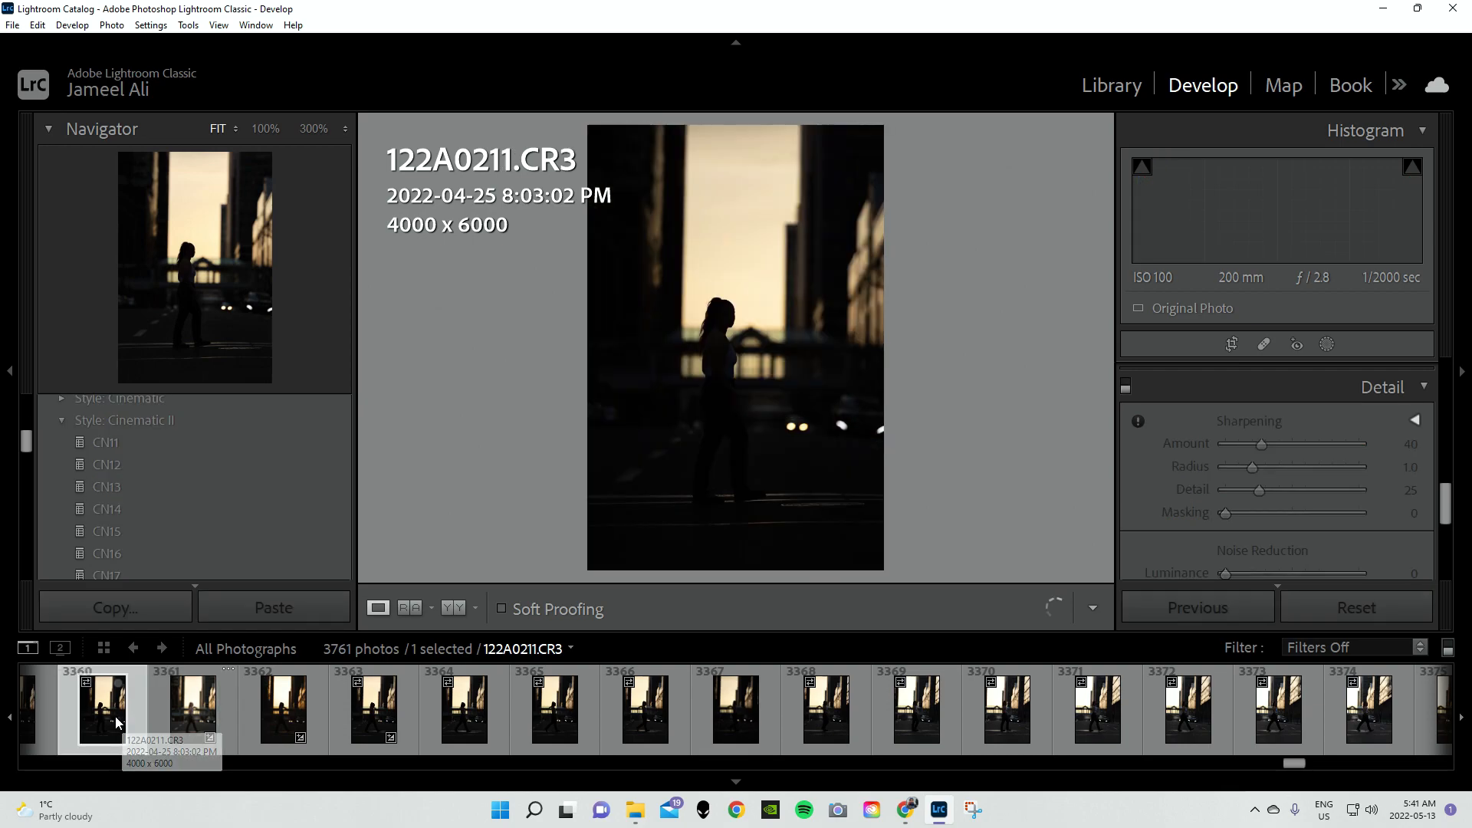
{"action": "left_click", "coordinate": [194, 709]}
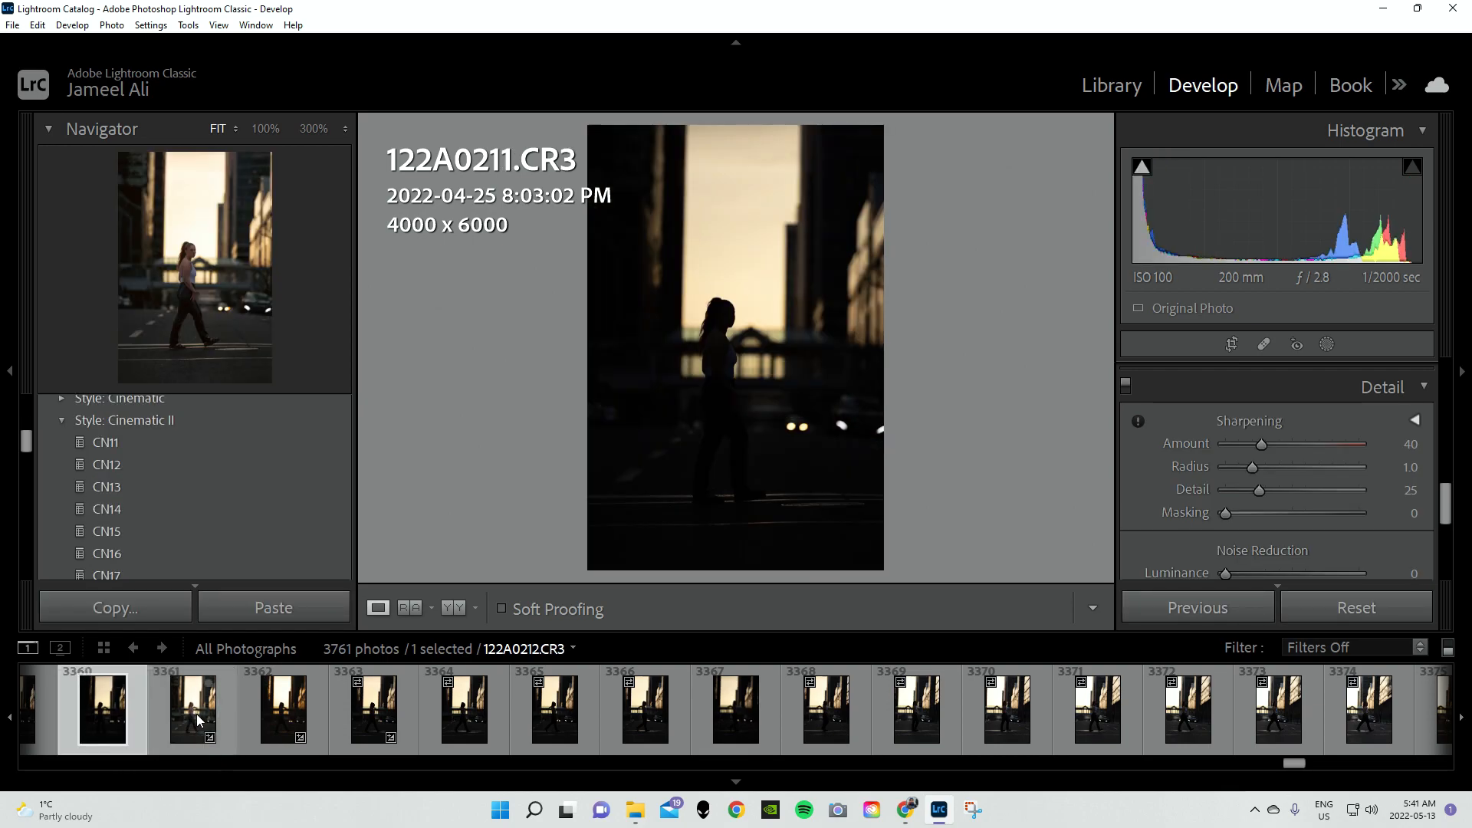
{"action": "left_click", "coordinate": [194, 708]}
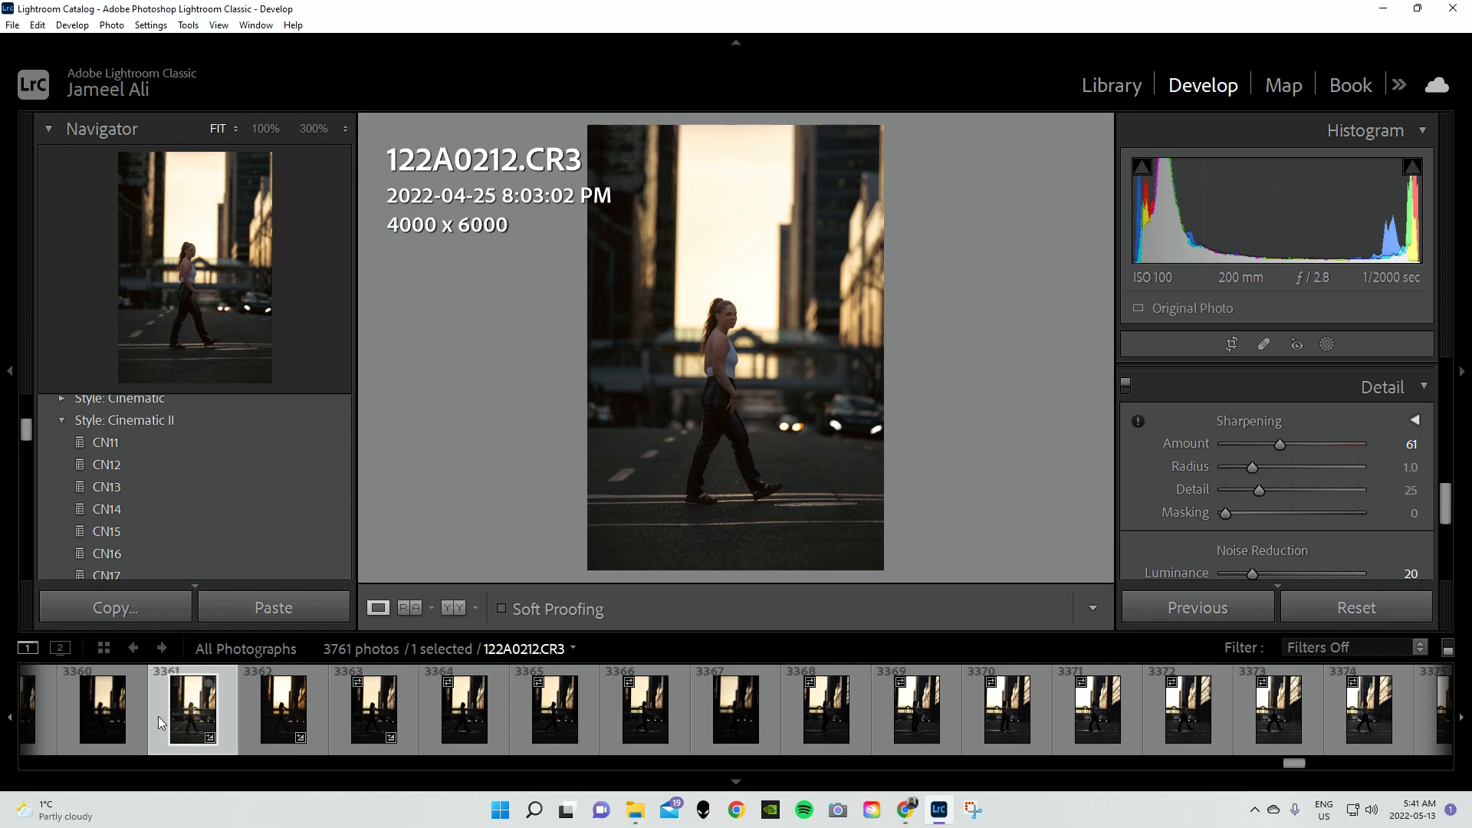
{"action": "left_click", "coordinate": [102, 708]}
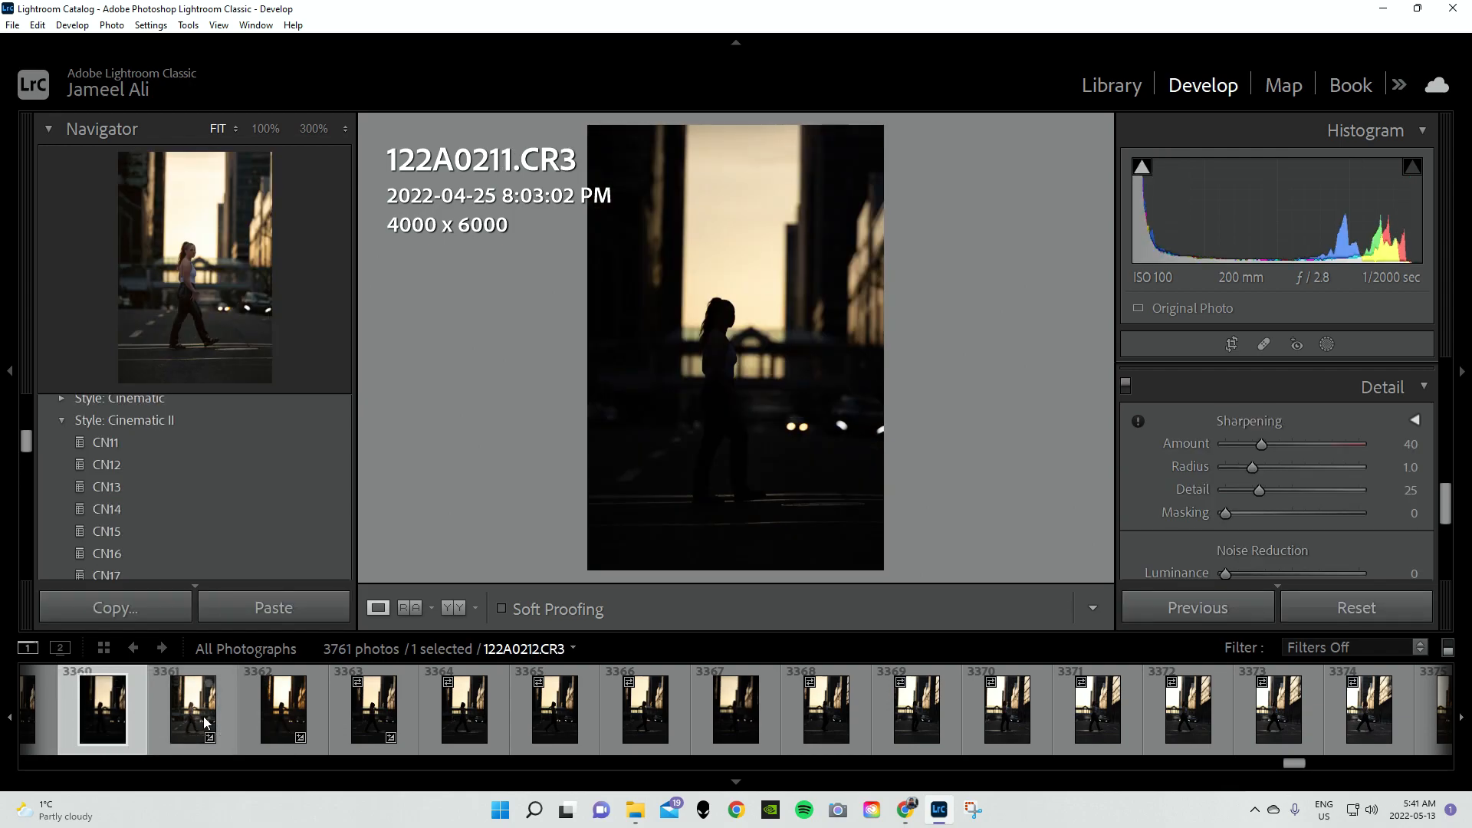
{"action": "left_click", "coordinate": [191, 709]}
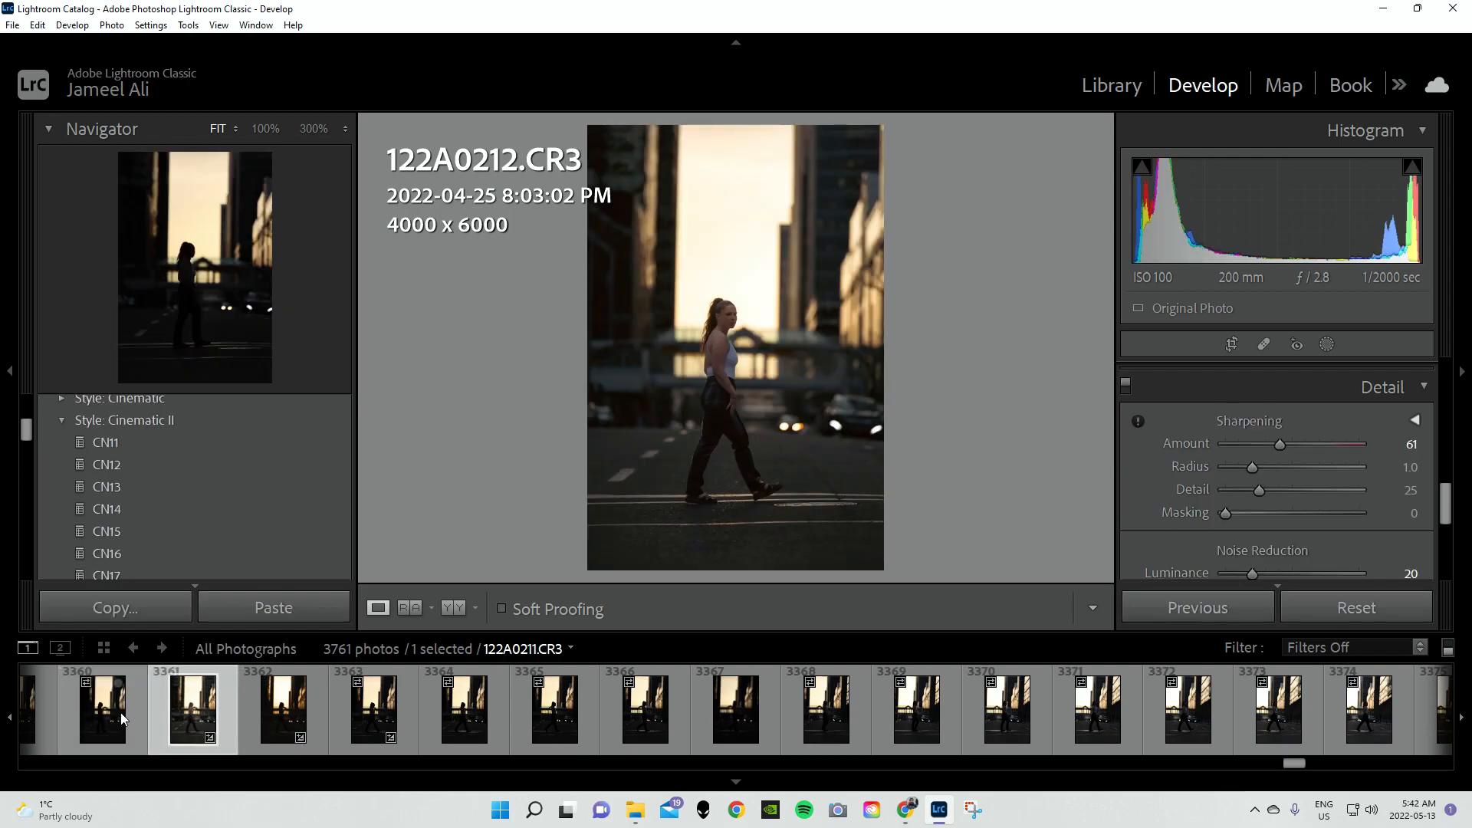
{"action": "left_click", "coordinate": [101, 709]}
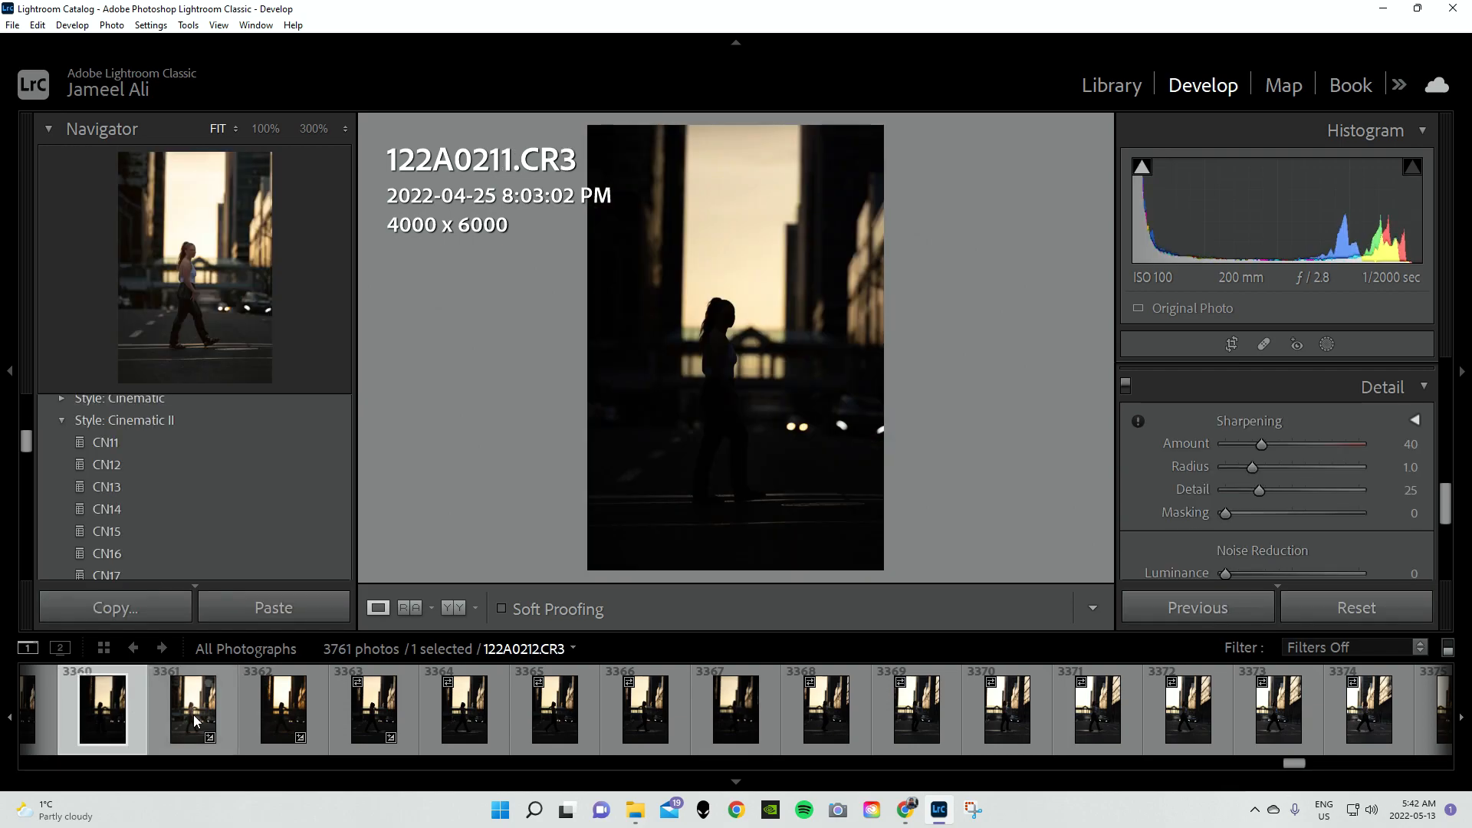
{"action": "left_click", "coordinate": [192, 708]}
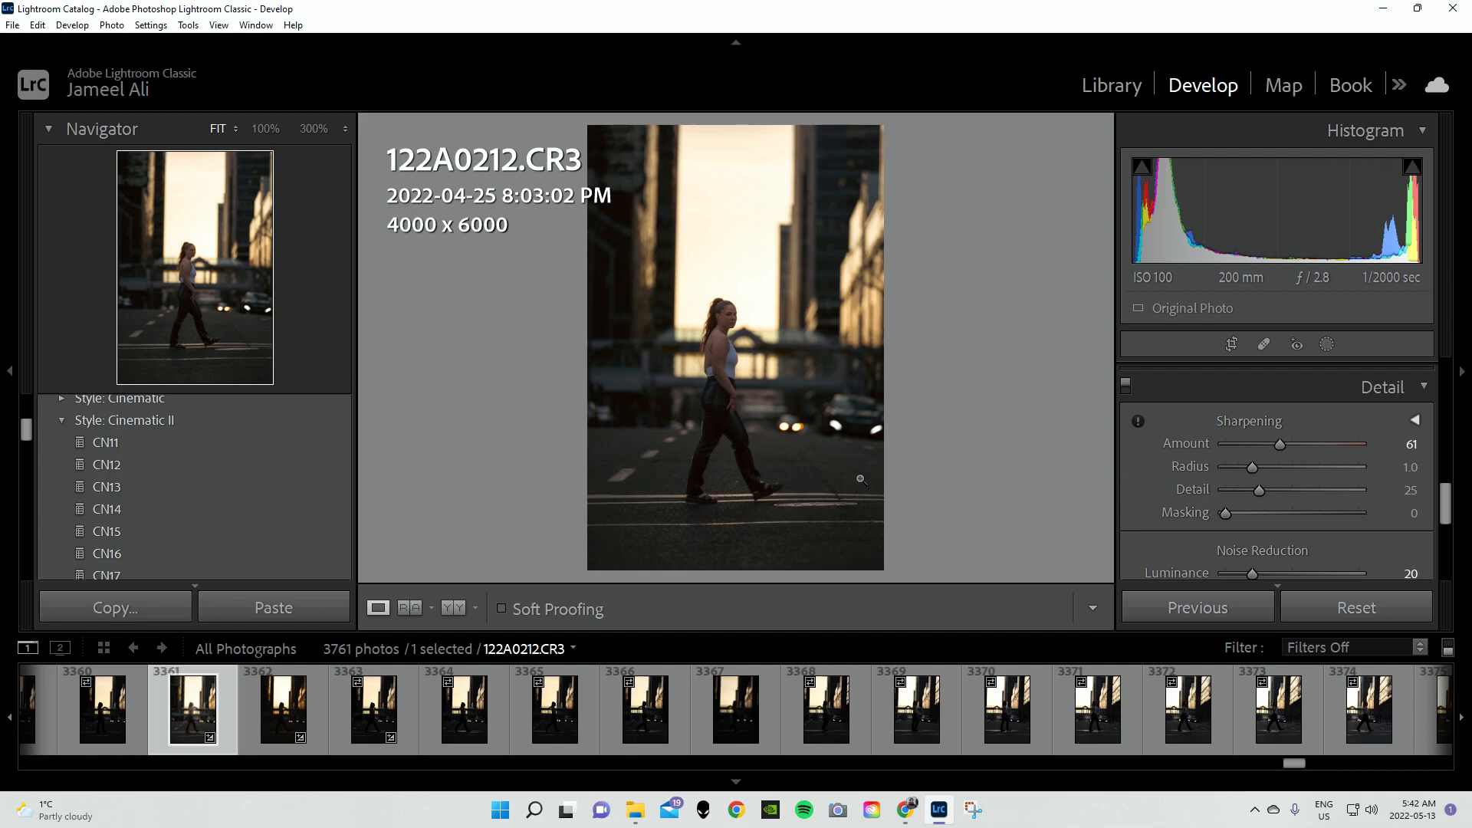
{"action": "left_click", "coordinate": [102, 708]}
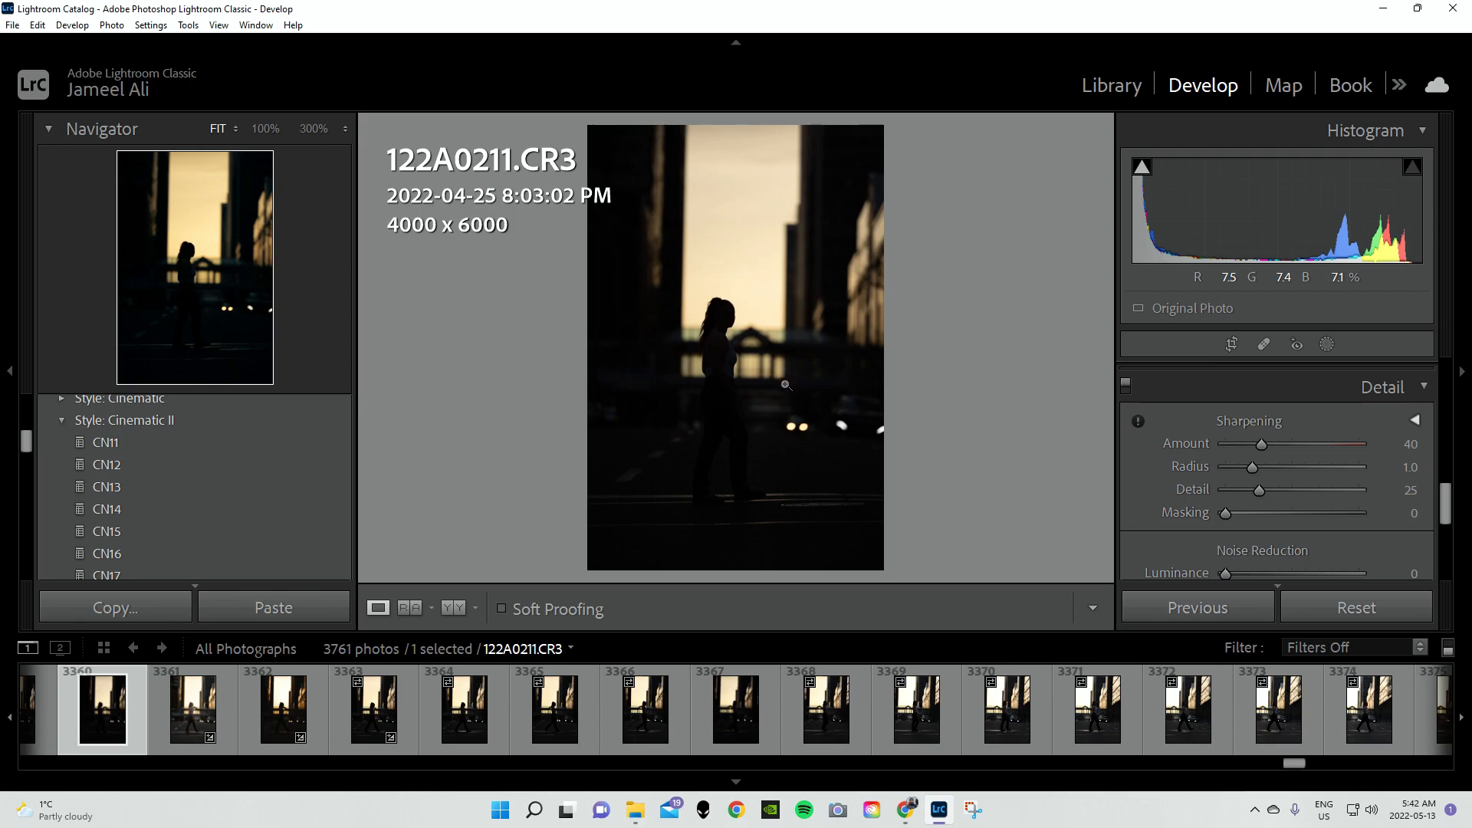
{"action": "mouse_move", "coordinate": [785, 388]}
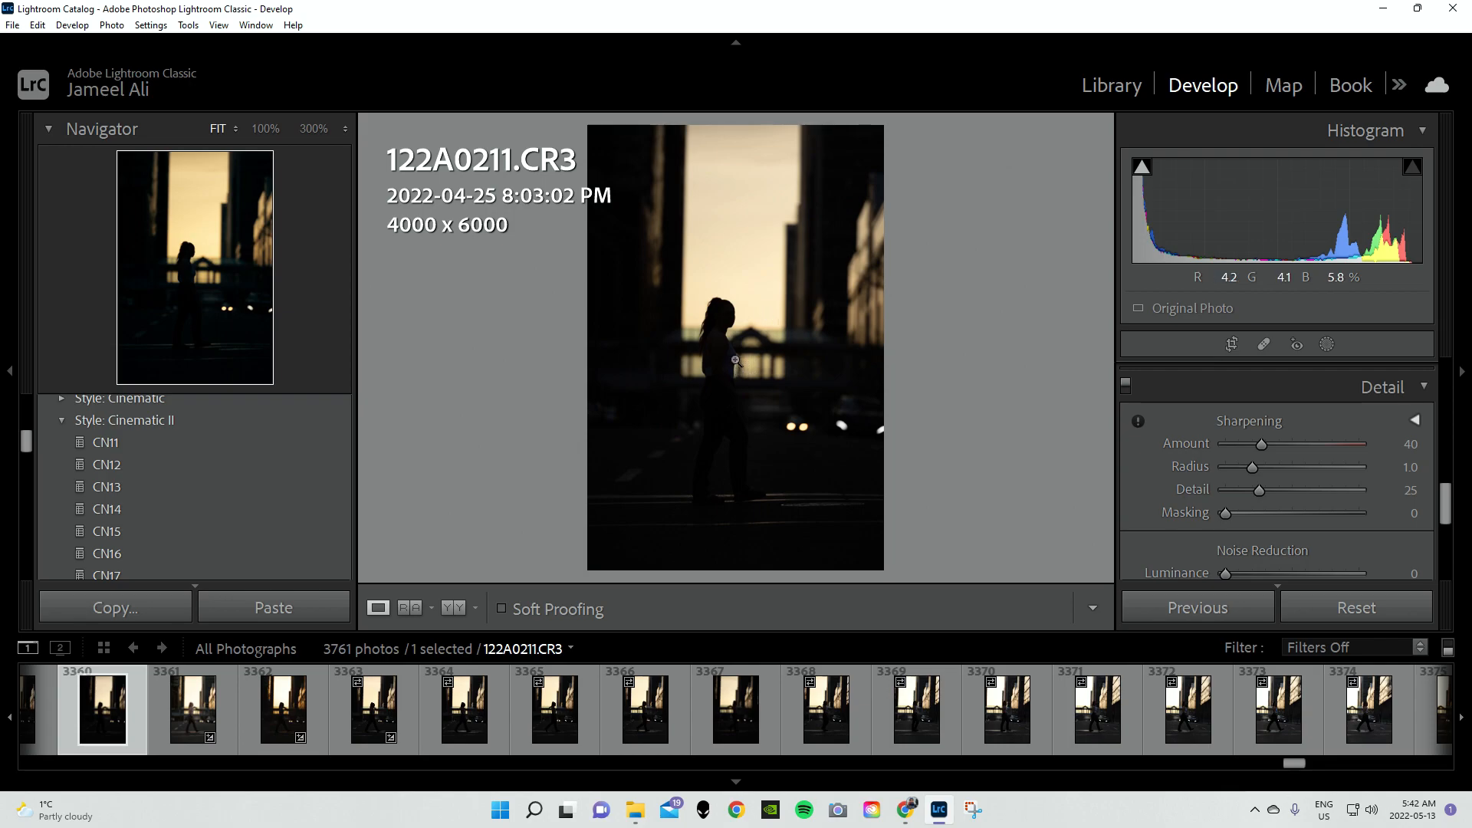
Switch back to the edited Cinematic II portrait 122A0212.CR3
{"action": "left_click", "coordinate": [193, 708]}
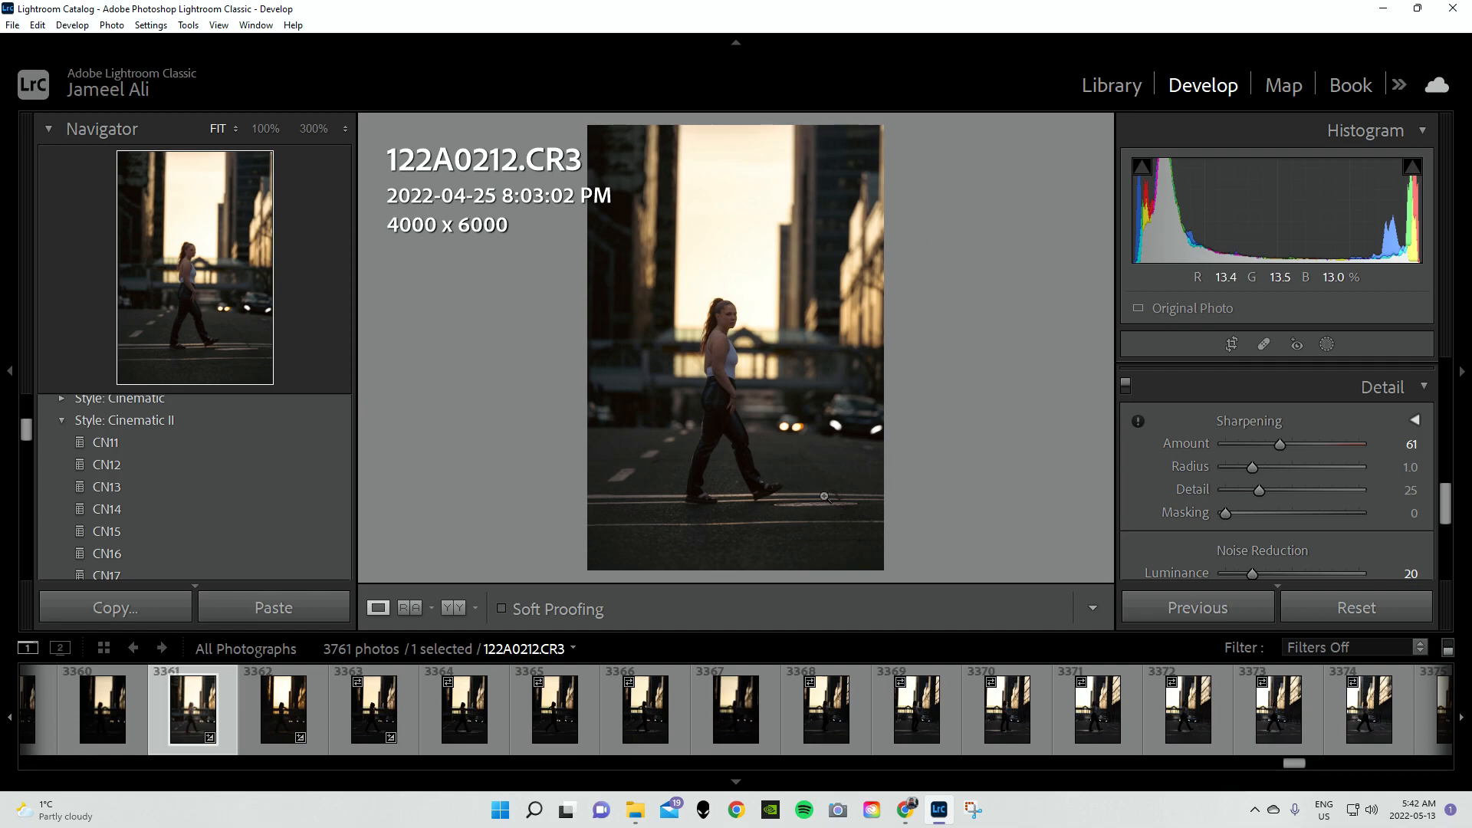
{"action": "mouse_move", "coordinate": [880, 322]}
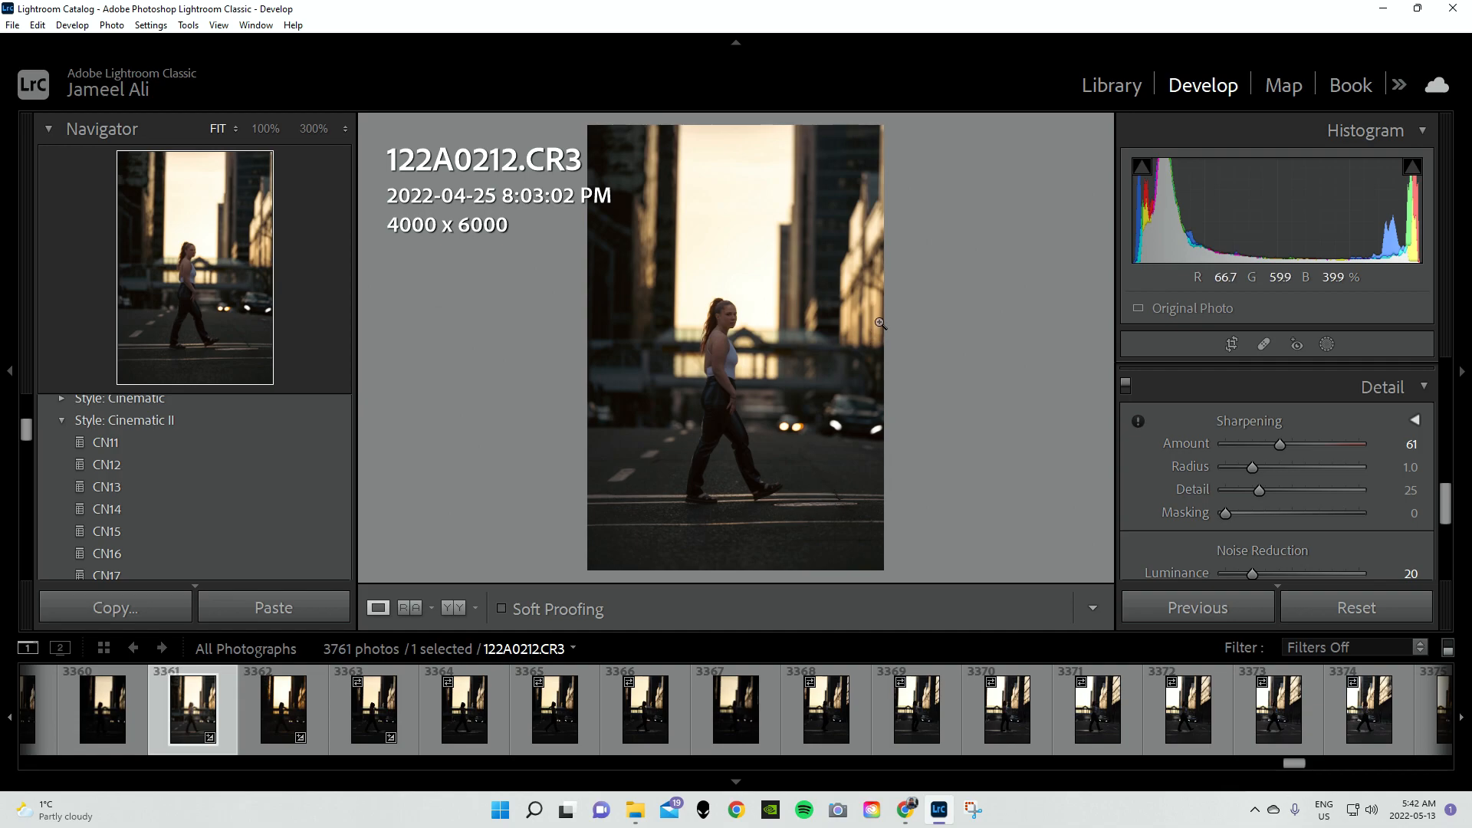
{"action": "mouse_move", "coordinate": [876, 339]}
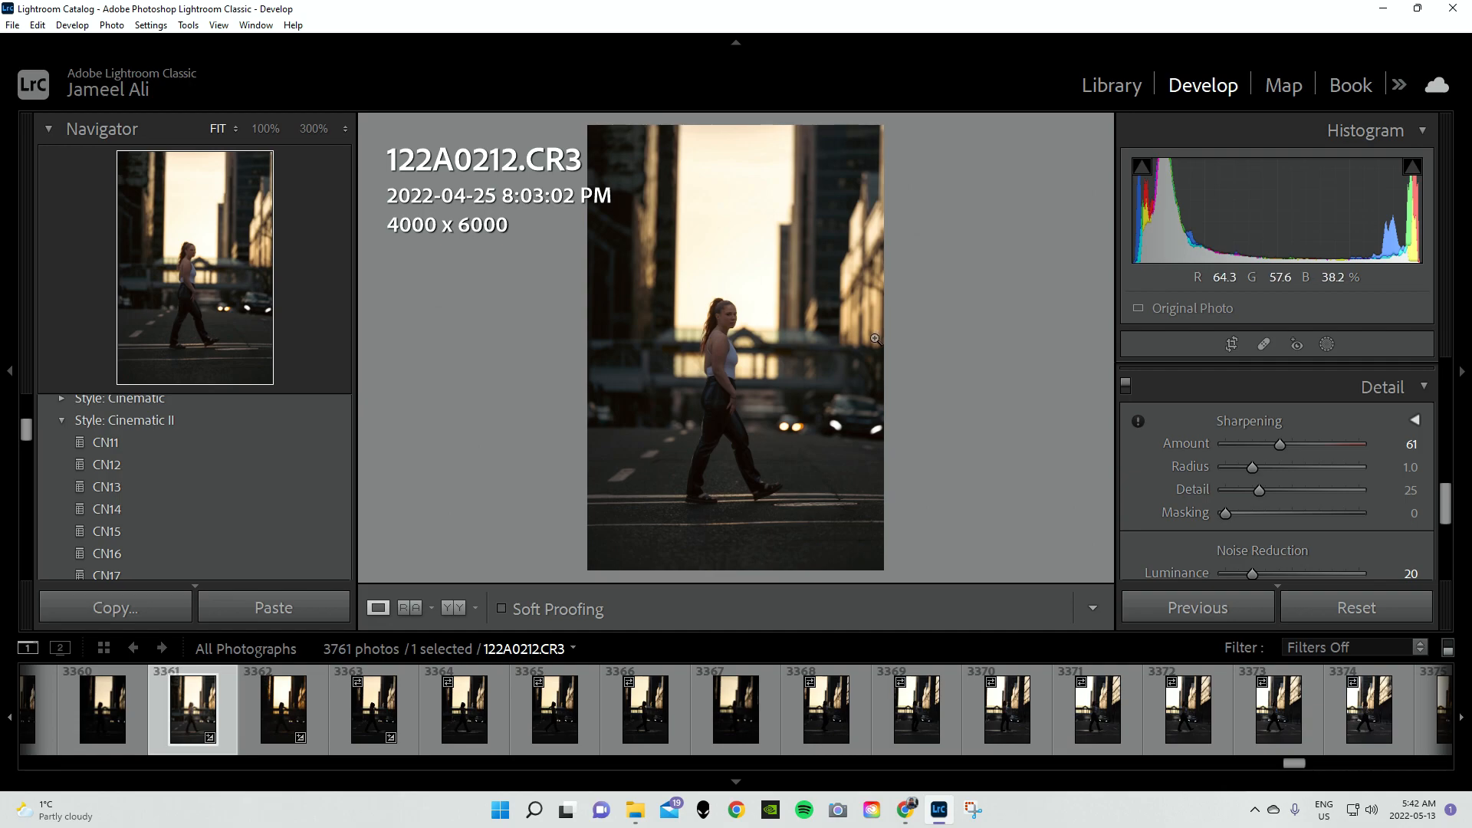
{"action": "mouse_move", "coordinate": [722, 311]}
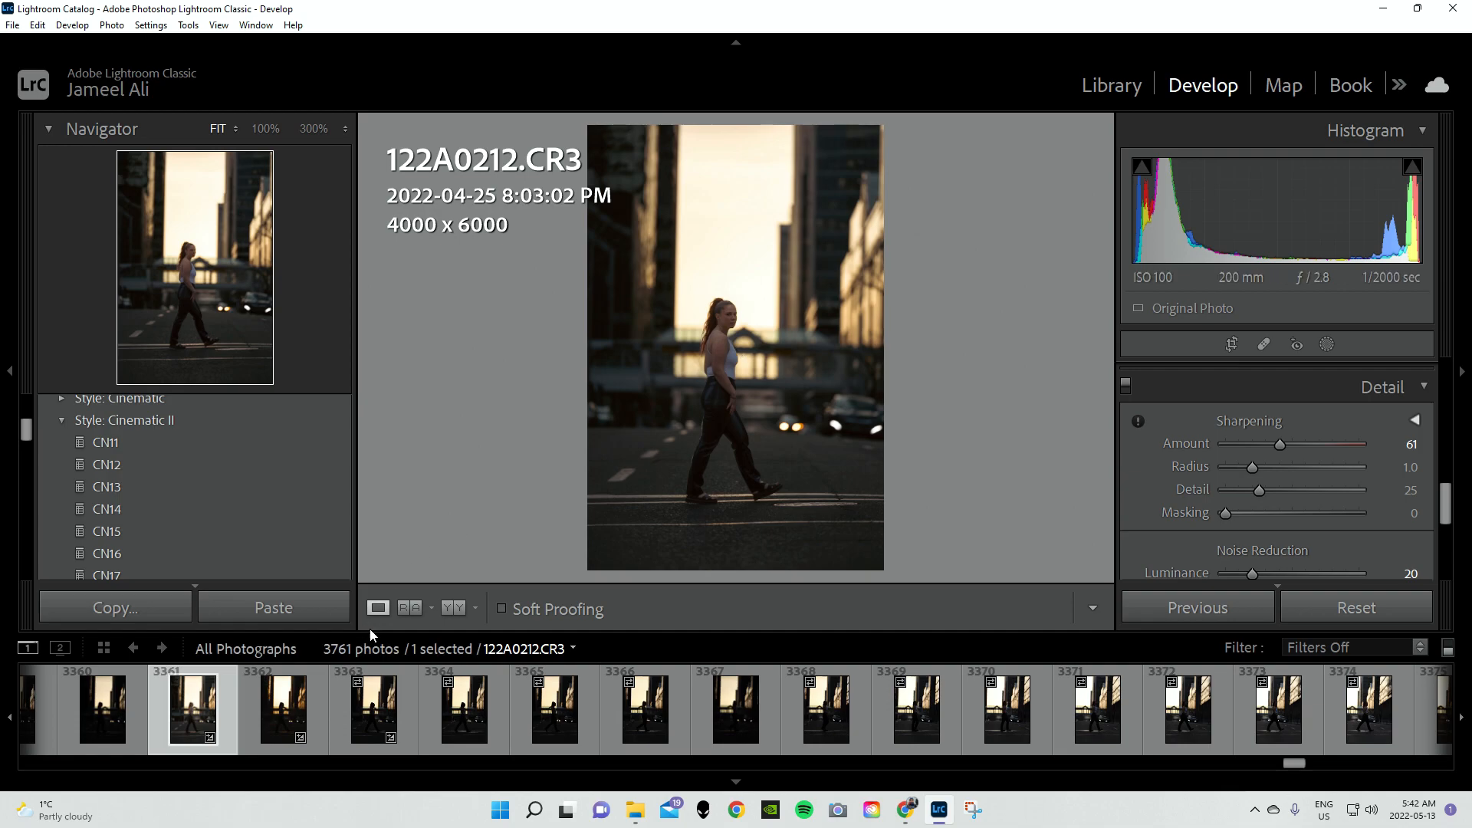
{"action": "mouse_move", "coordinate": [571, 499]}
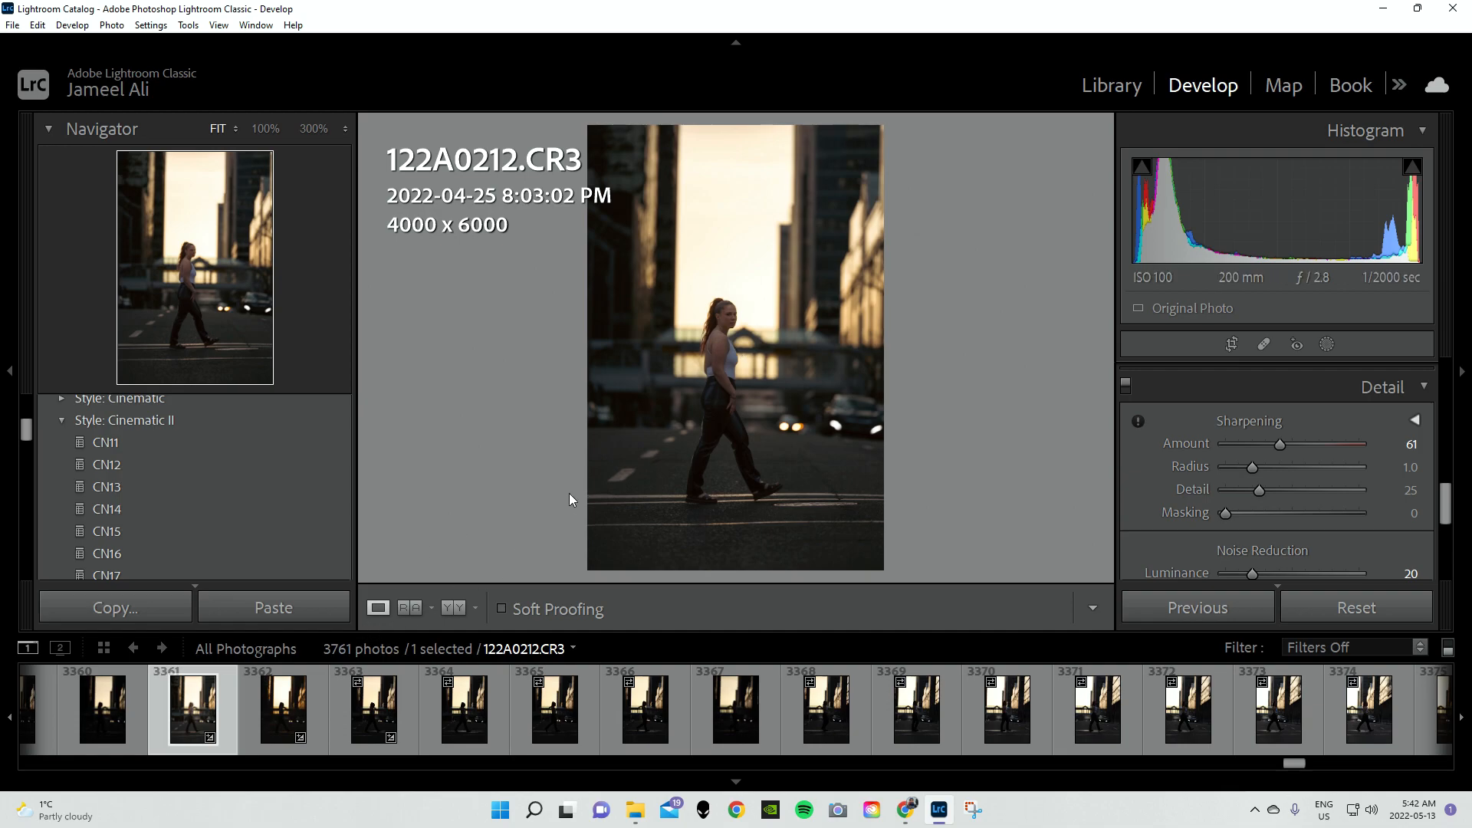
{"action": "mouse_move", "coordinate": [689, 359]}
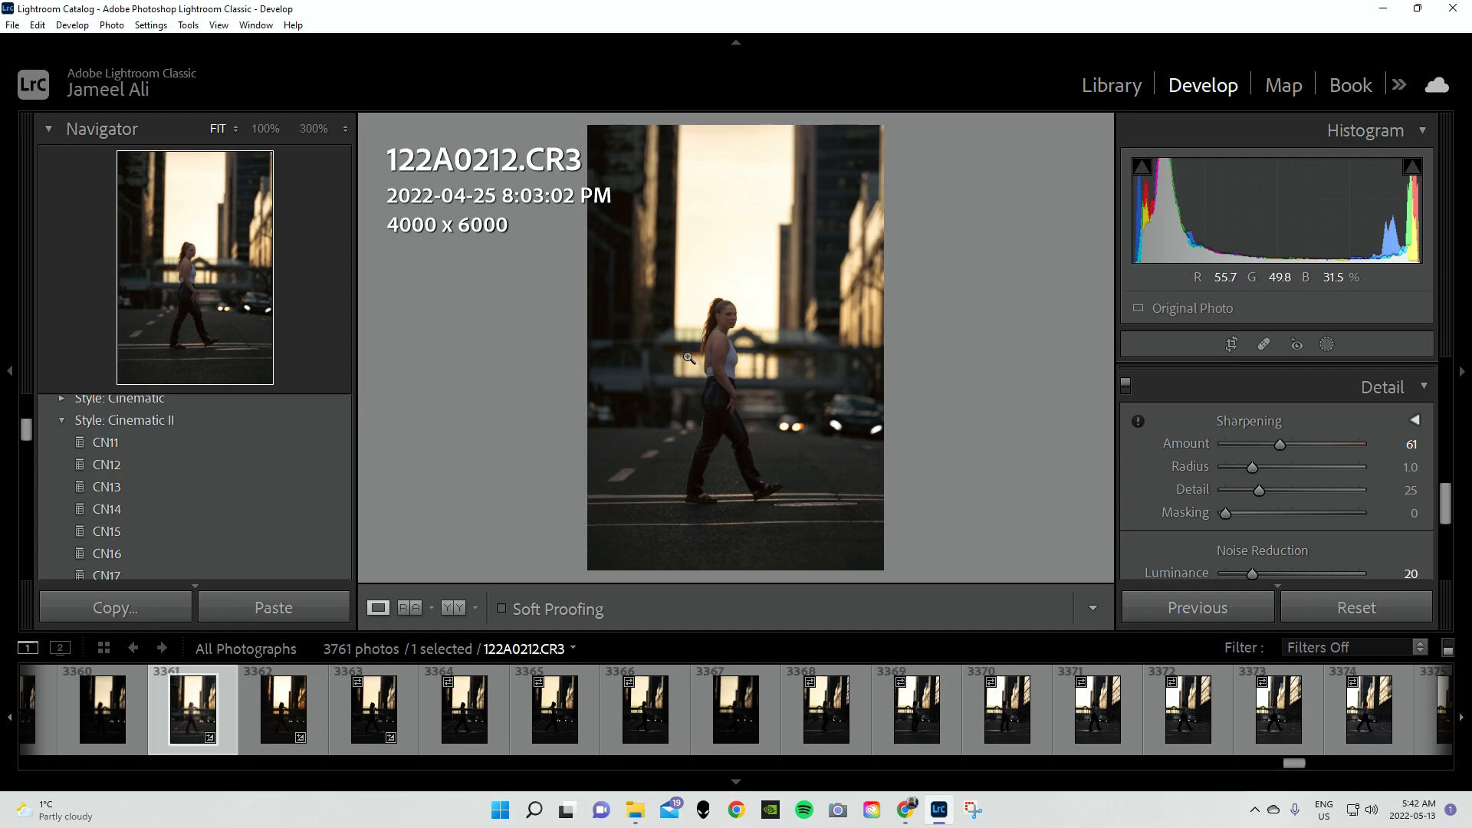